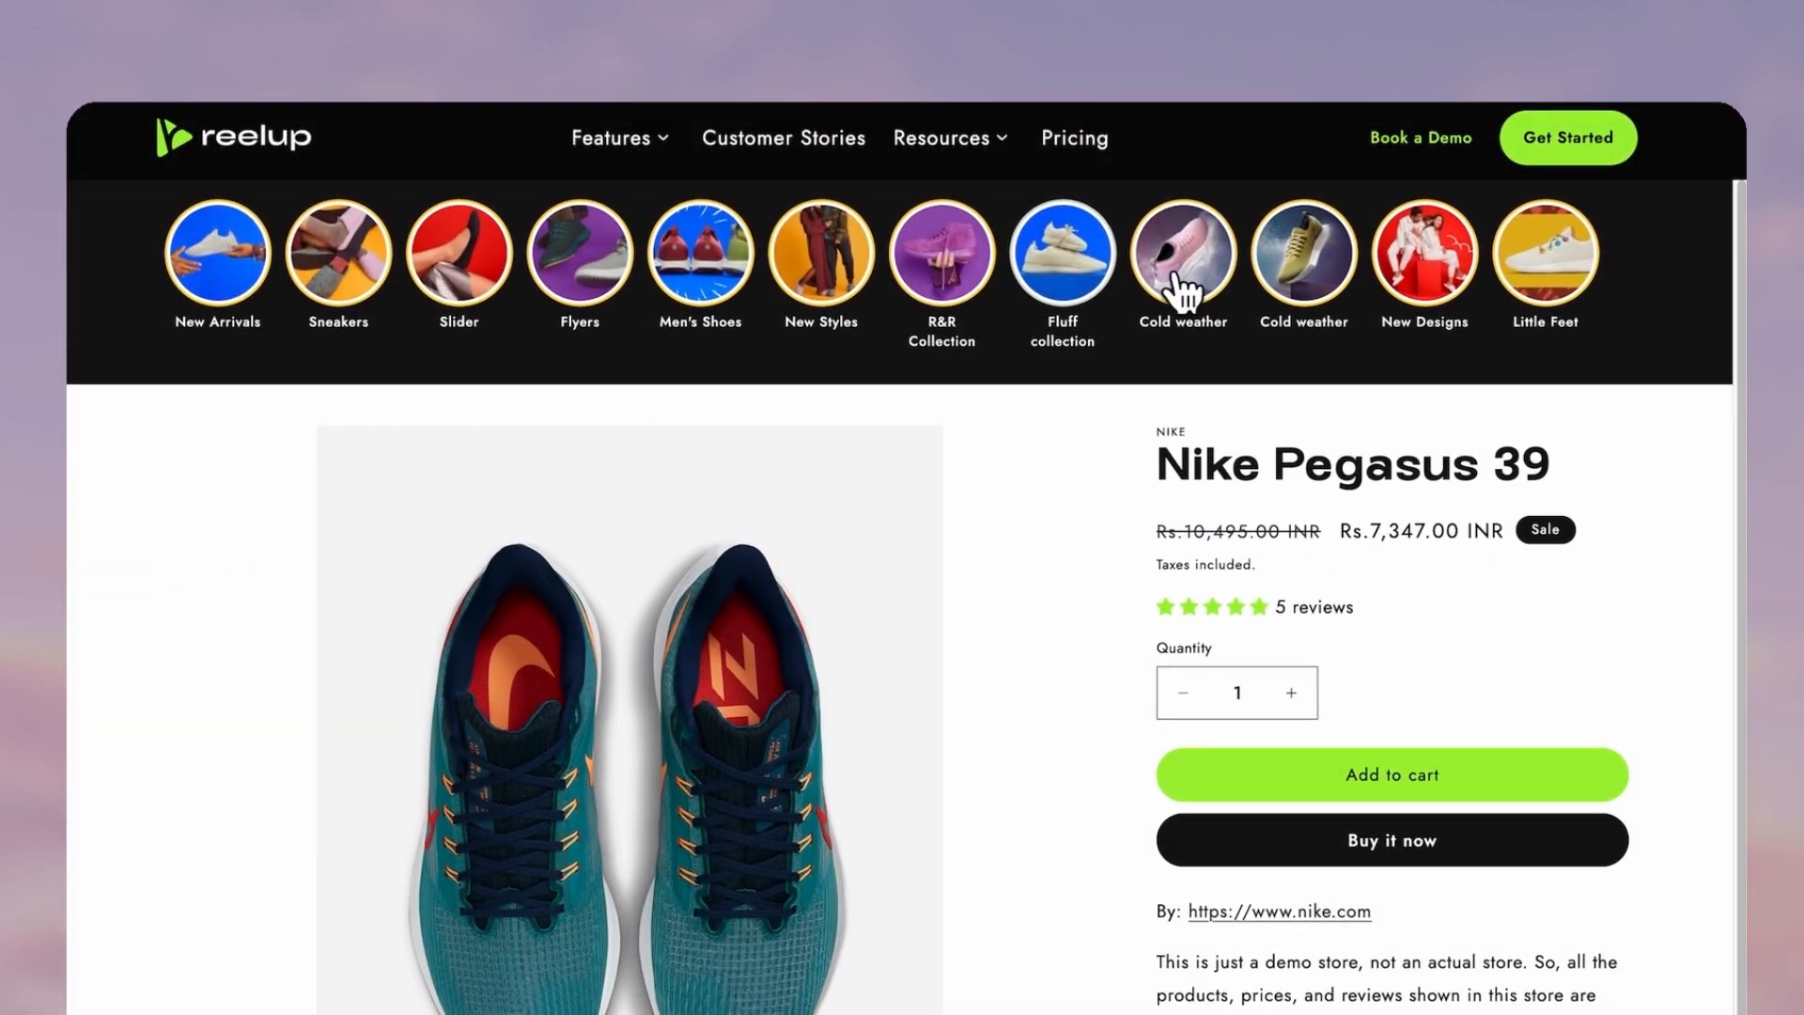
mouse_move(512, 265)
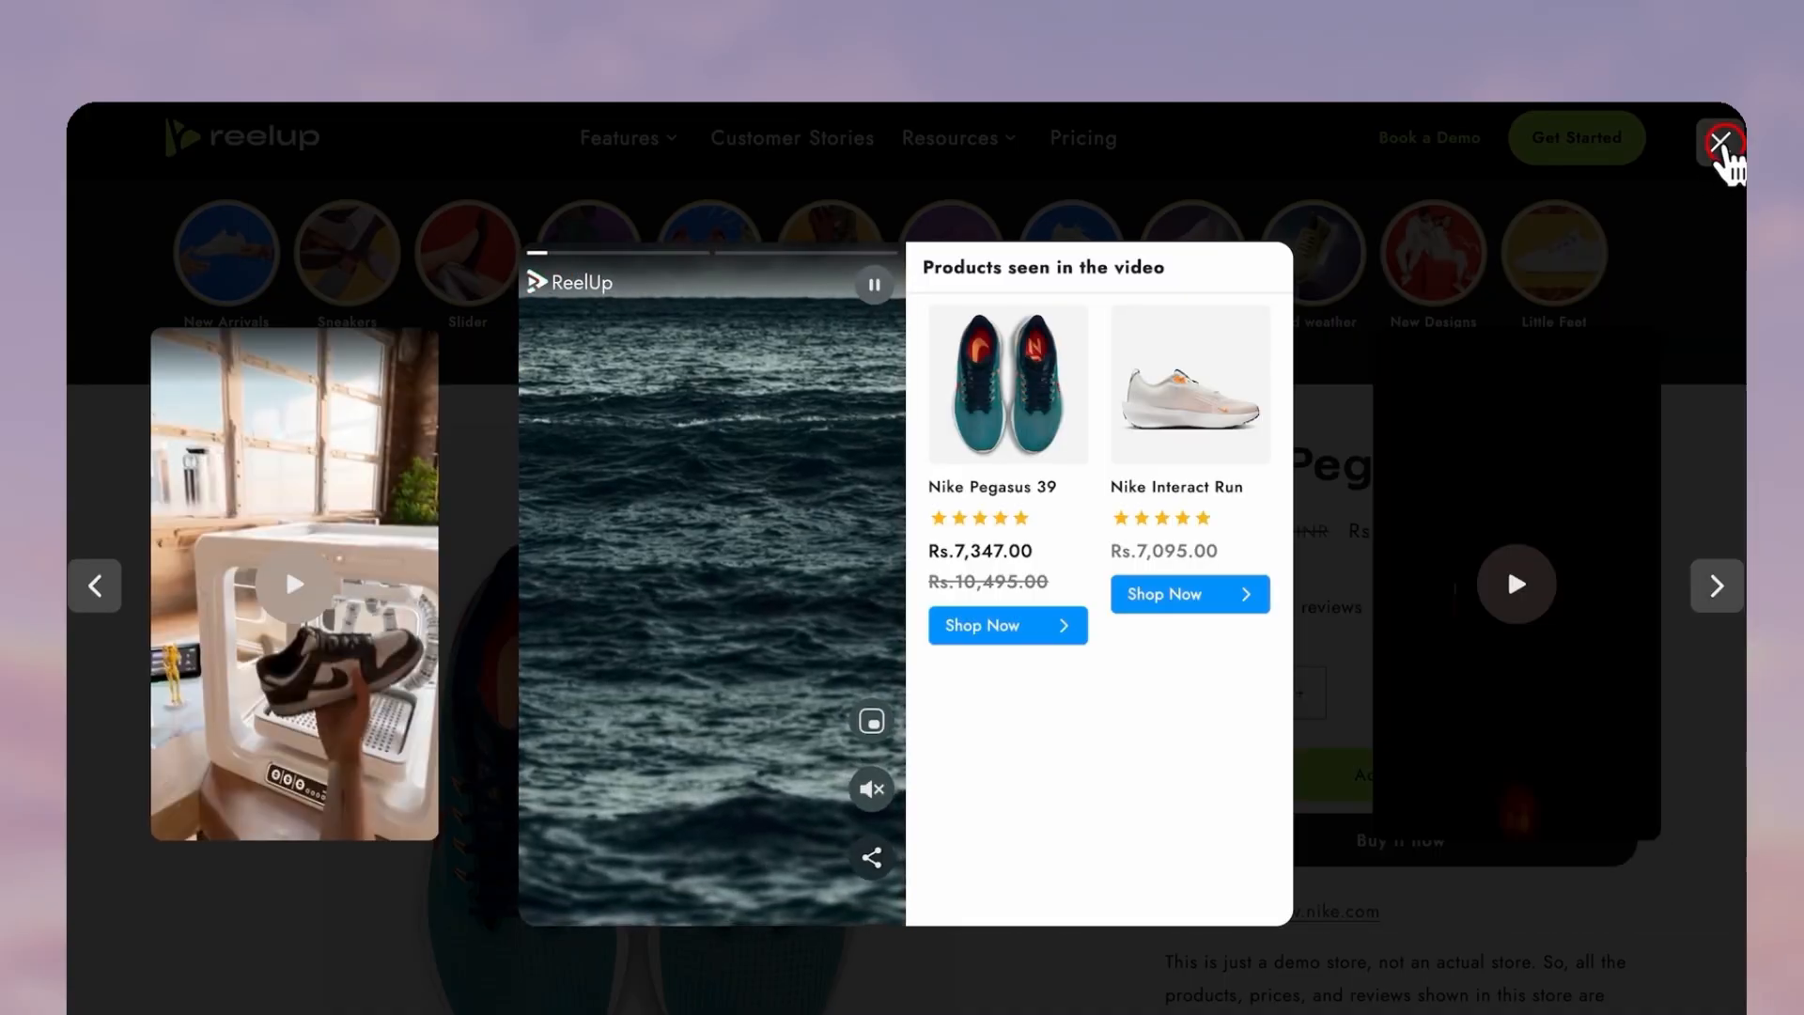
Close the demo reel, then install ReelUp and approve its Shopify data access.
click(1721, 143)
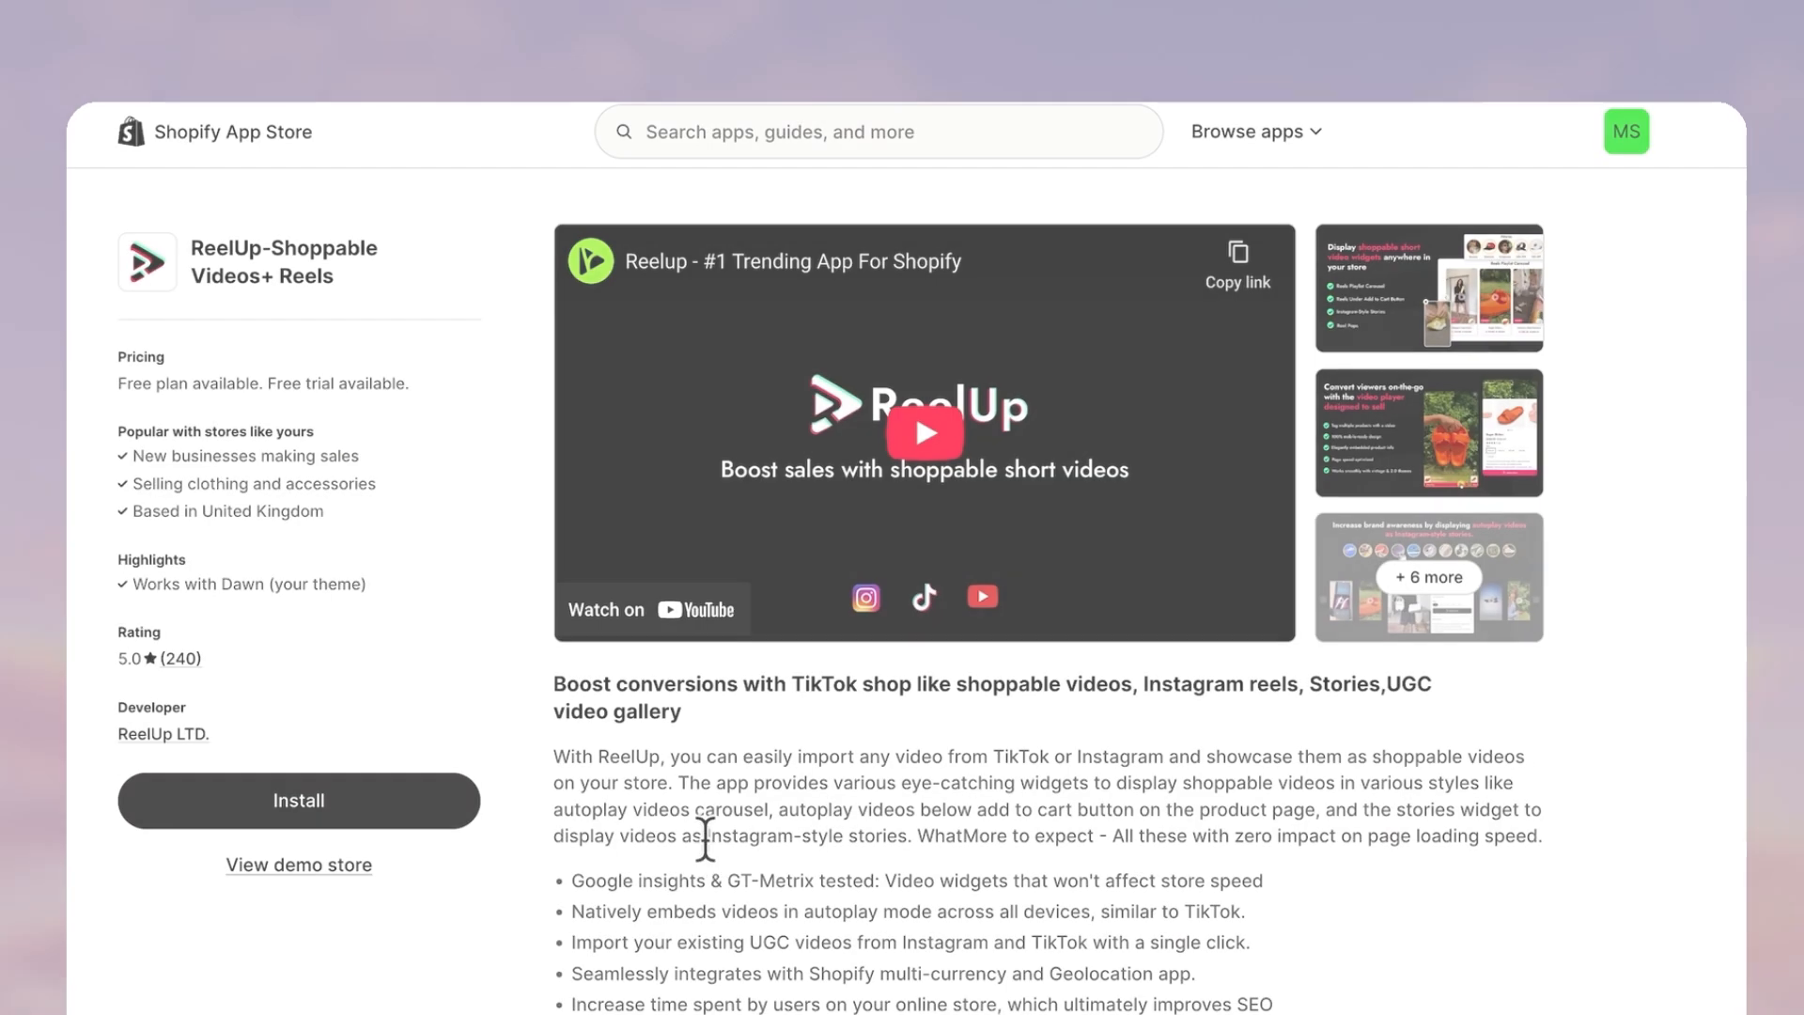
click(298, 800)
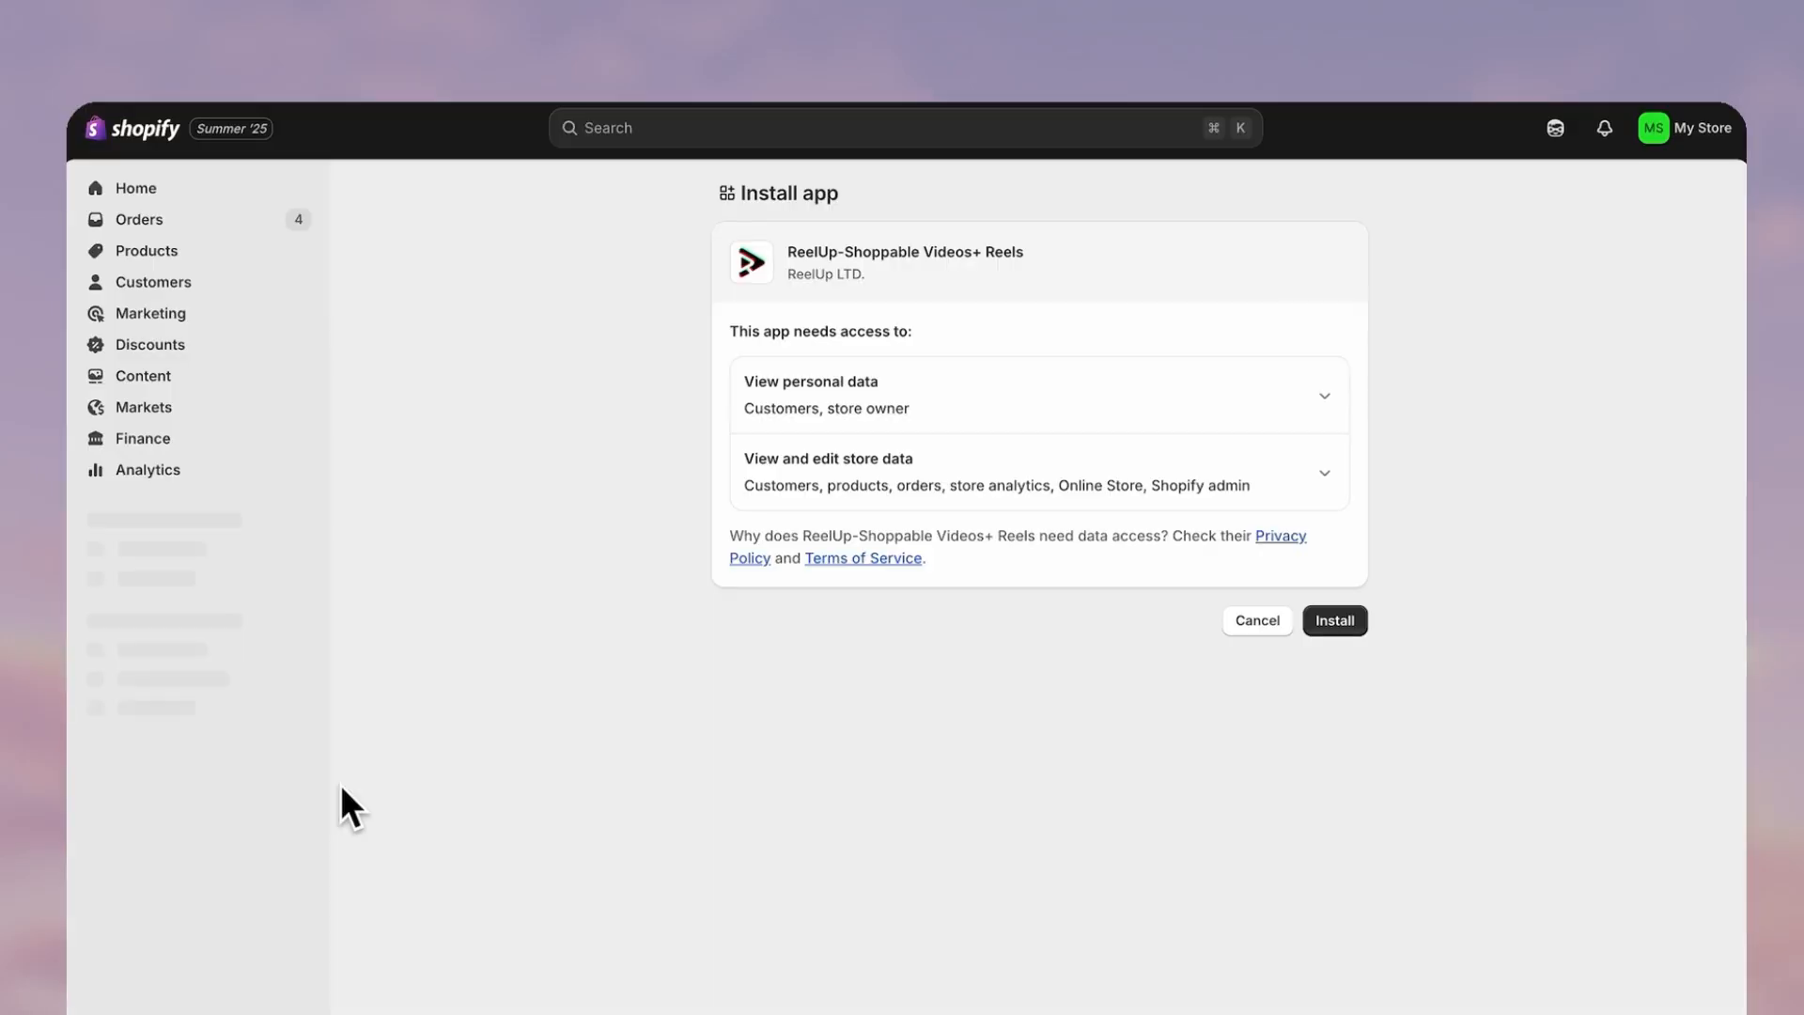
click(1333, 620)
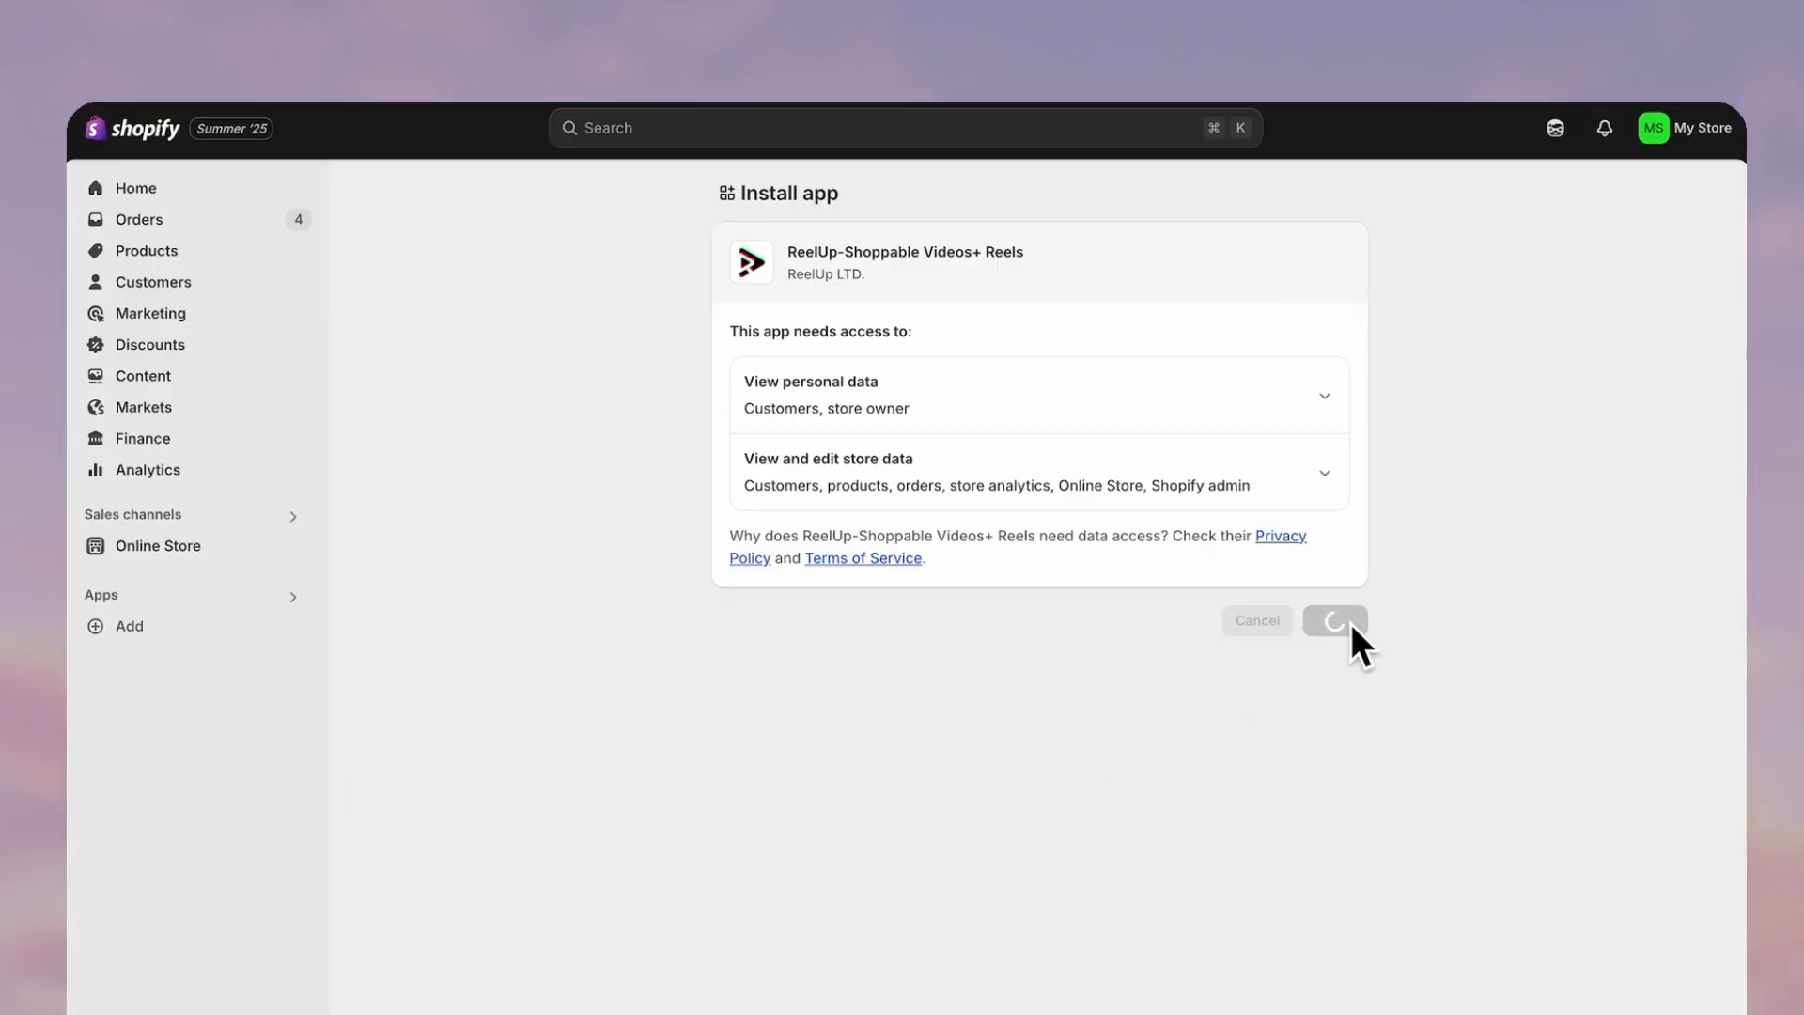
Keep English as the app language and choose the Free Forever plan.
click(1334, 620)
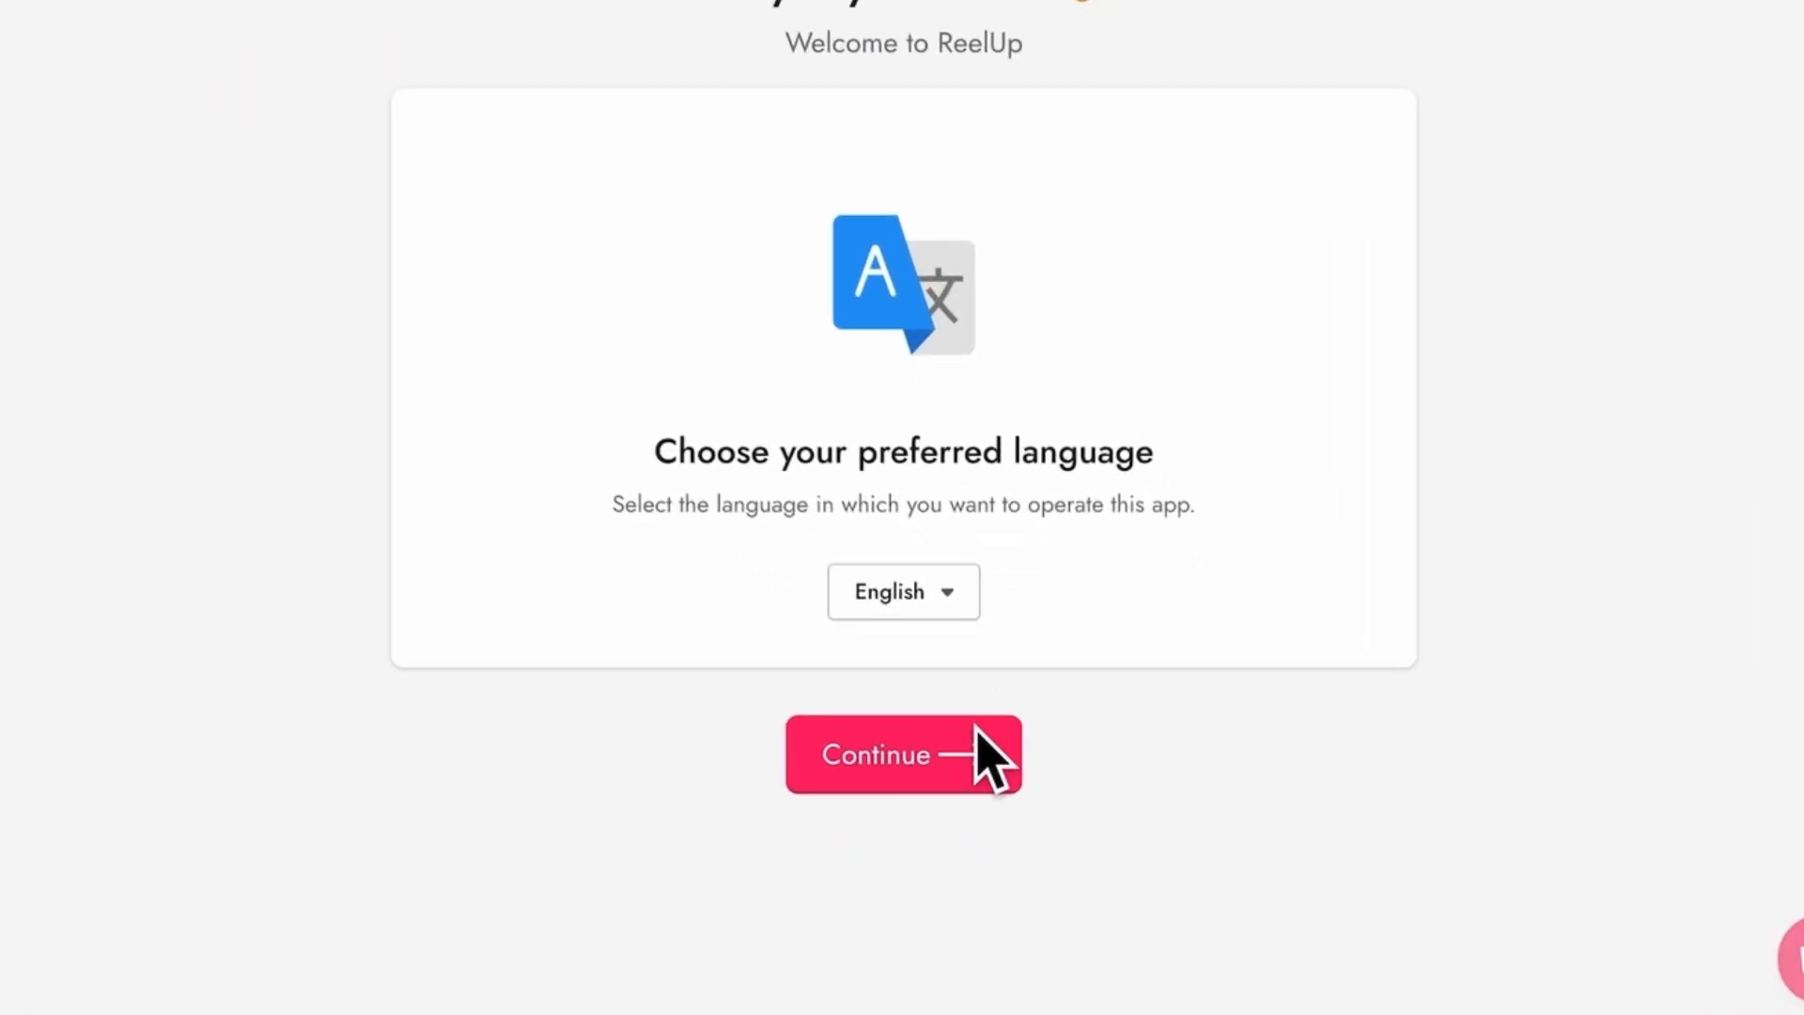
click(903, 754)
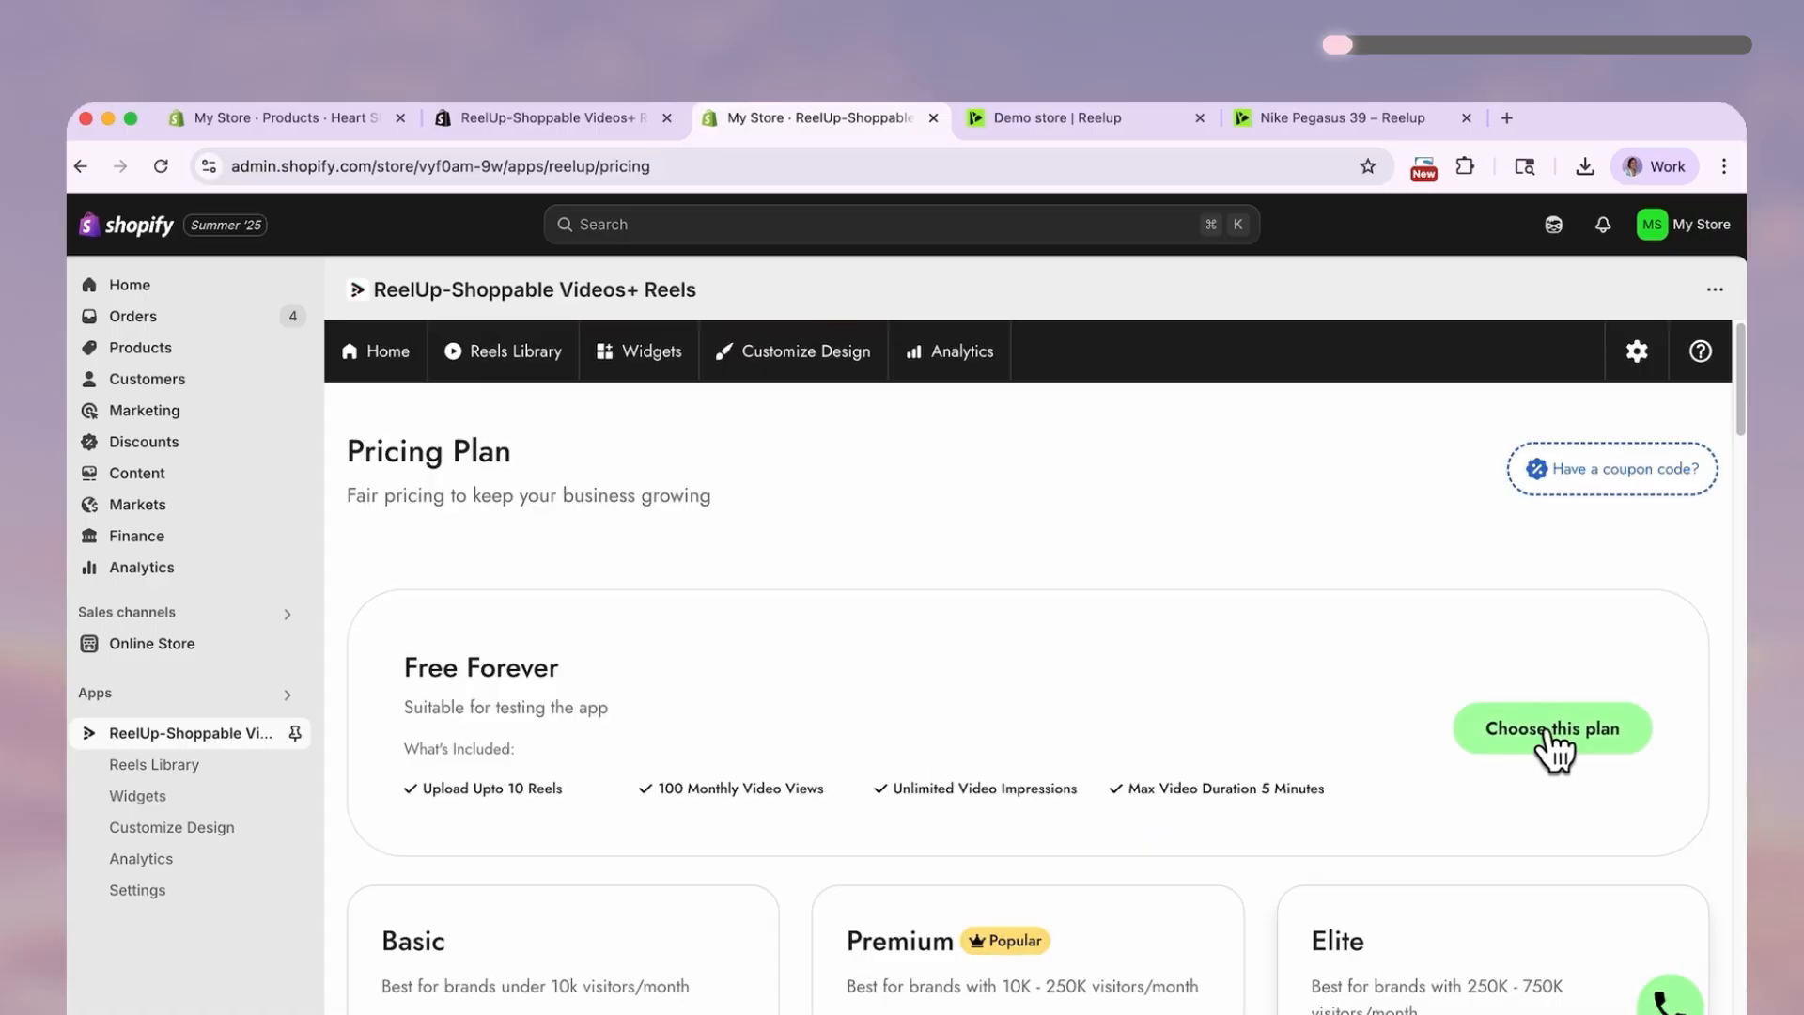
click(1551, 729)
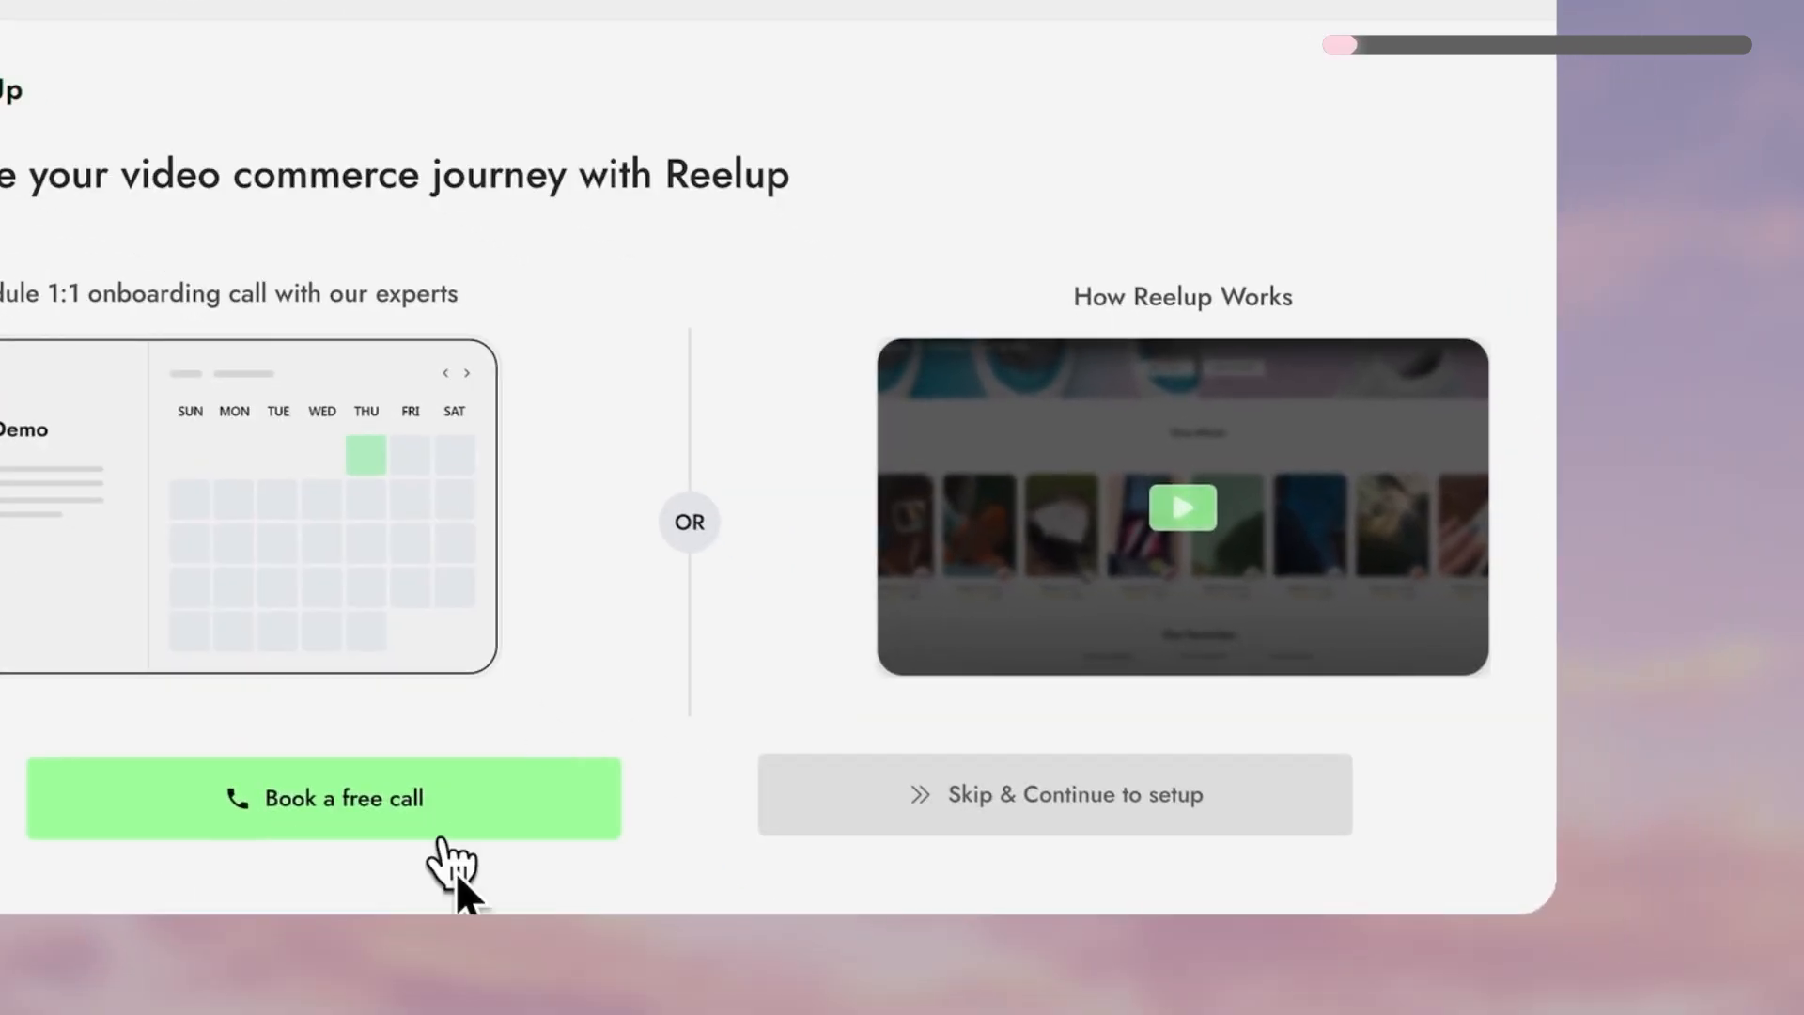
mouse_move(985, 799)
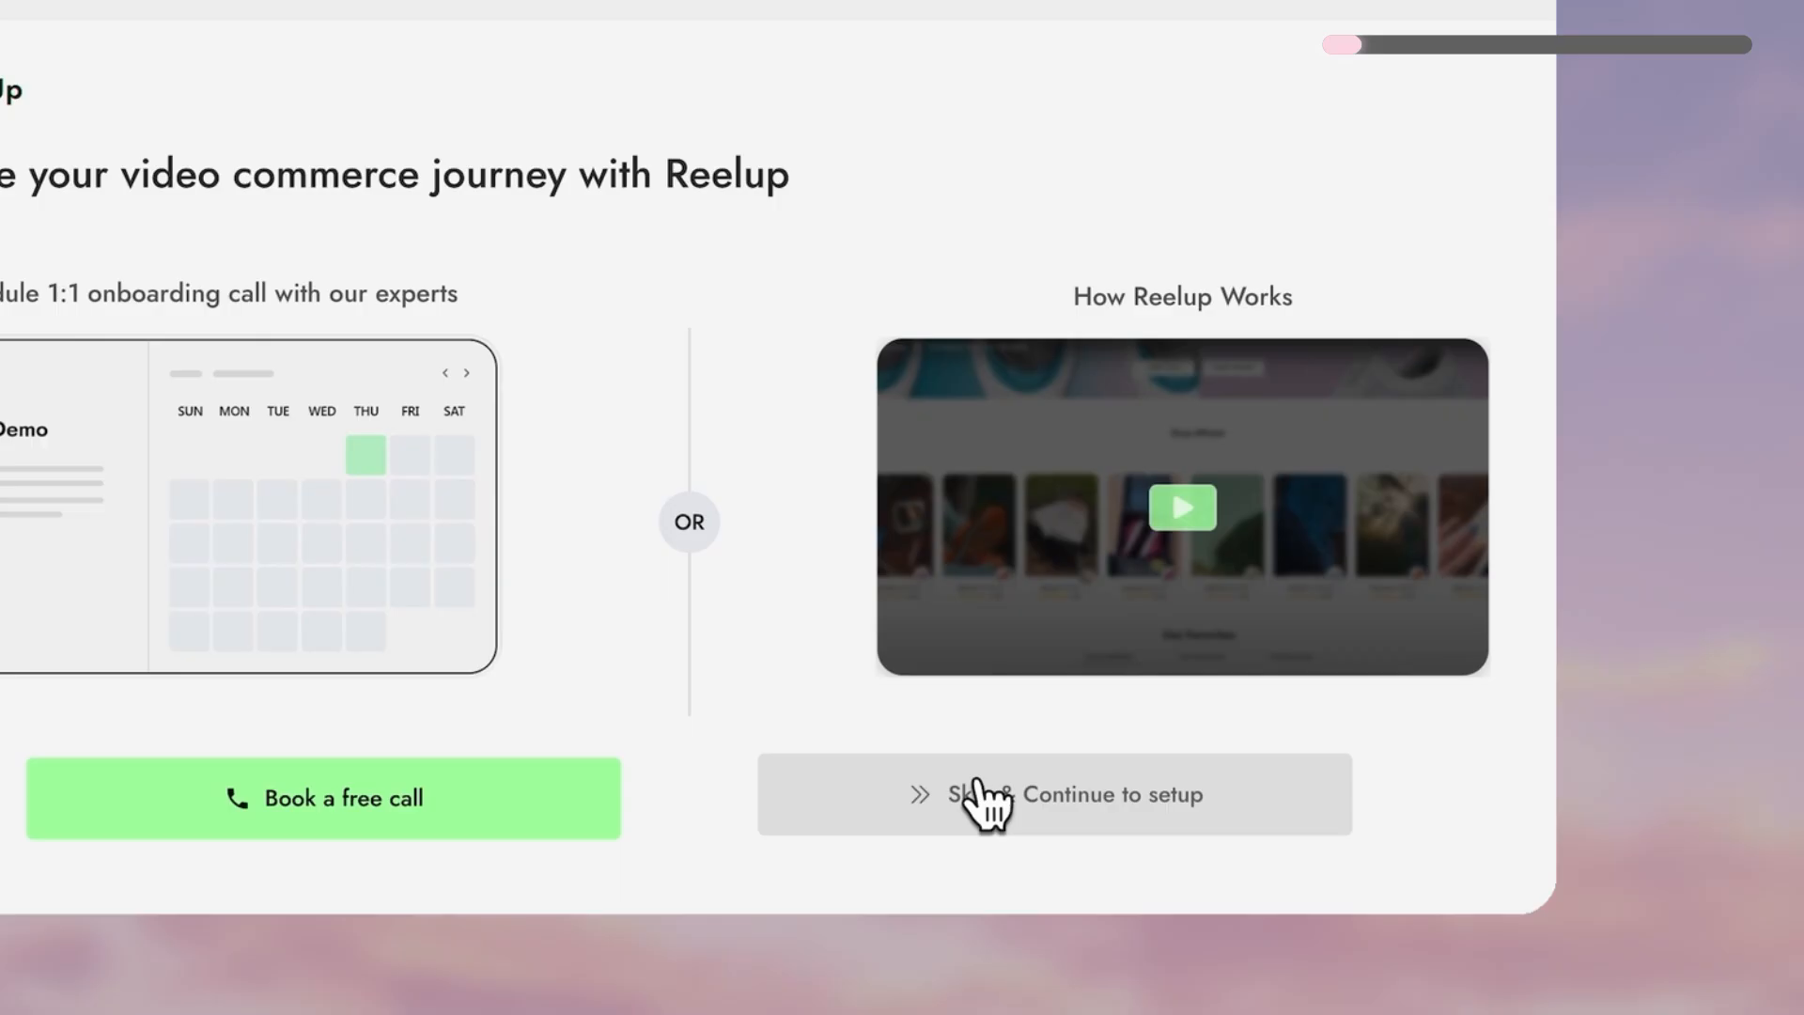
Skip the onboarding call, open Online Store in a new tab, and reach App embeds.
click(1052, 794)
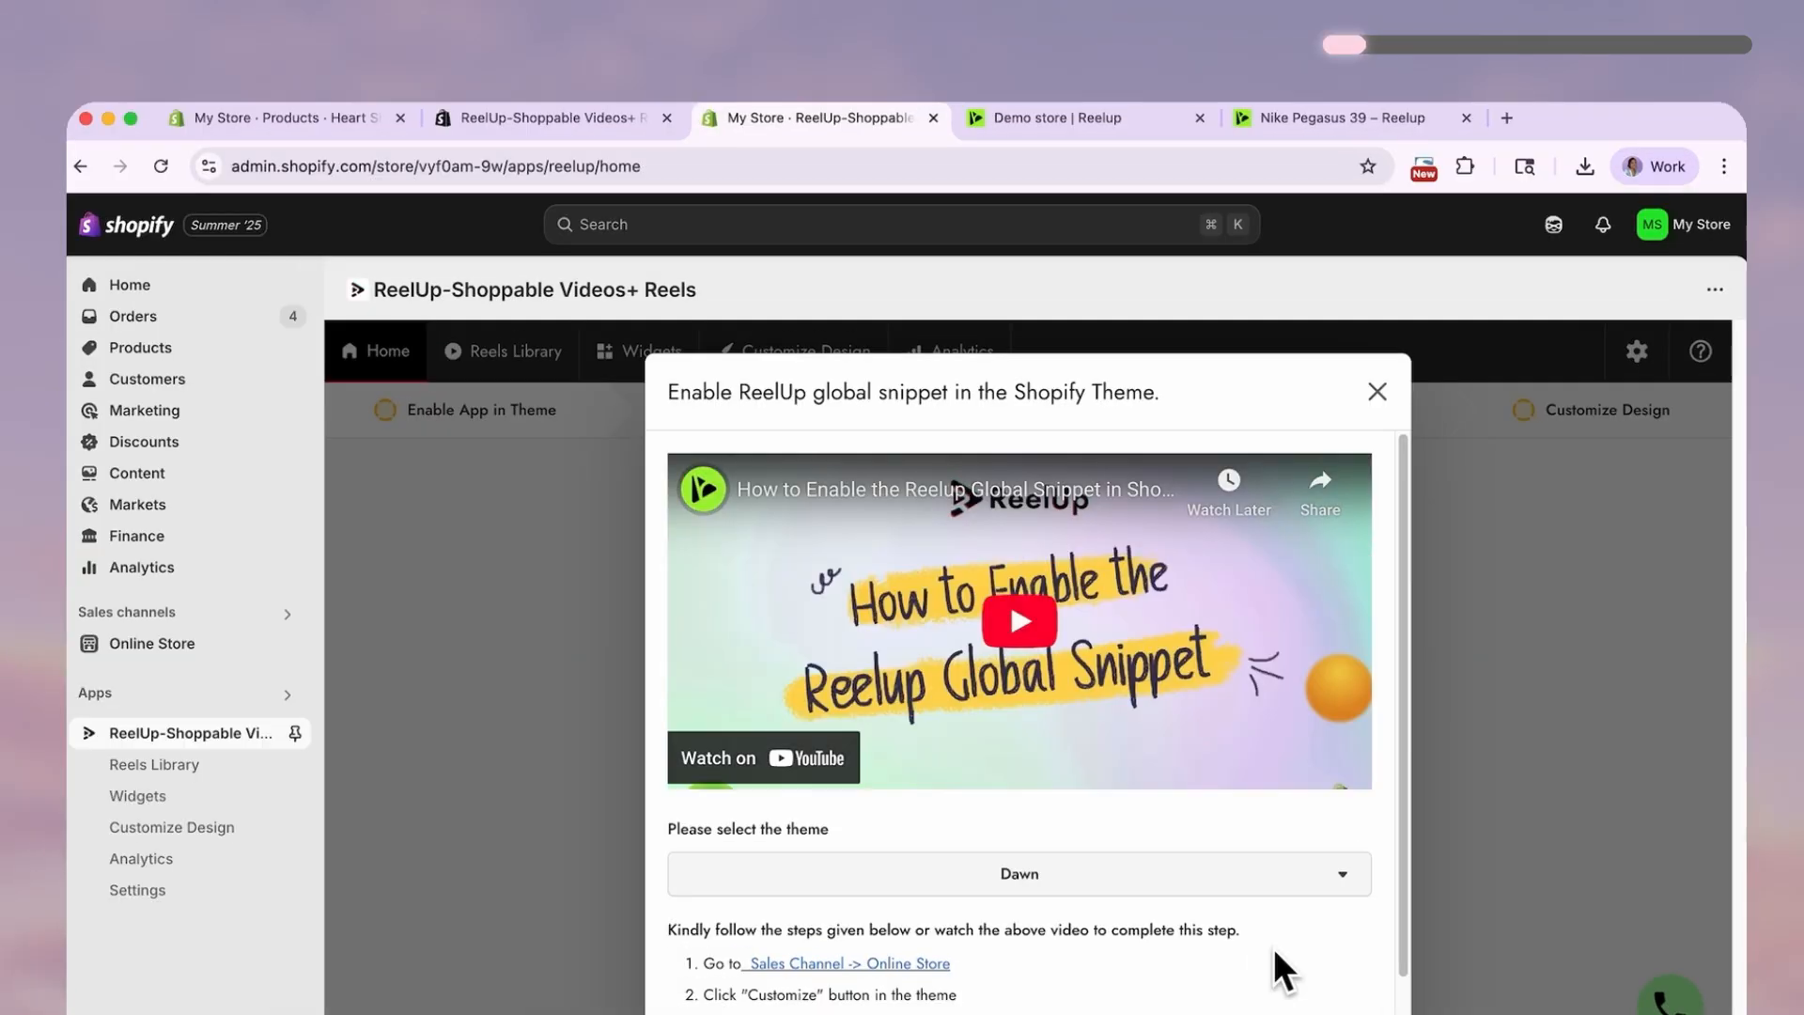
scroll(down, 3)
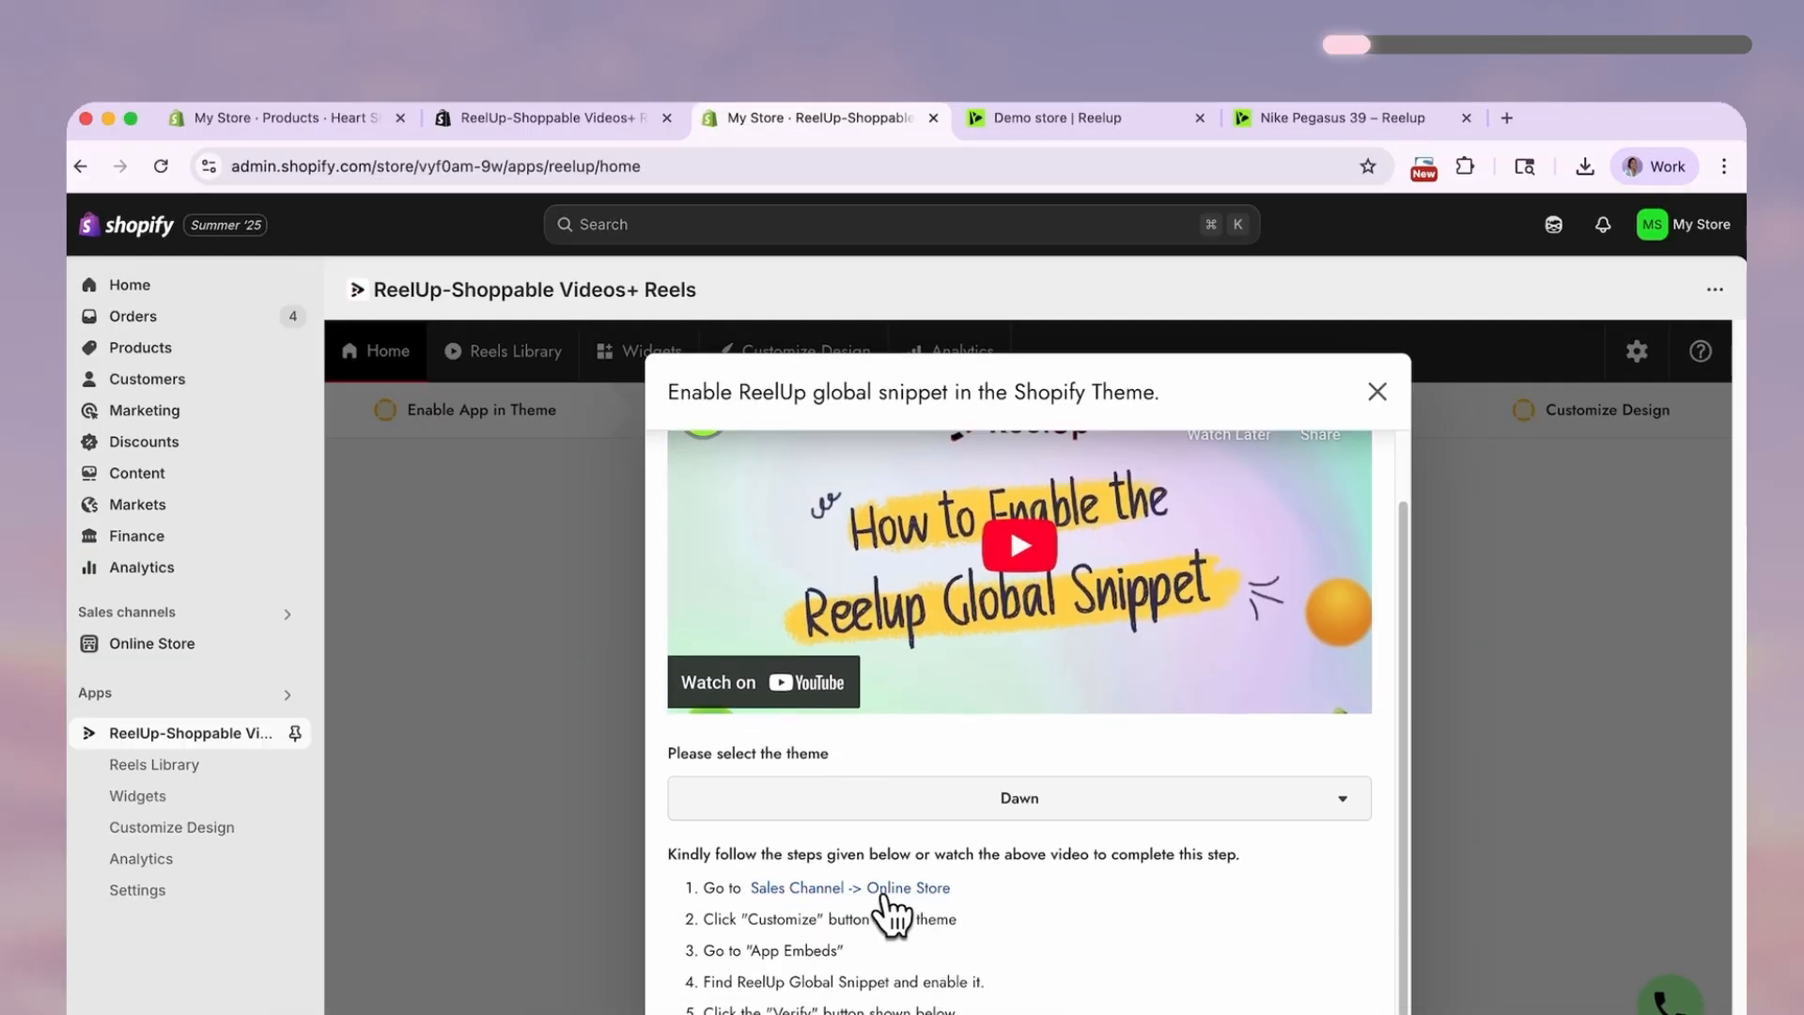
right_click(851, 887)
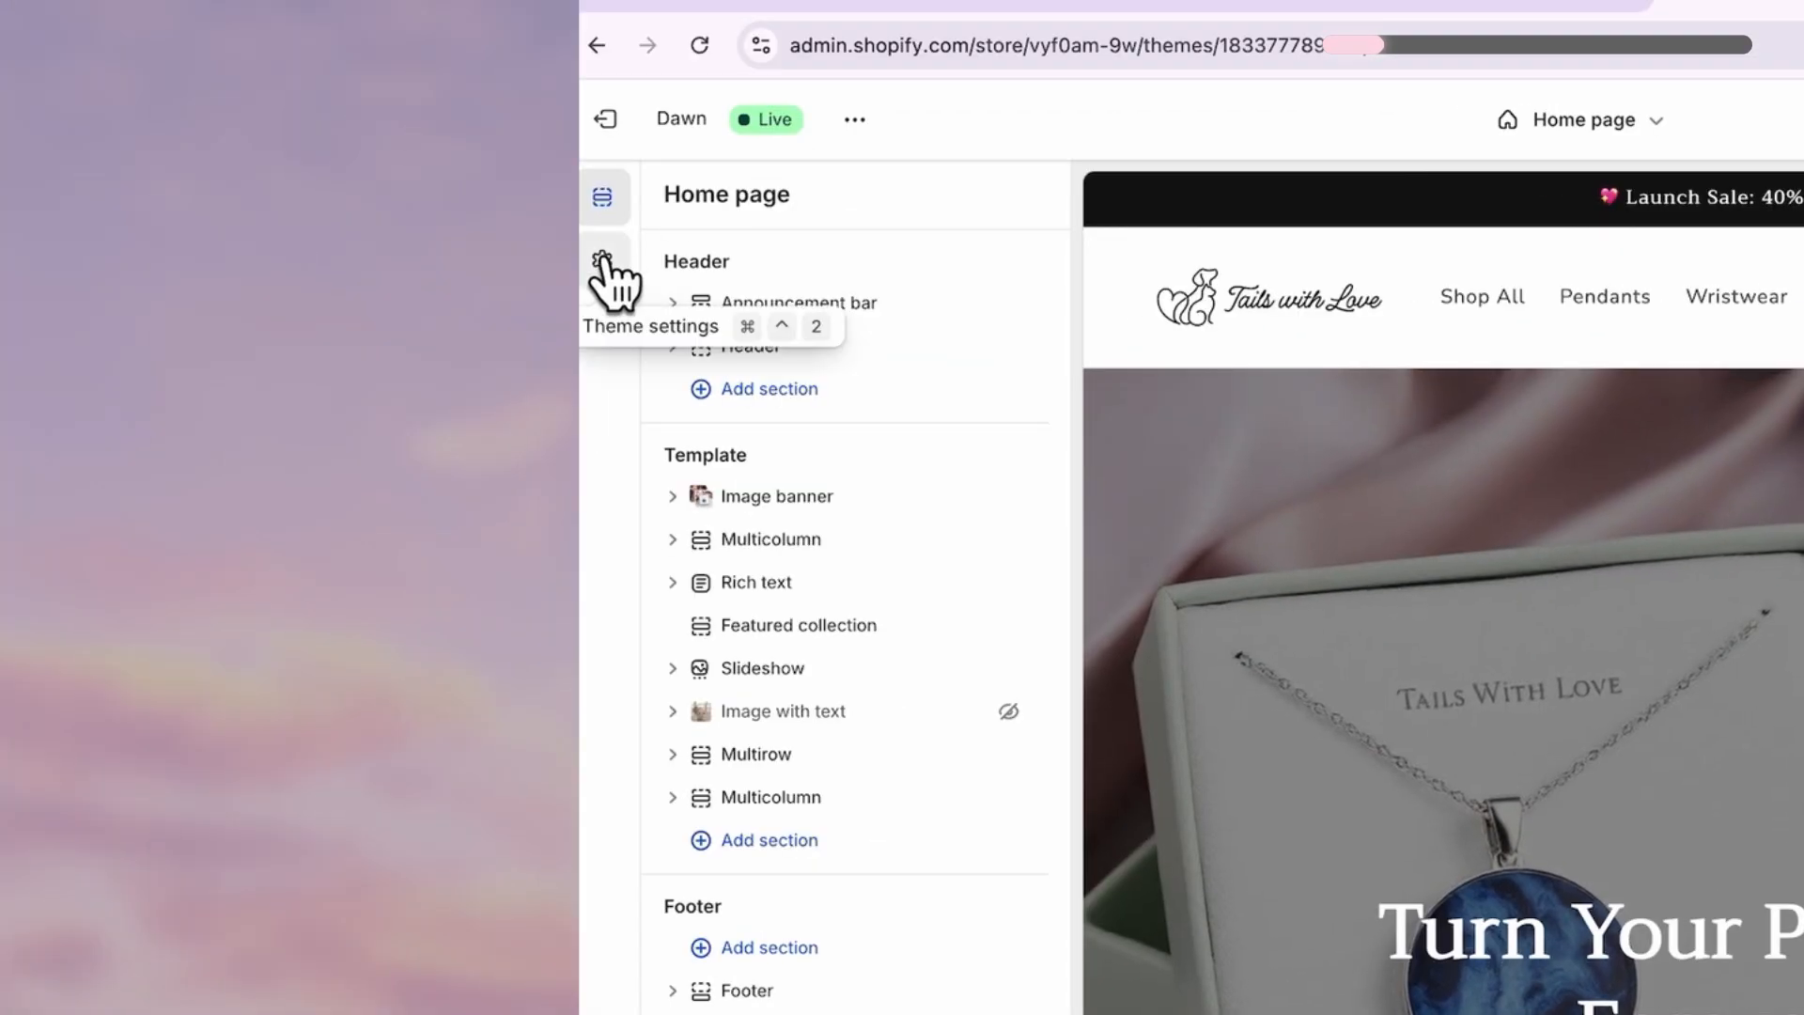
click(603, 323)
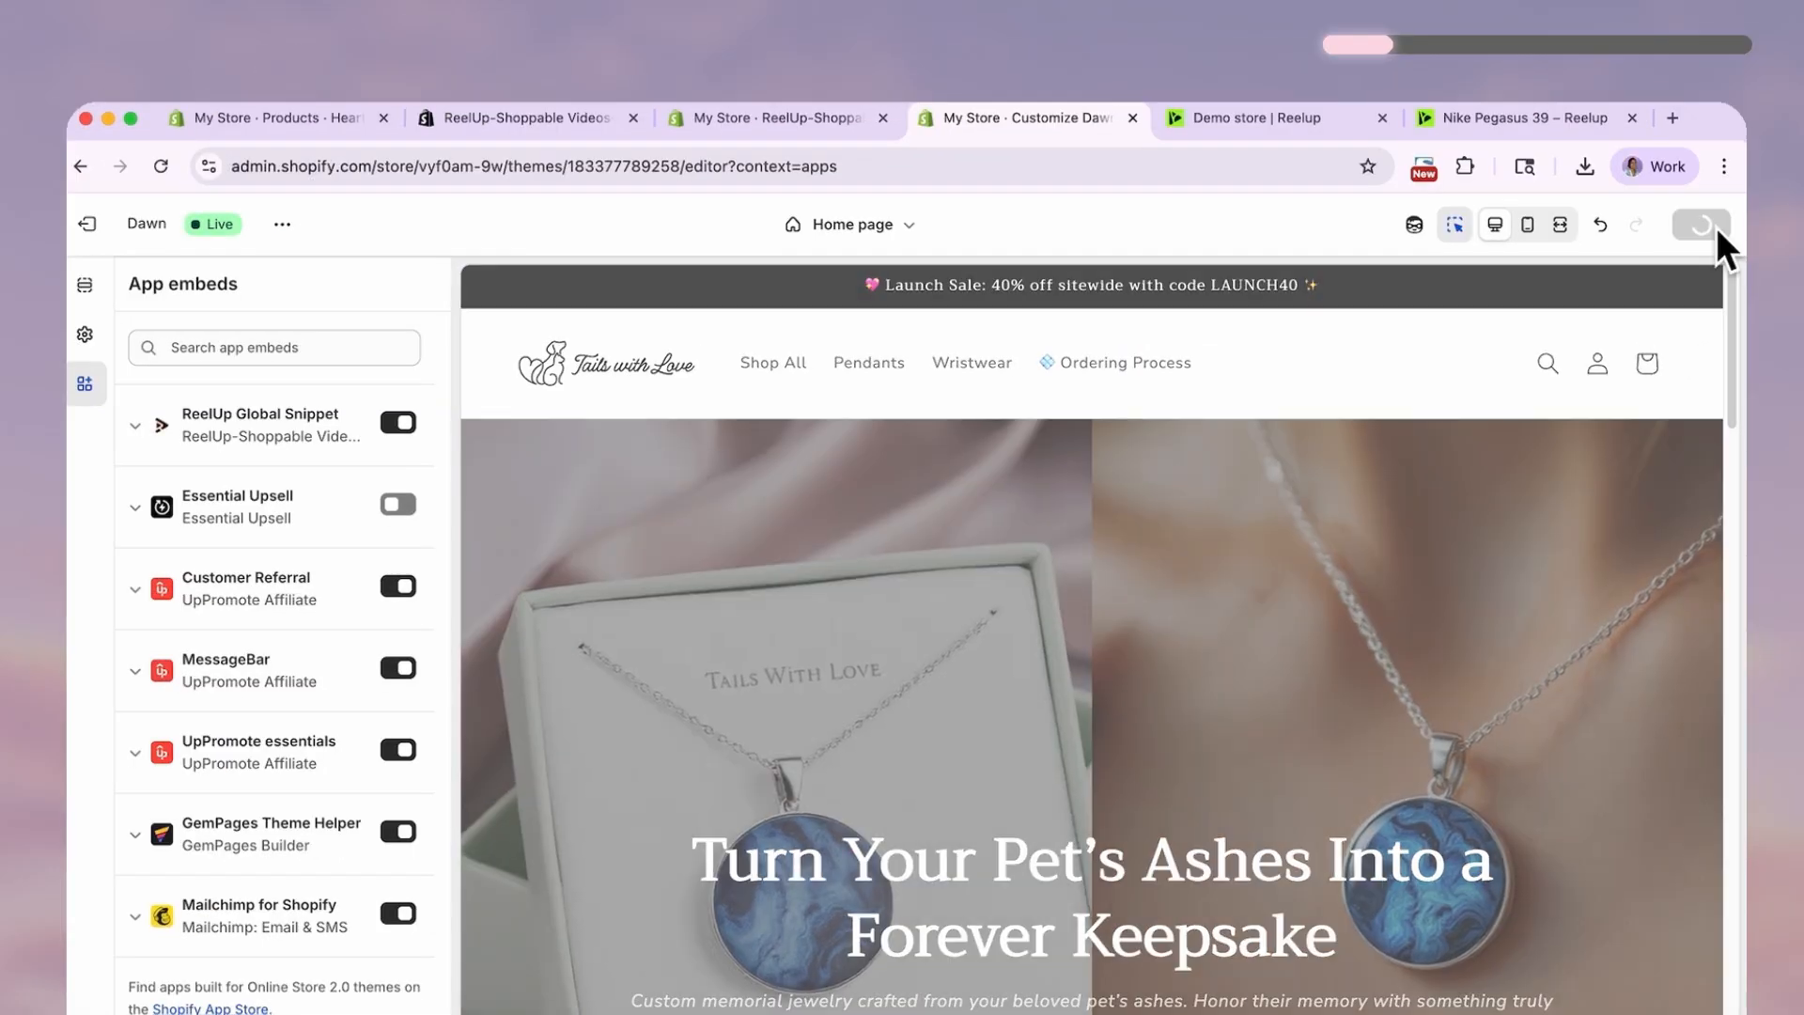
mouse_move(778, 118)
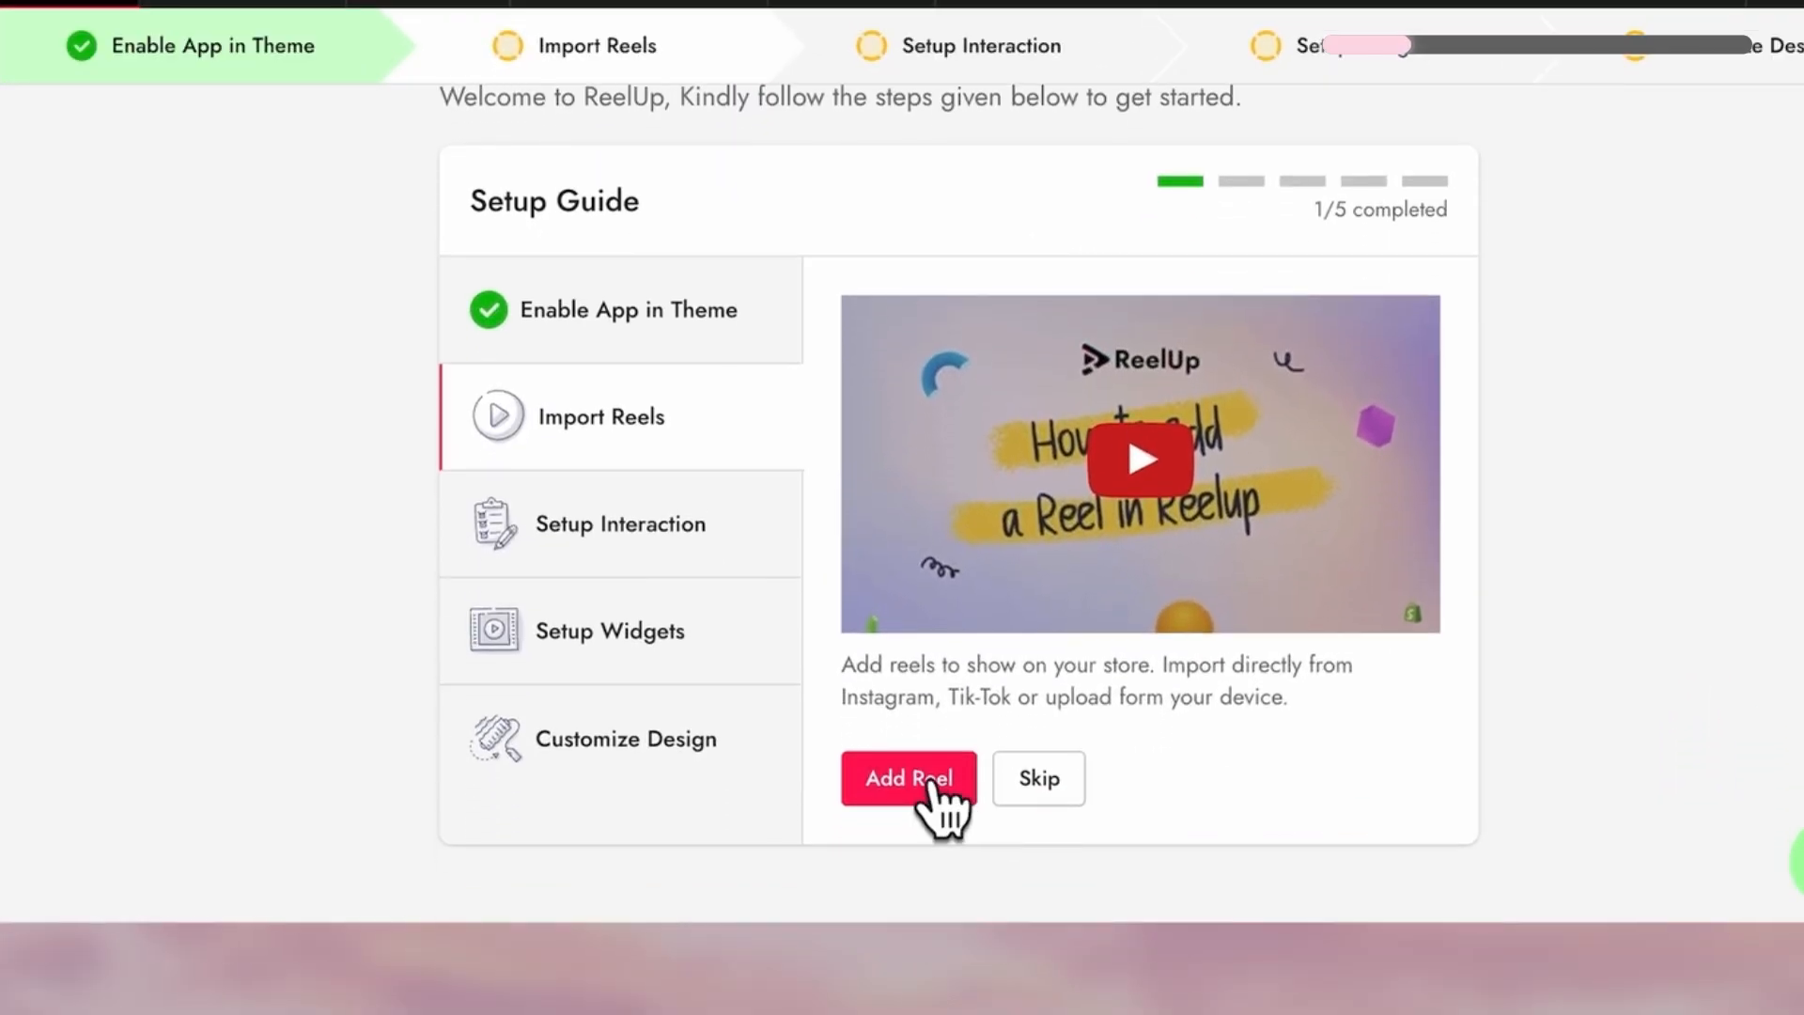
Add a reel by uploading video files from the device.
click(908, 778)
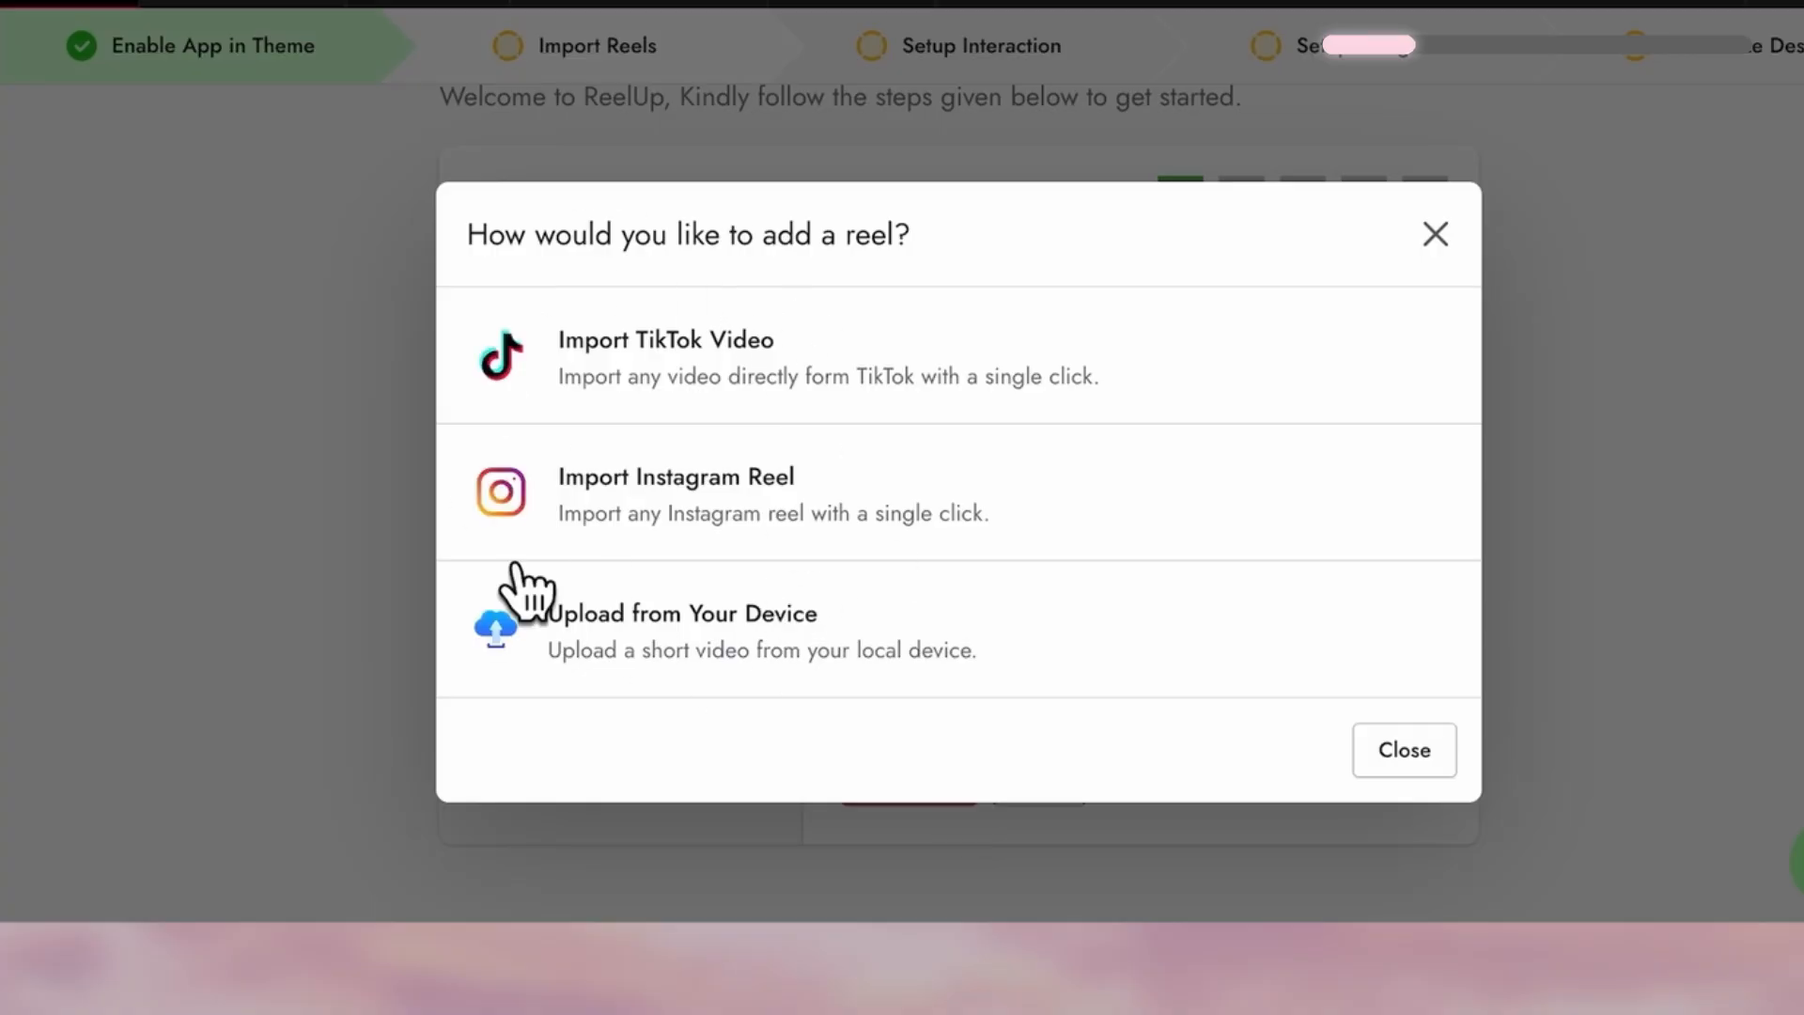
mouse_move(728, 670)
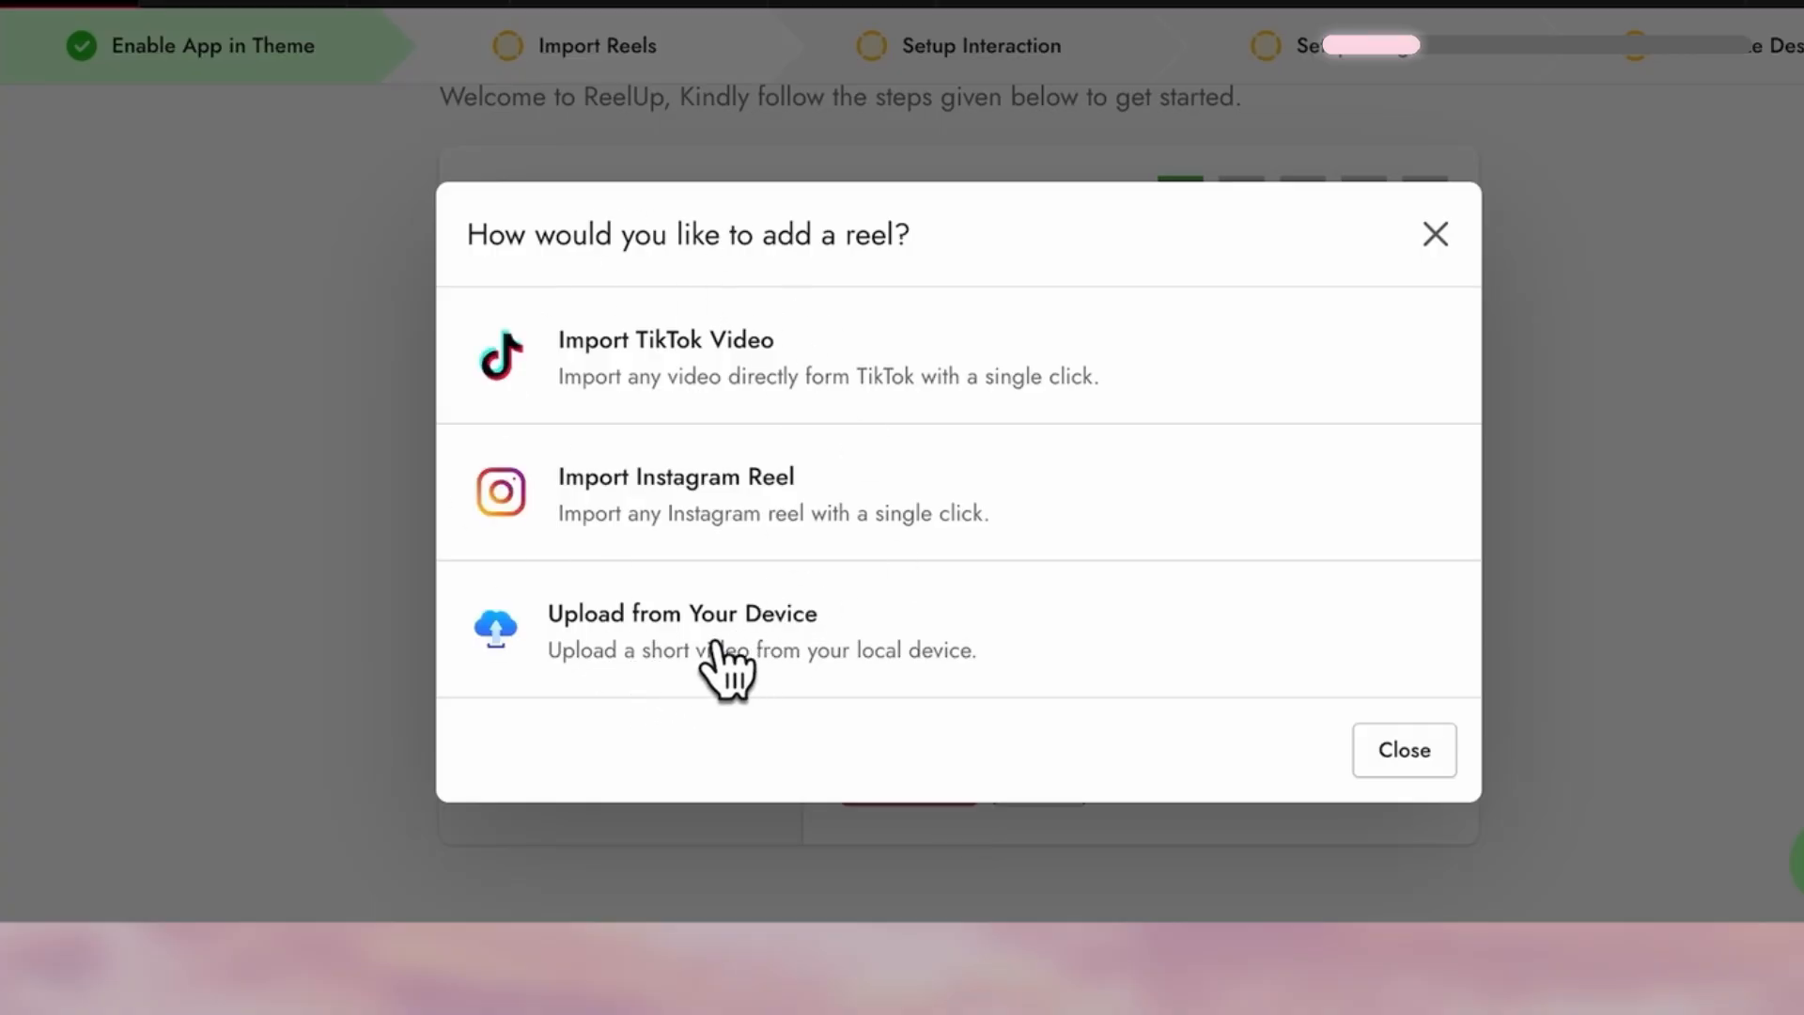
click(681, 614)
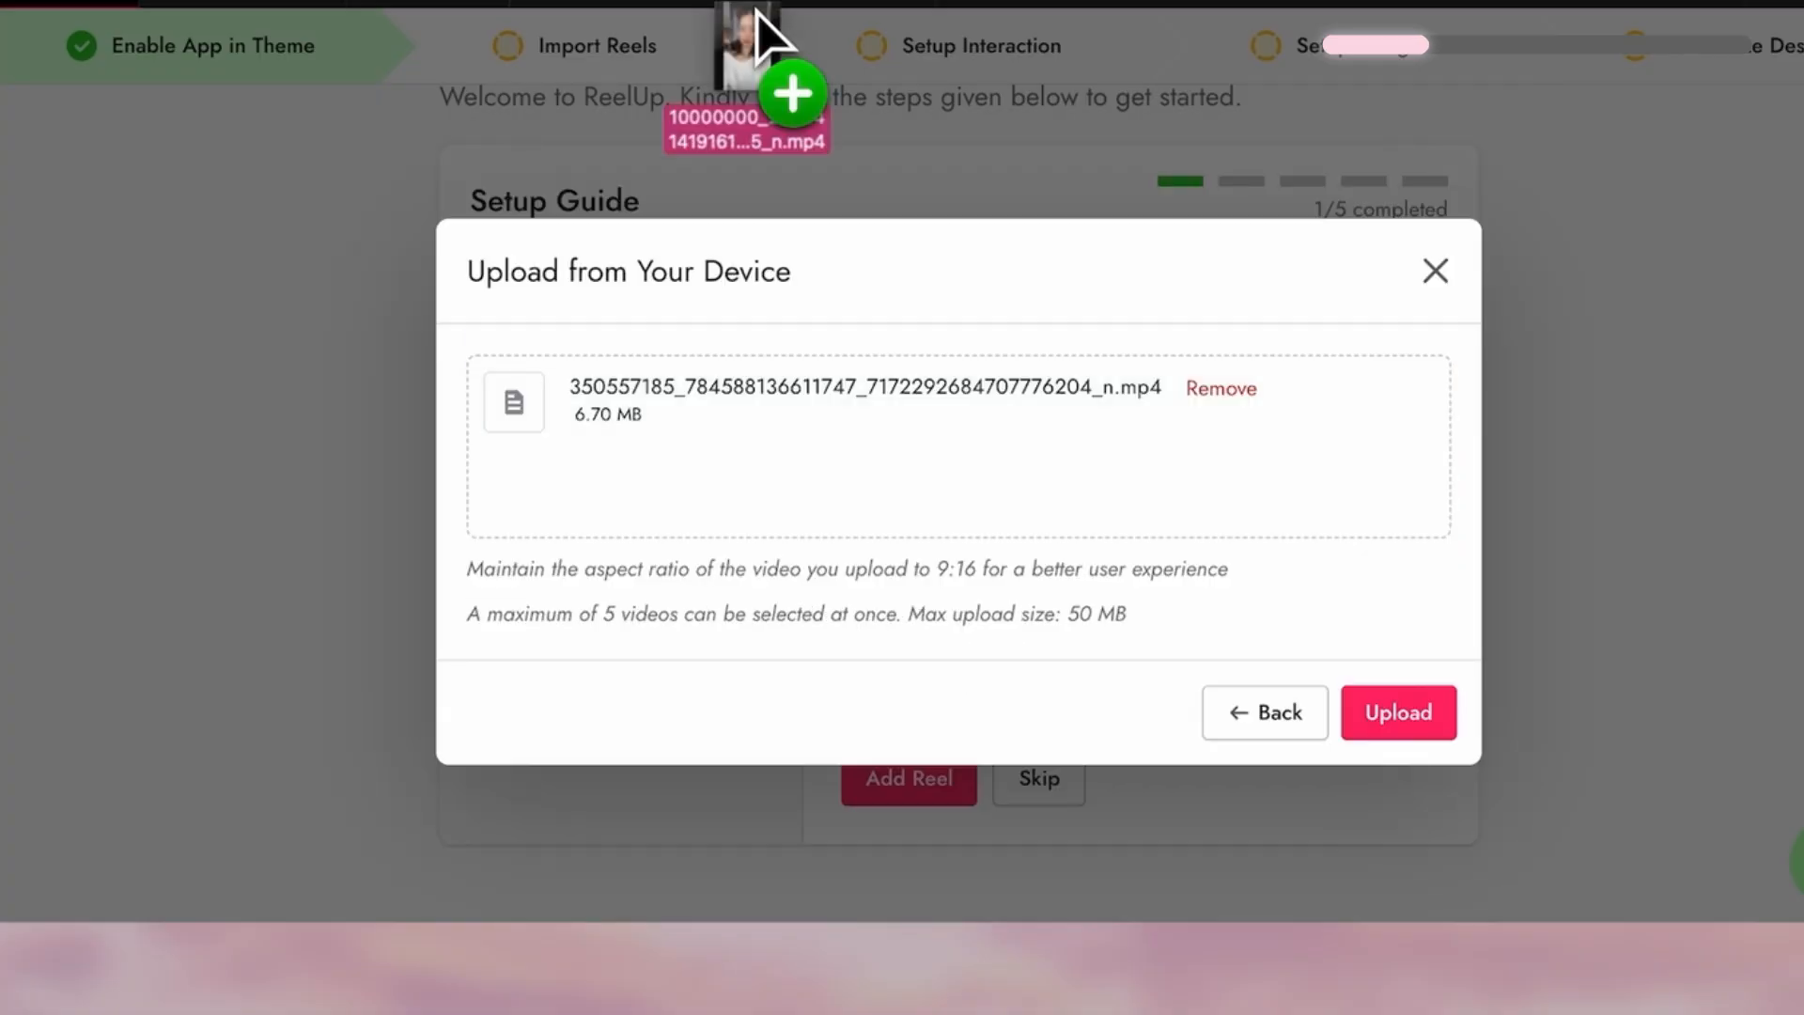
click(1398, 711)
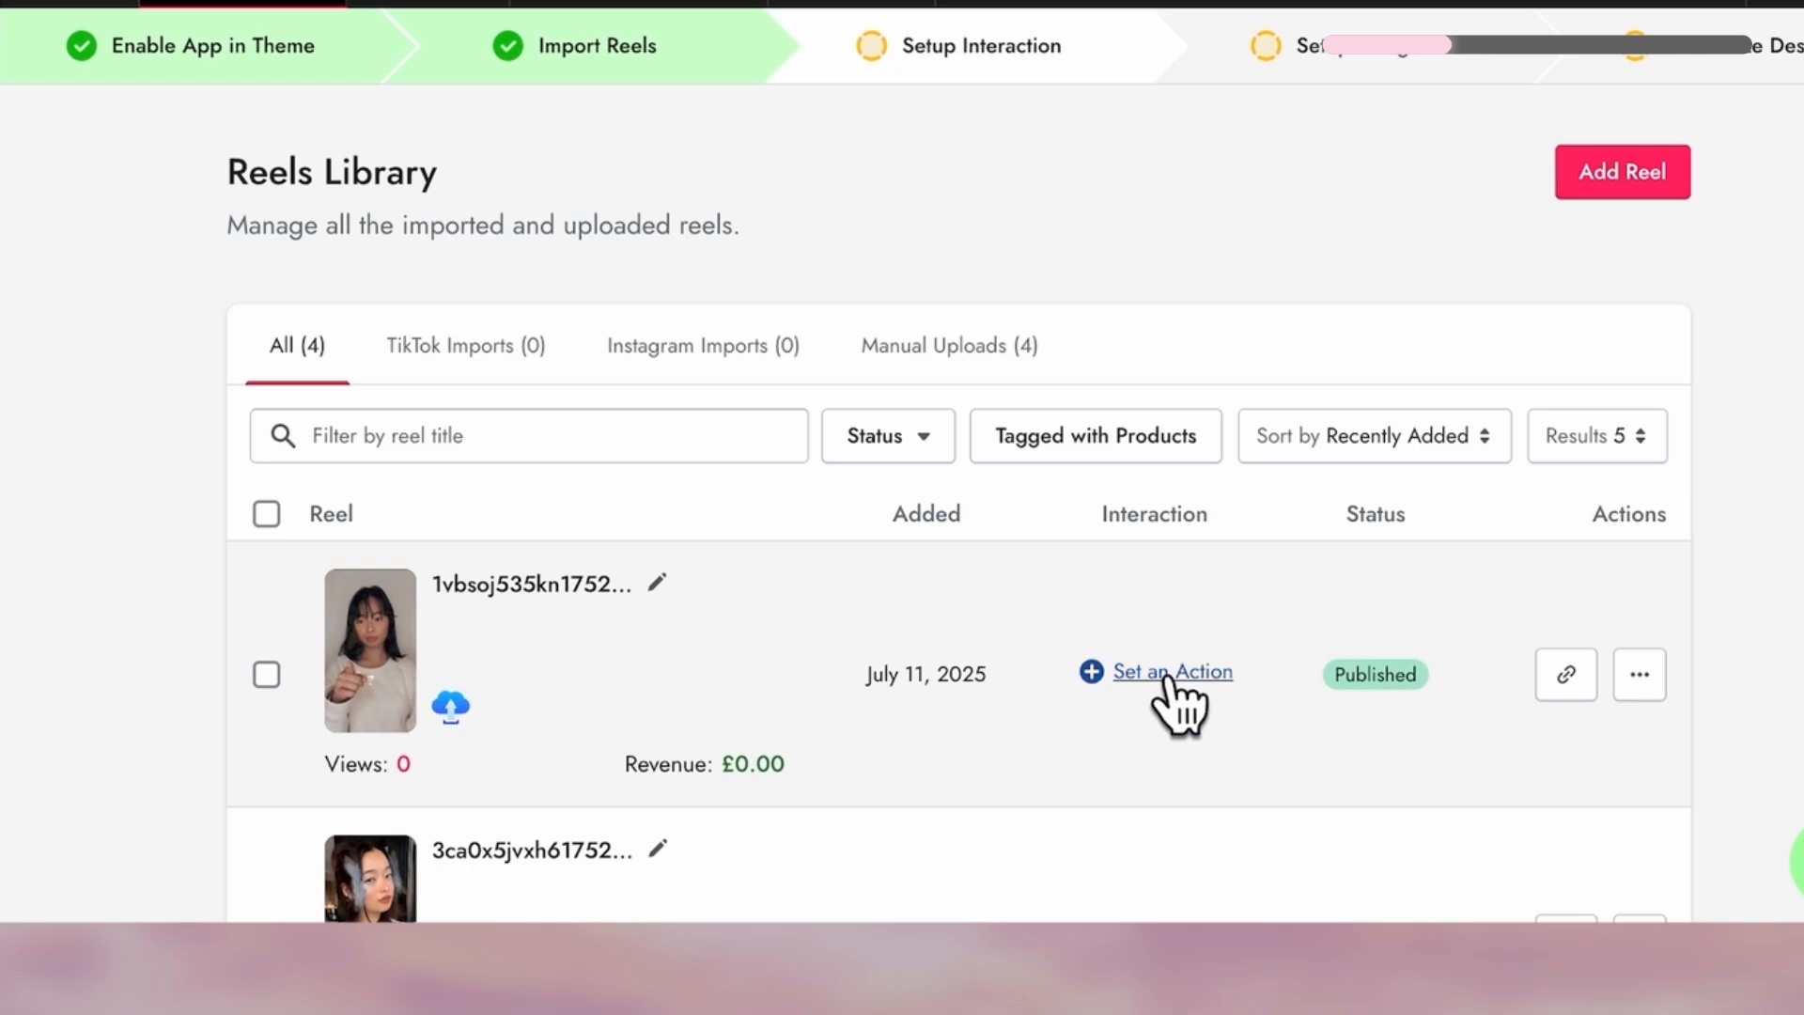
Give the first reel a Button/Link interaction with the text 'Limited Time only'.
click(1171, 671)
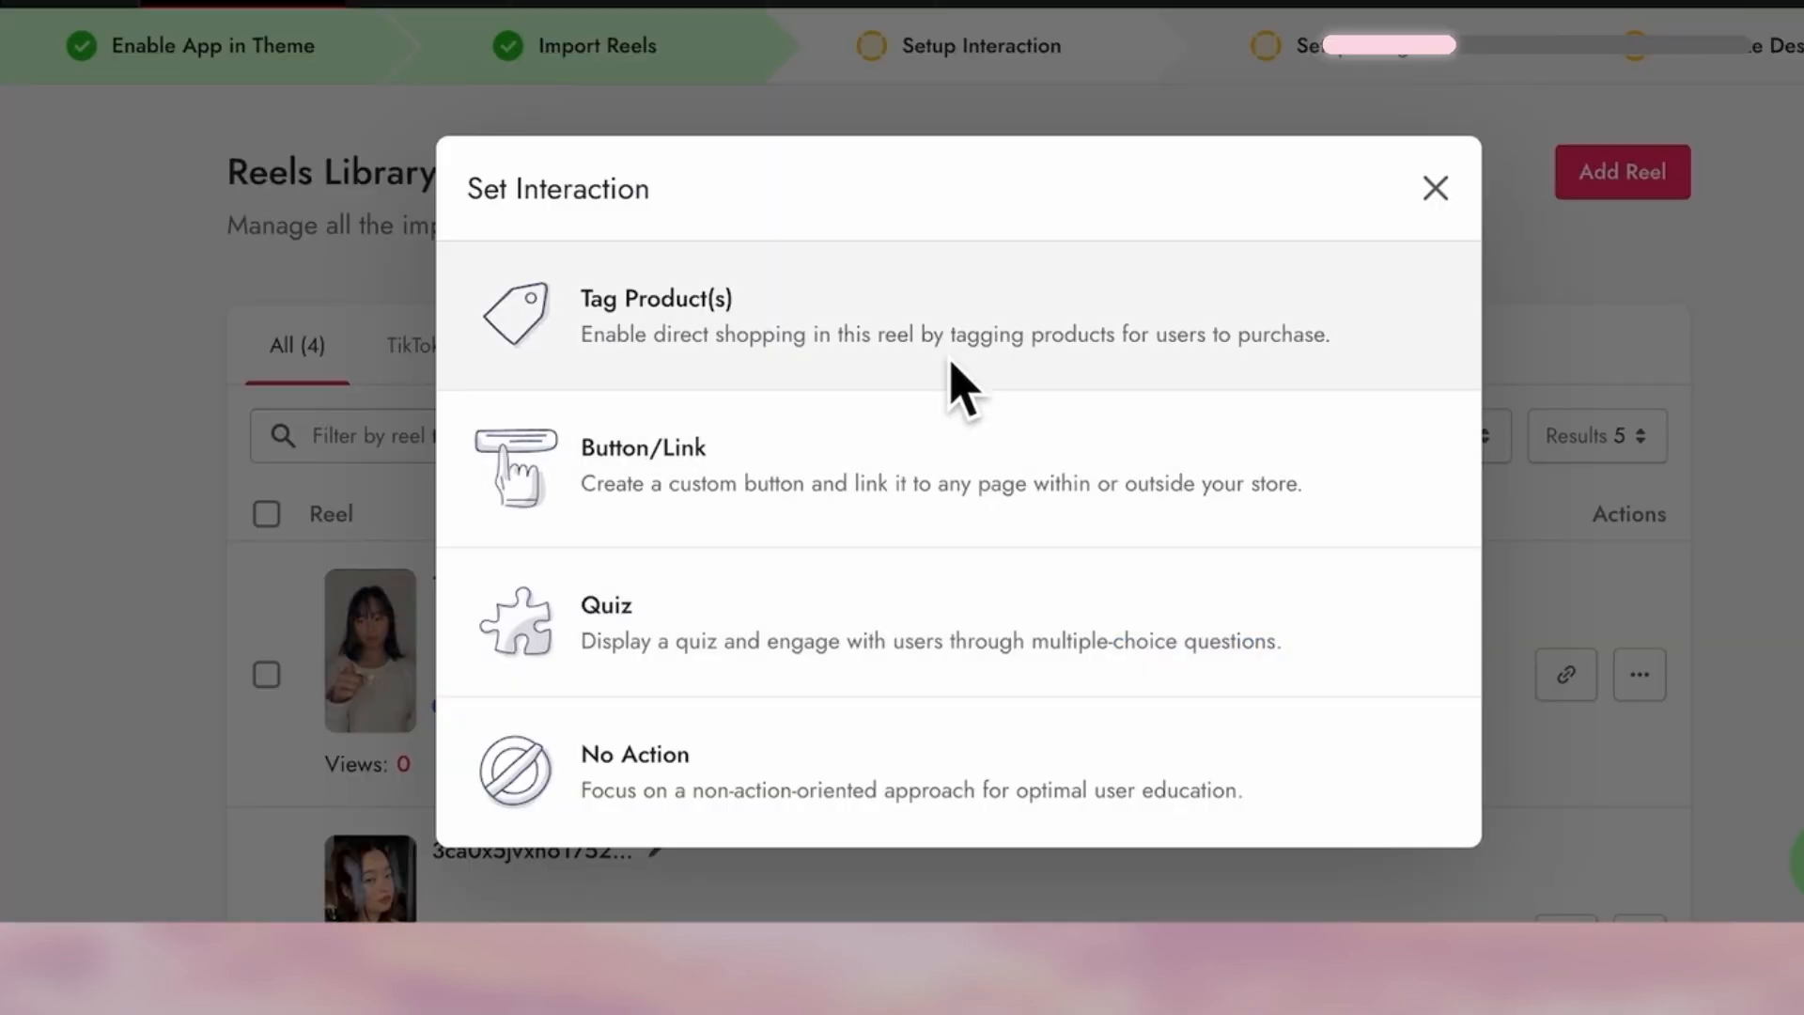
mouse_move(684, 357)
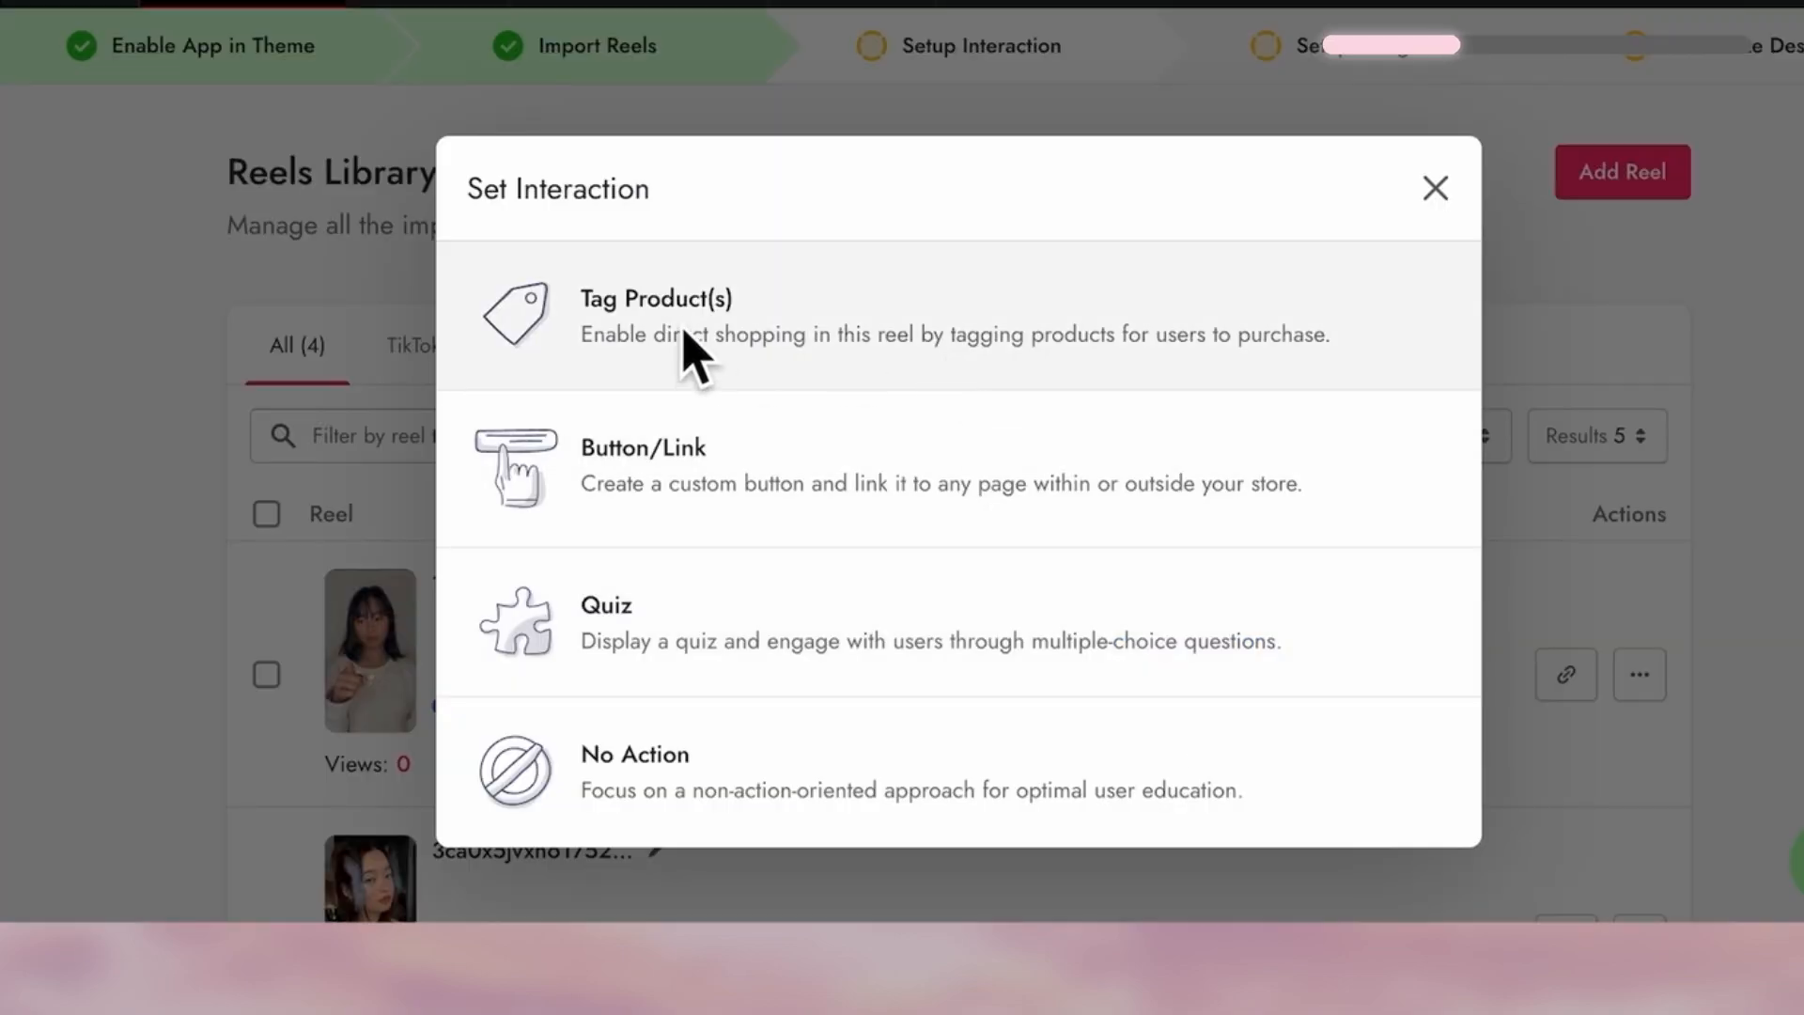
mouse_move(655, 724)
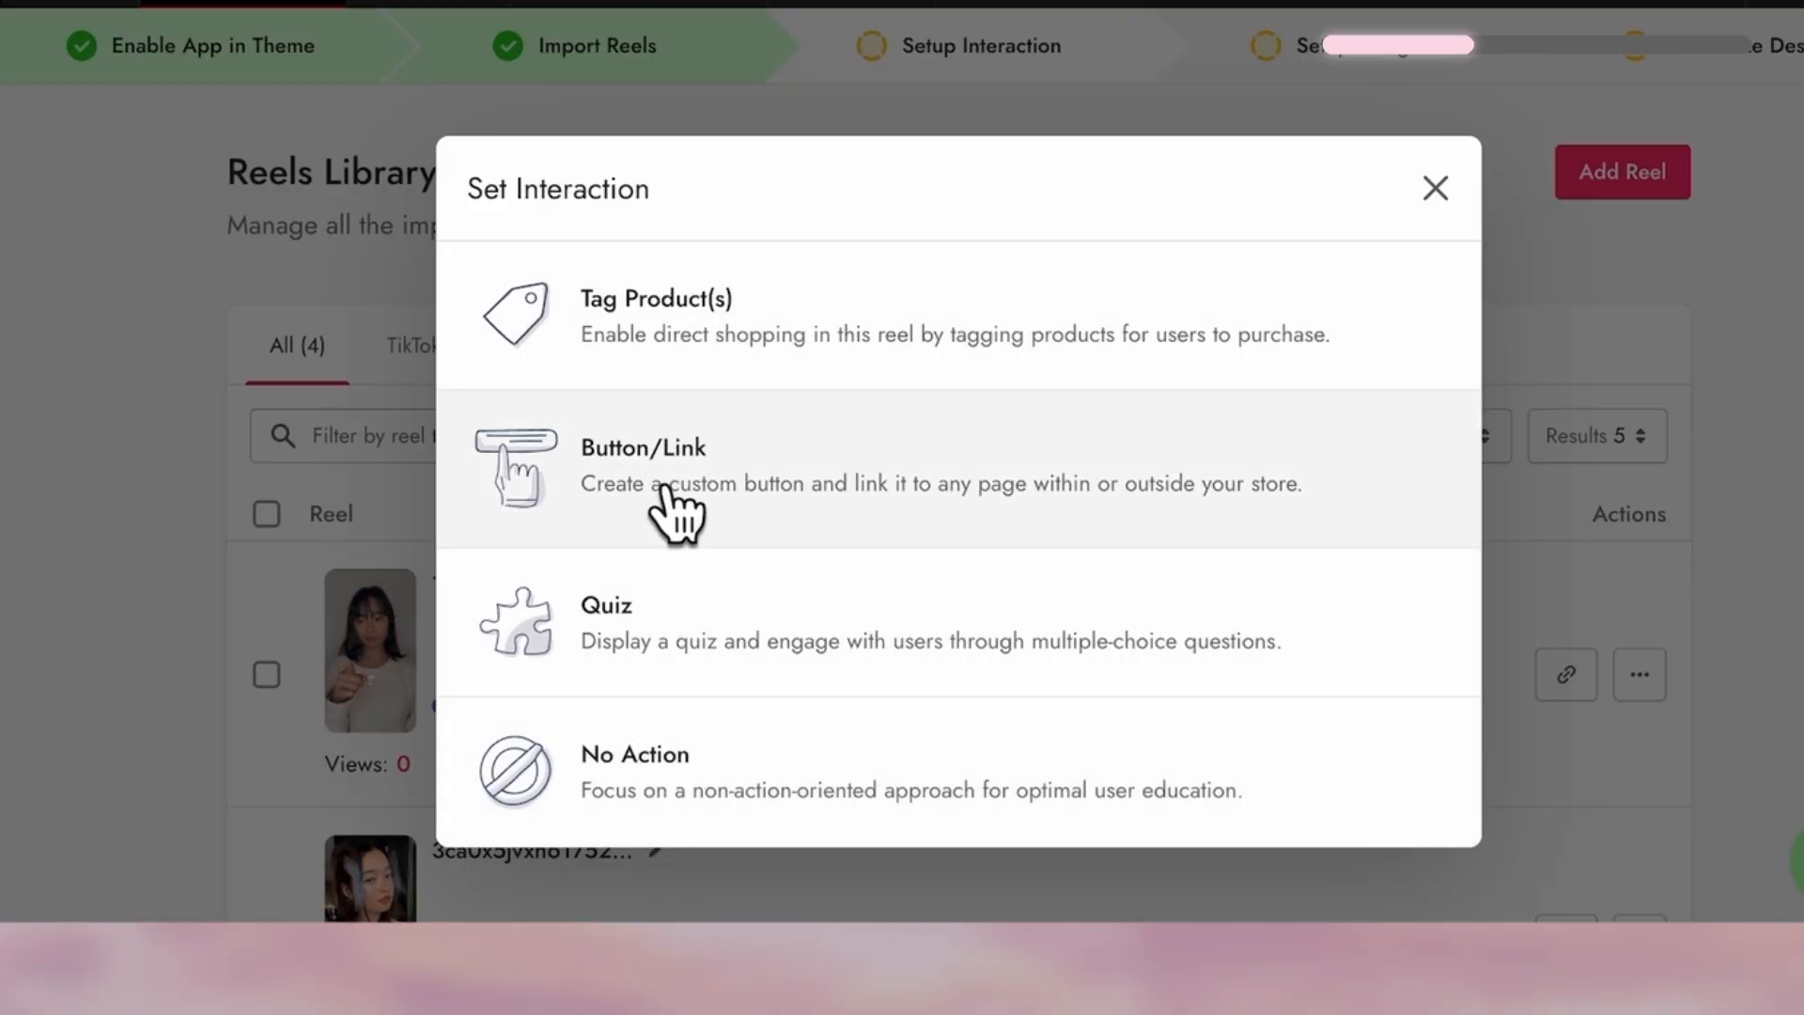
click(643, 465)
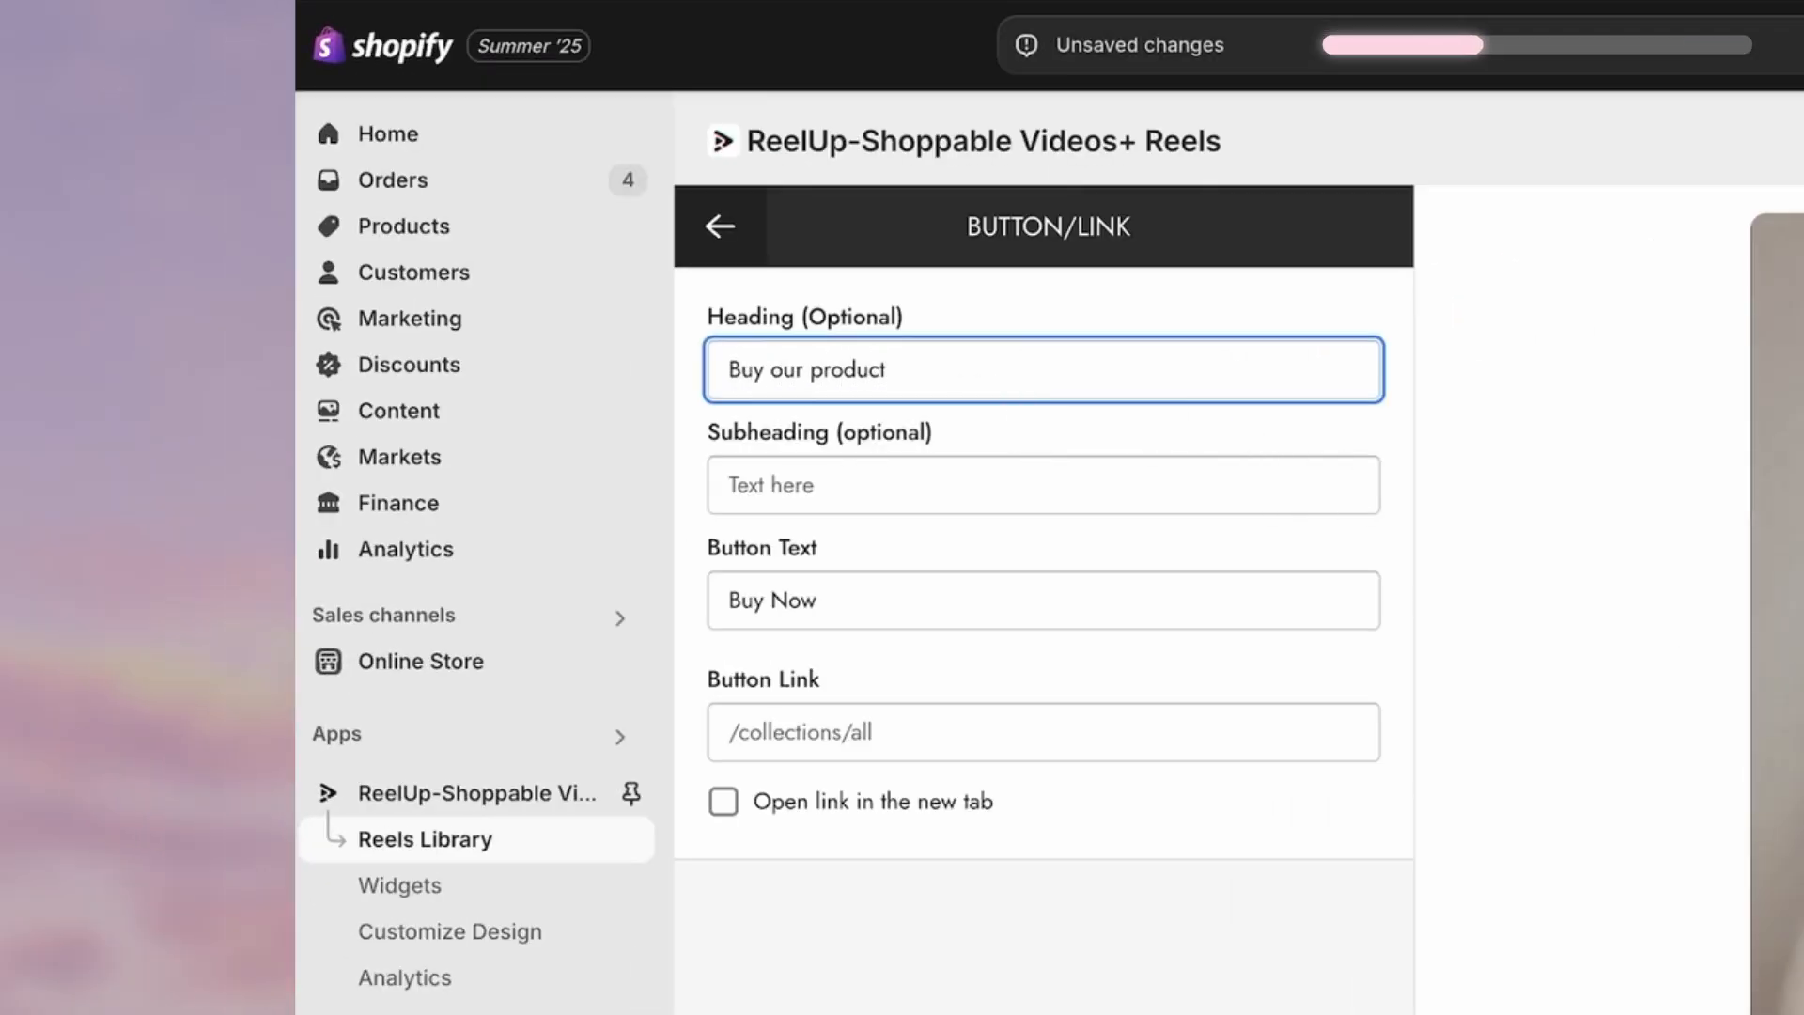
text(Limited Time only)
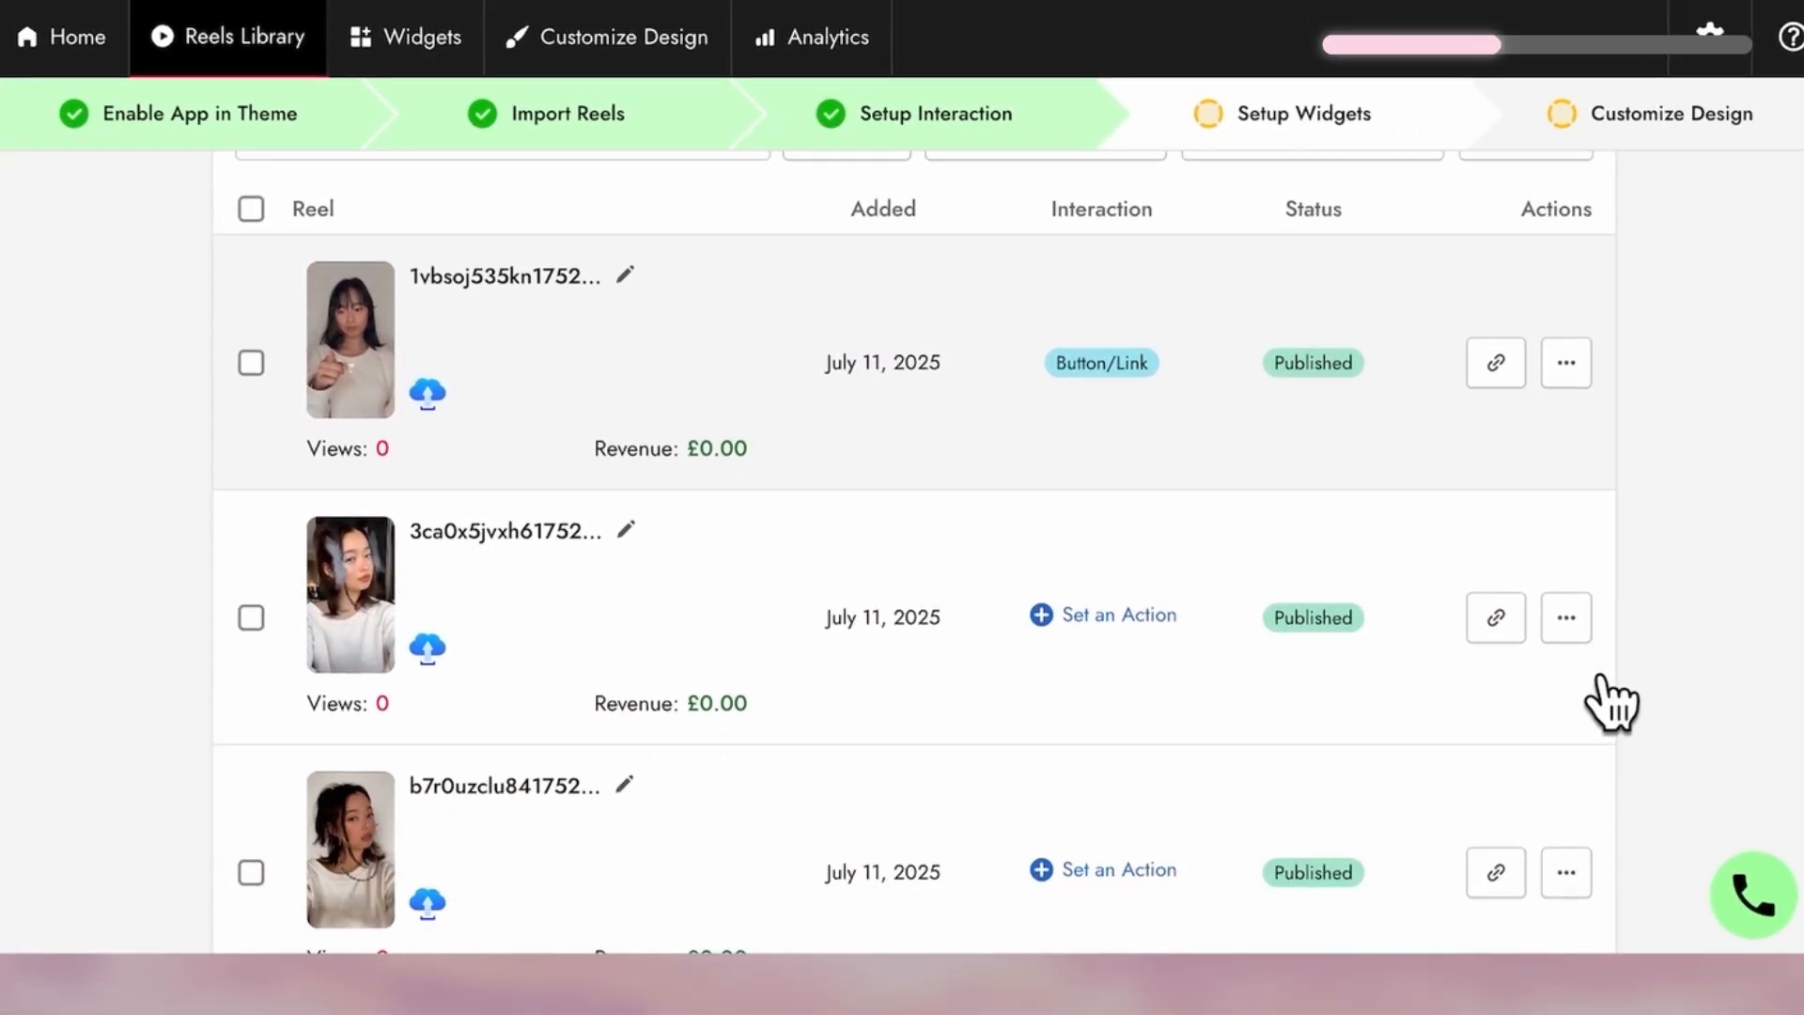
Tag the Heart Shaped Pendant on another reel and preview it on the storefront.
click(1101, 614)
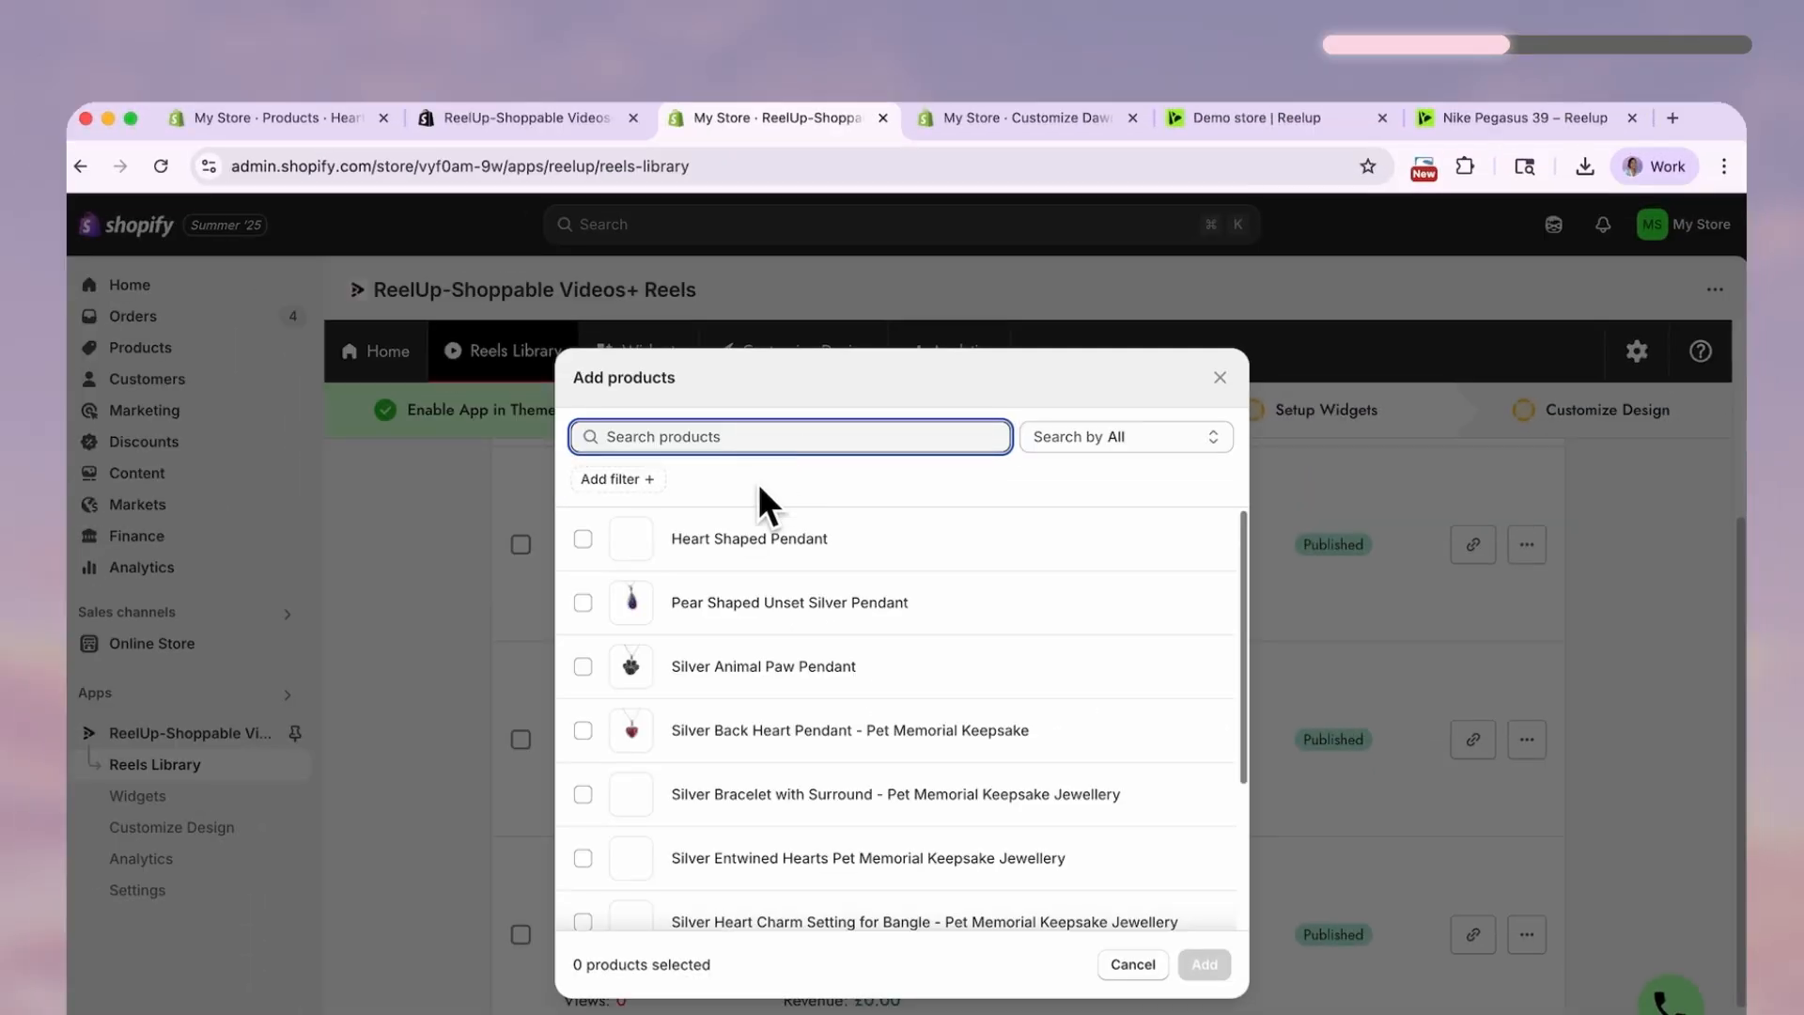
click(583, 538)
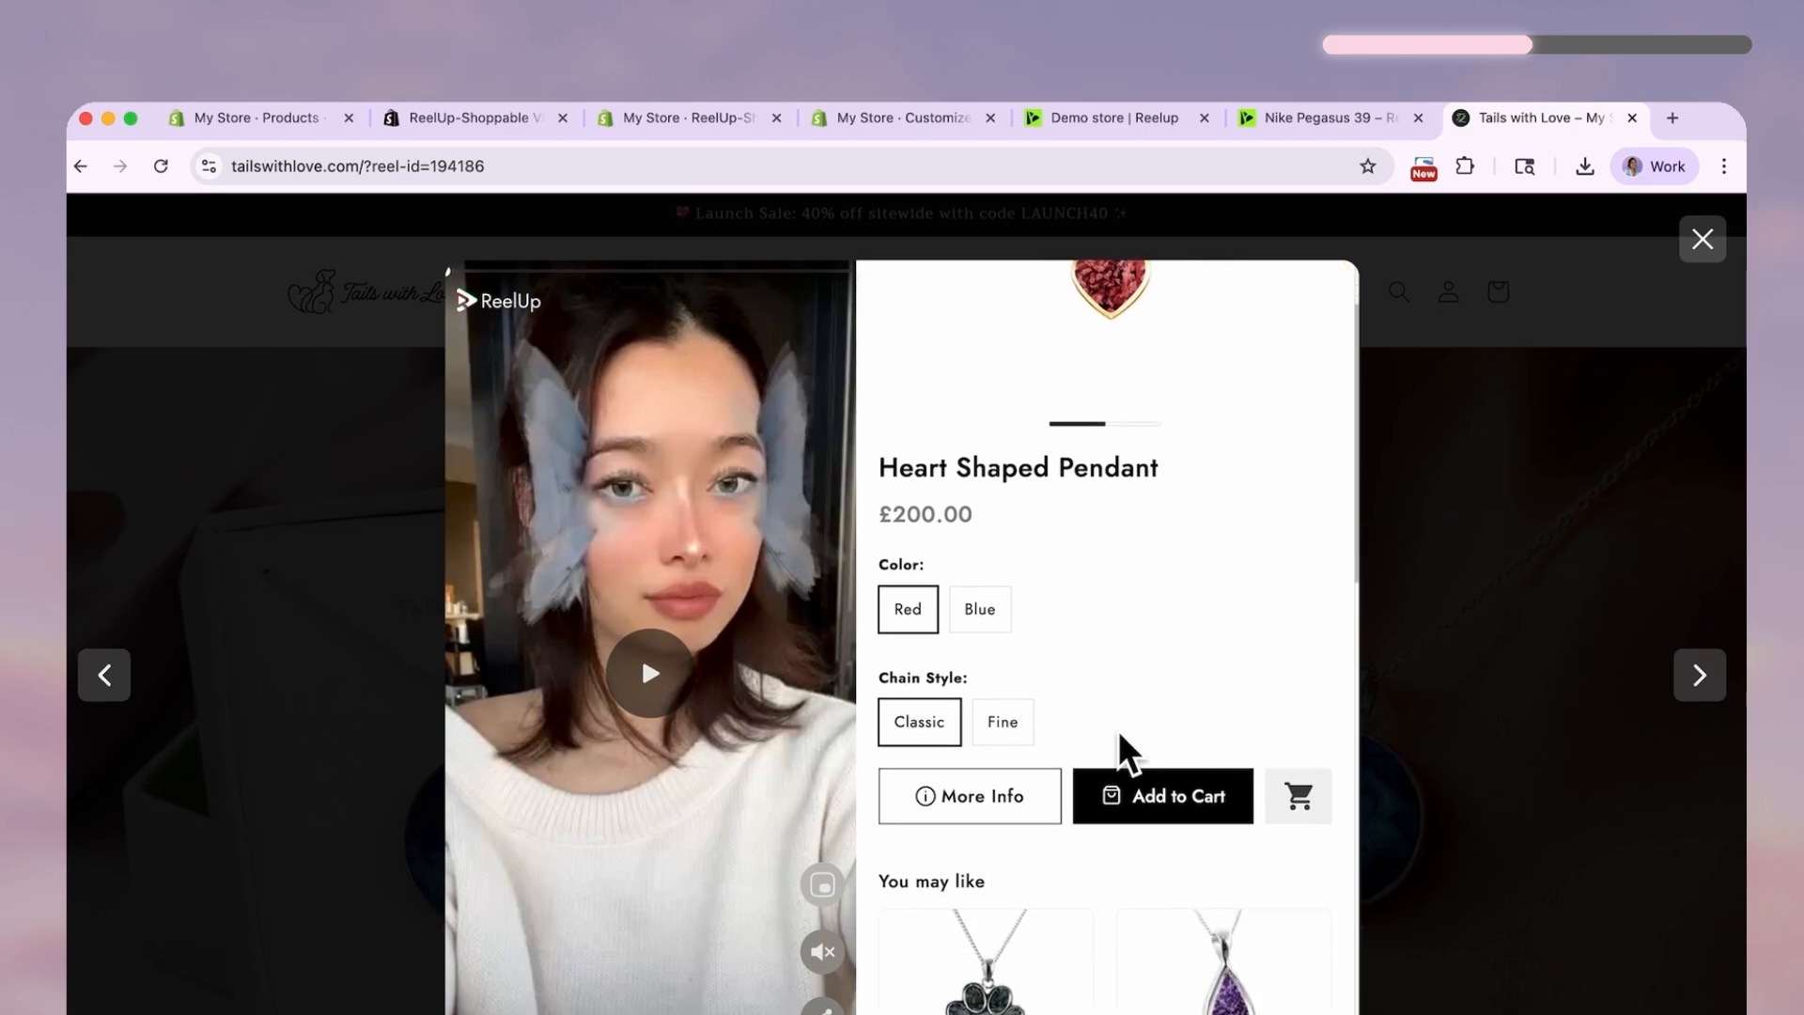
click(691, 117)
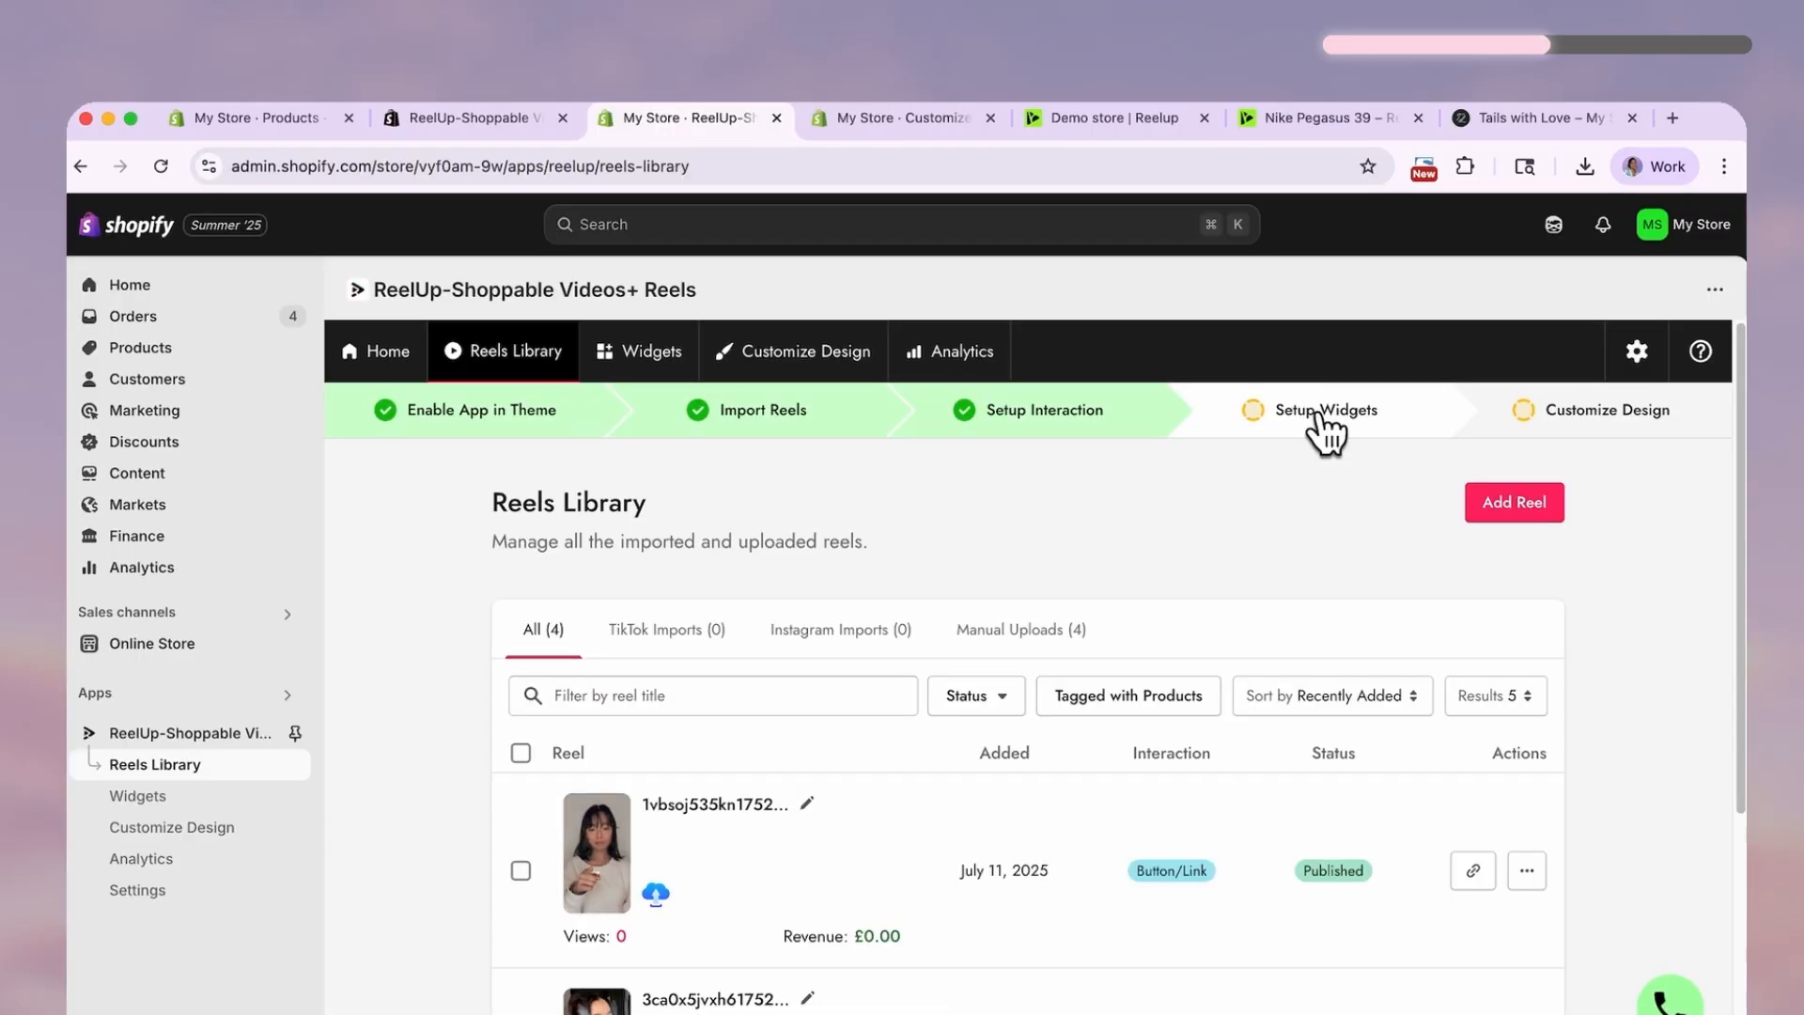
Go from the Setup Widgets step to the widgets page and start a Stories section.
click(1324, 410)
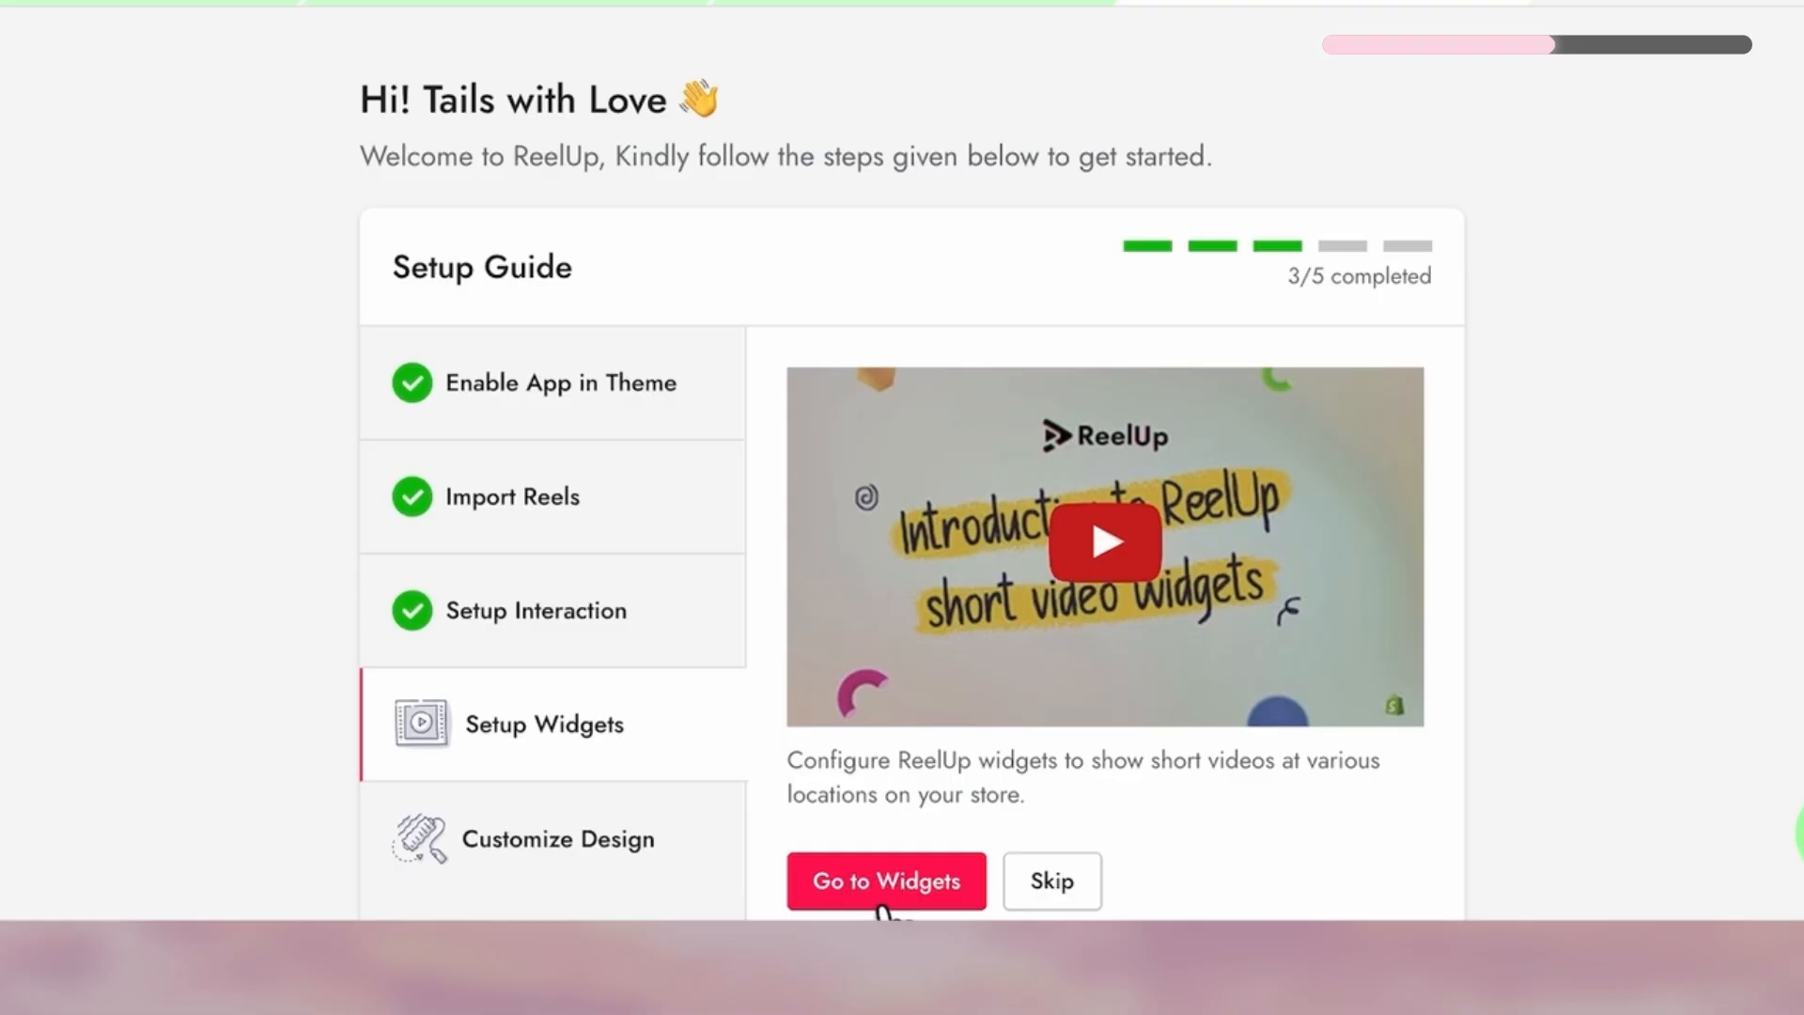
click(885, 880)
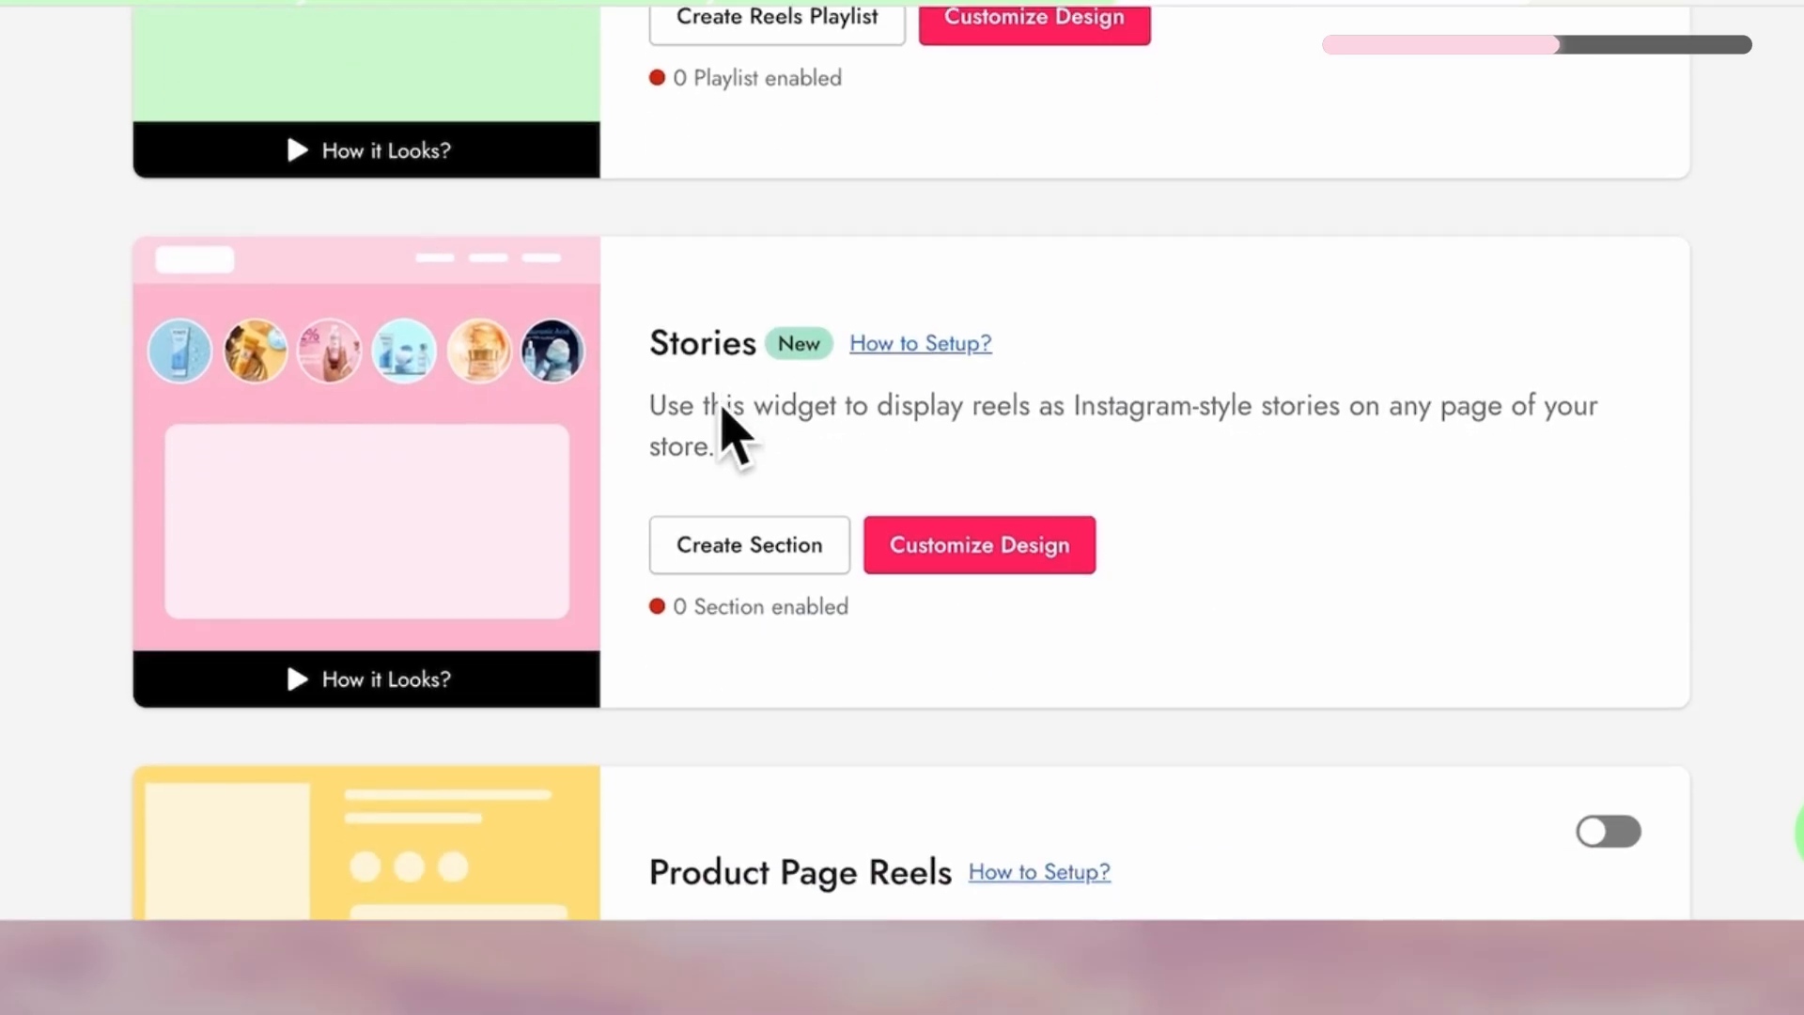
scroll(down, 3)
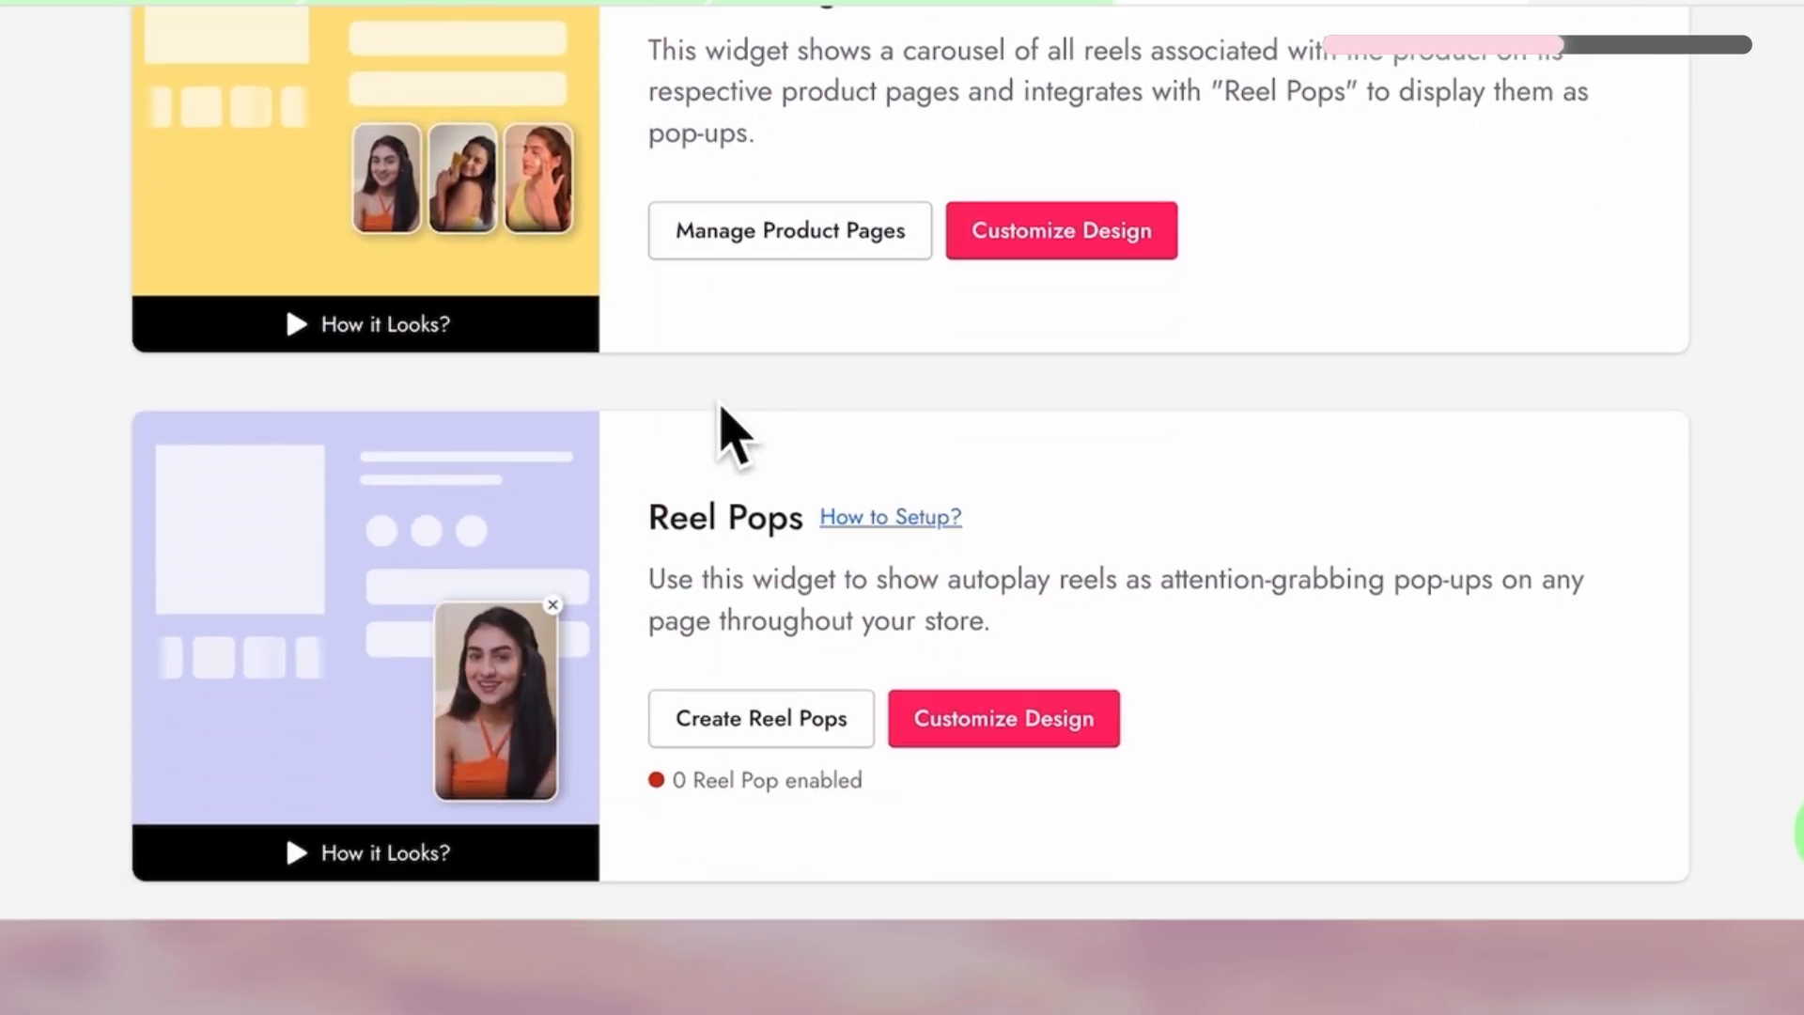
scroll(down, 3)
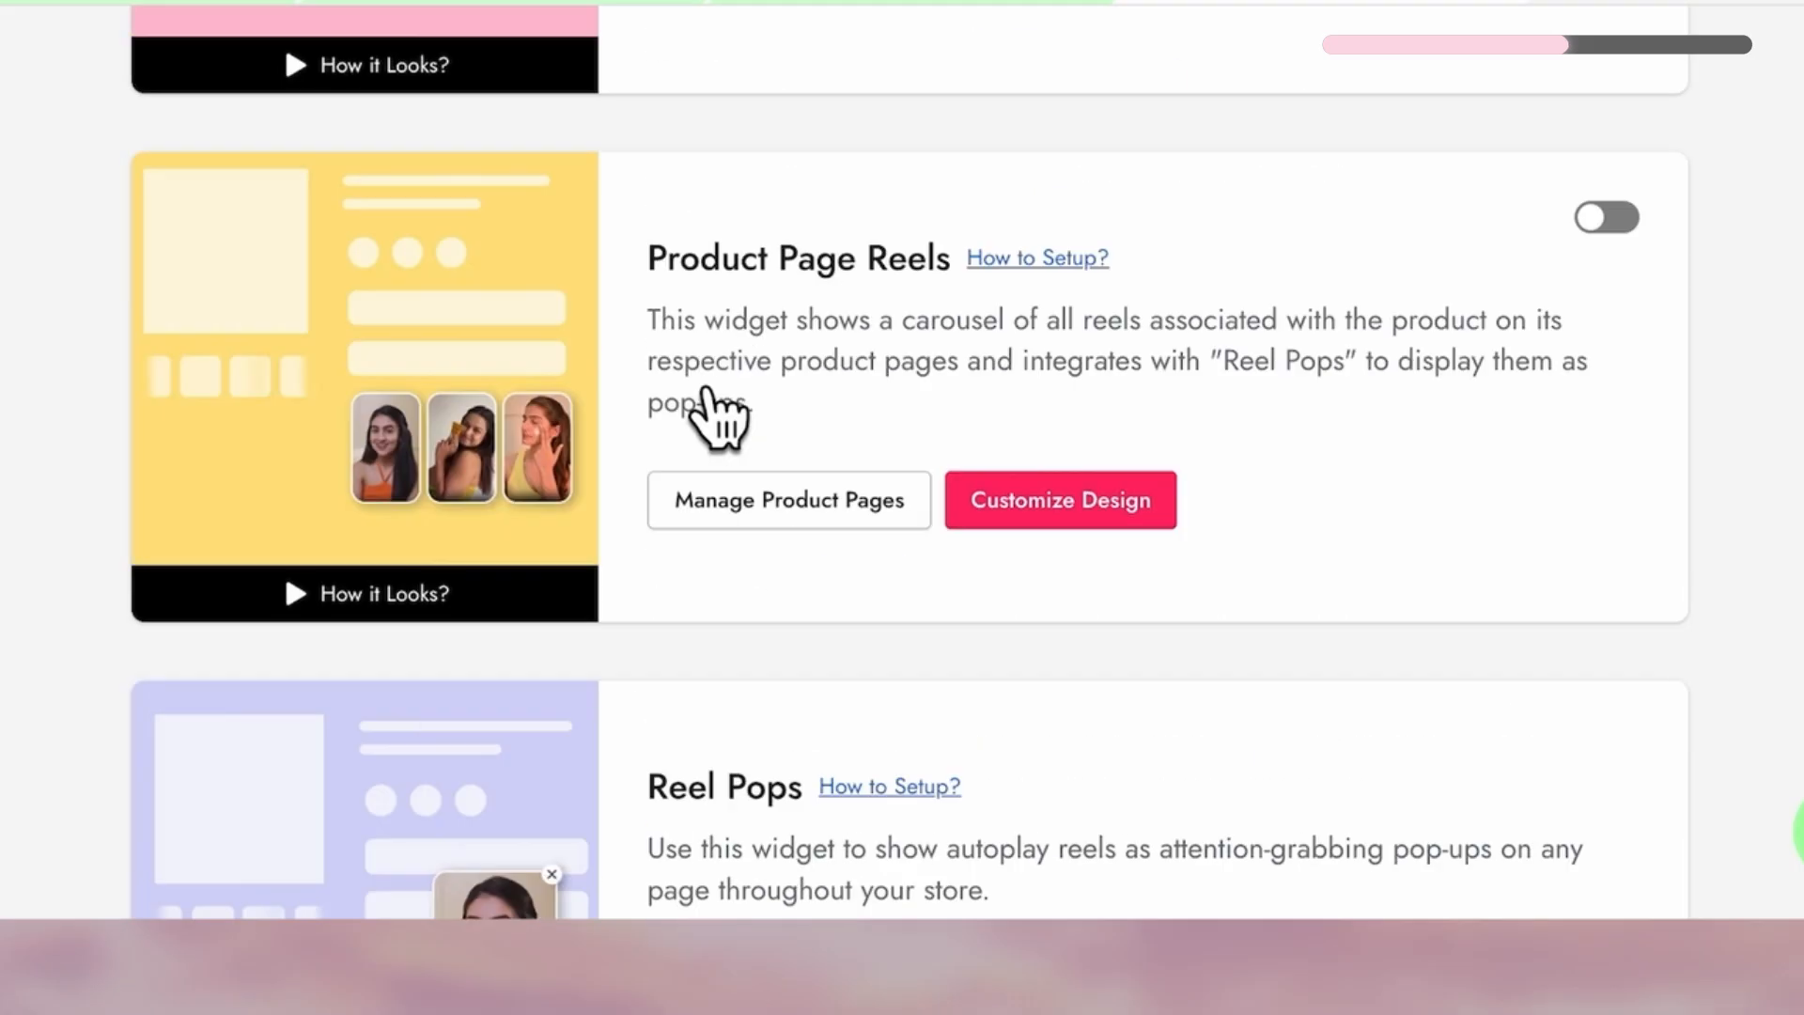
click(1059, 498)
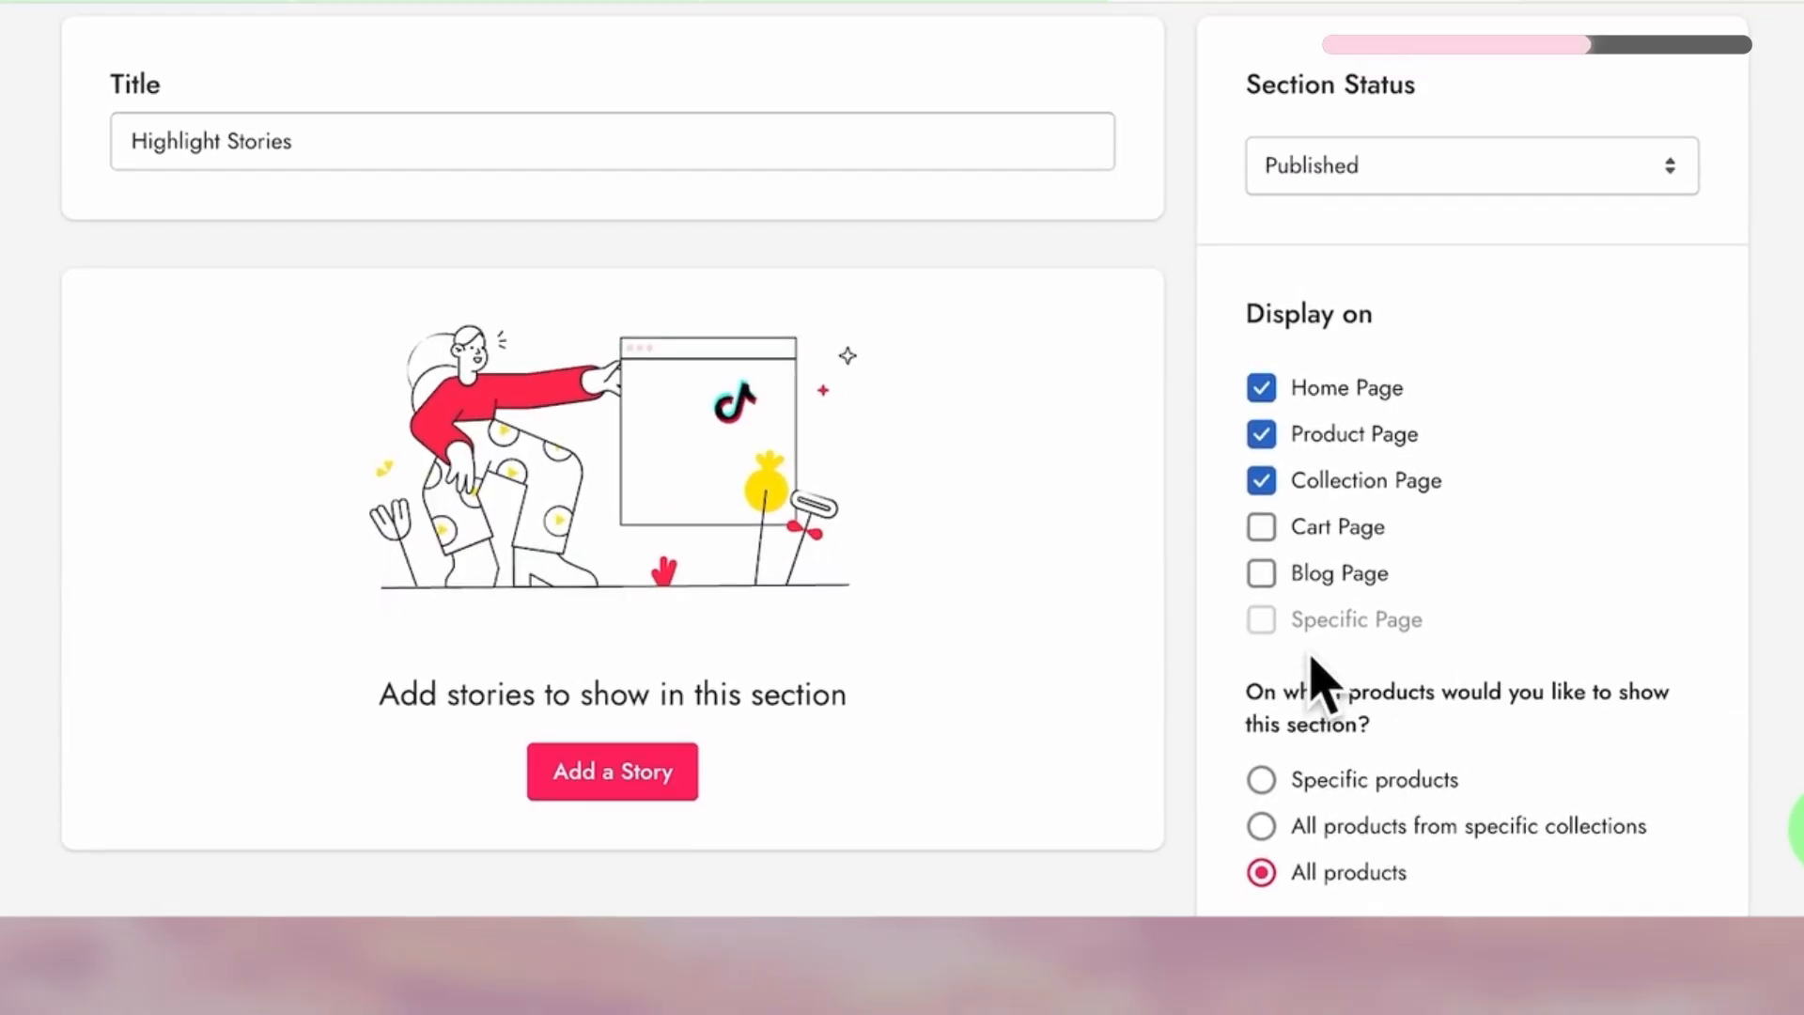
Add a highlight with gold.jpg as cover and chosen reels, then begin the Aqua Adventures highlight.
click(612, 770)
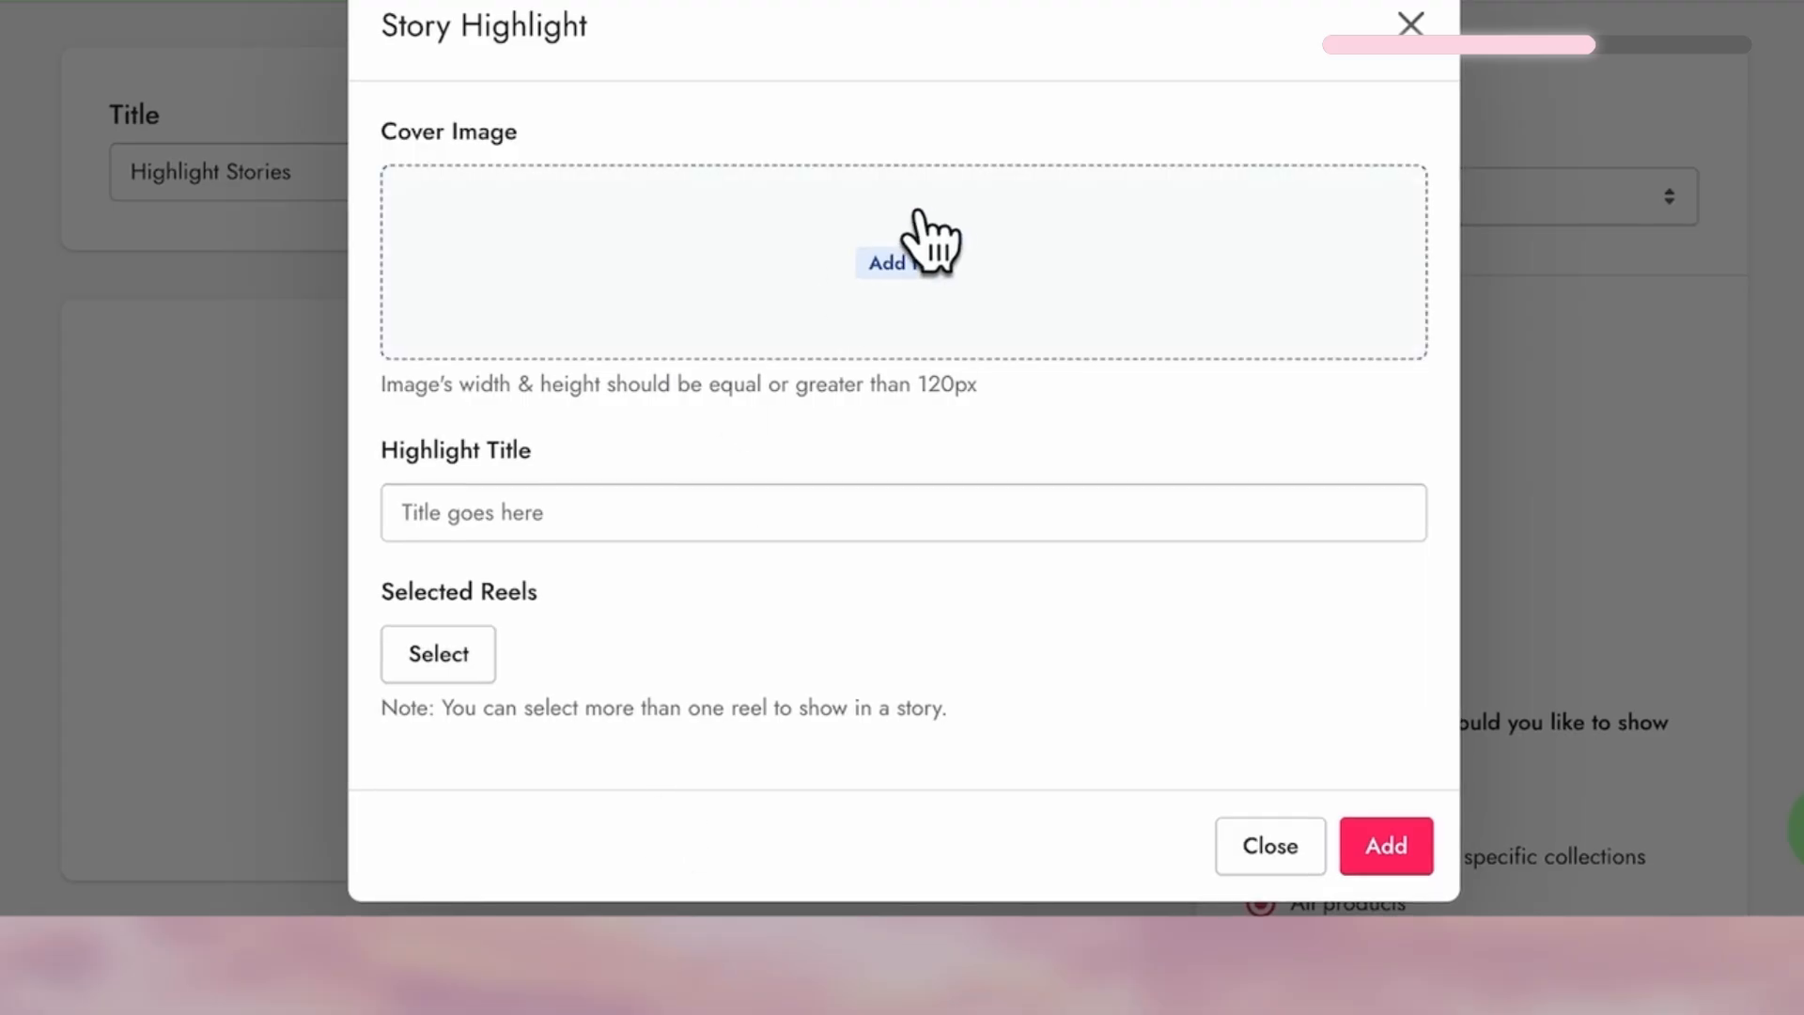
click(901, 261)
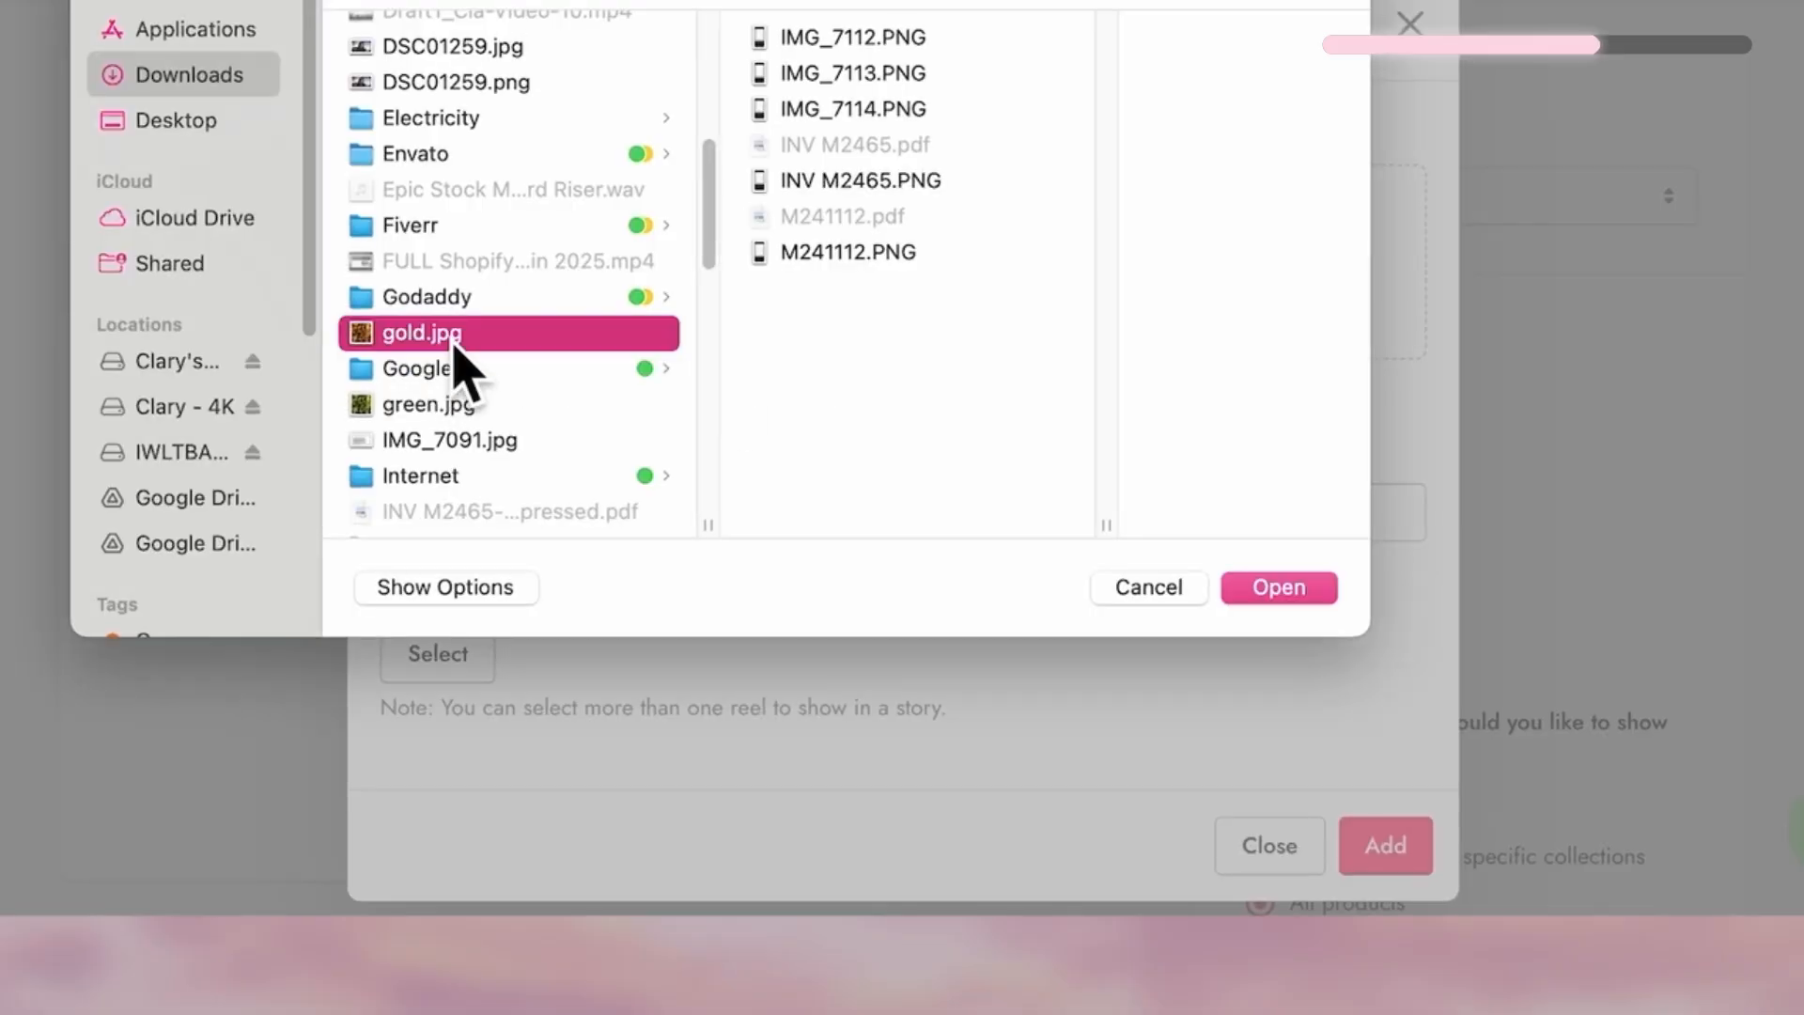
click(1276, 587)
text(Golden Moments)
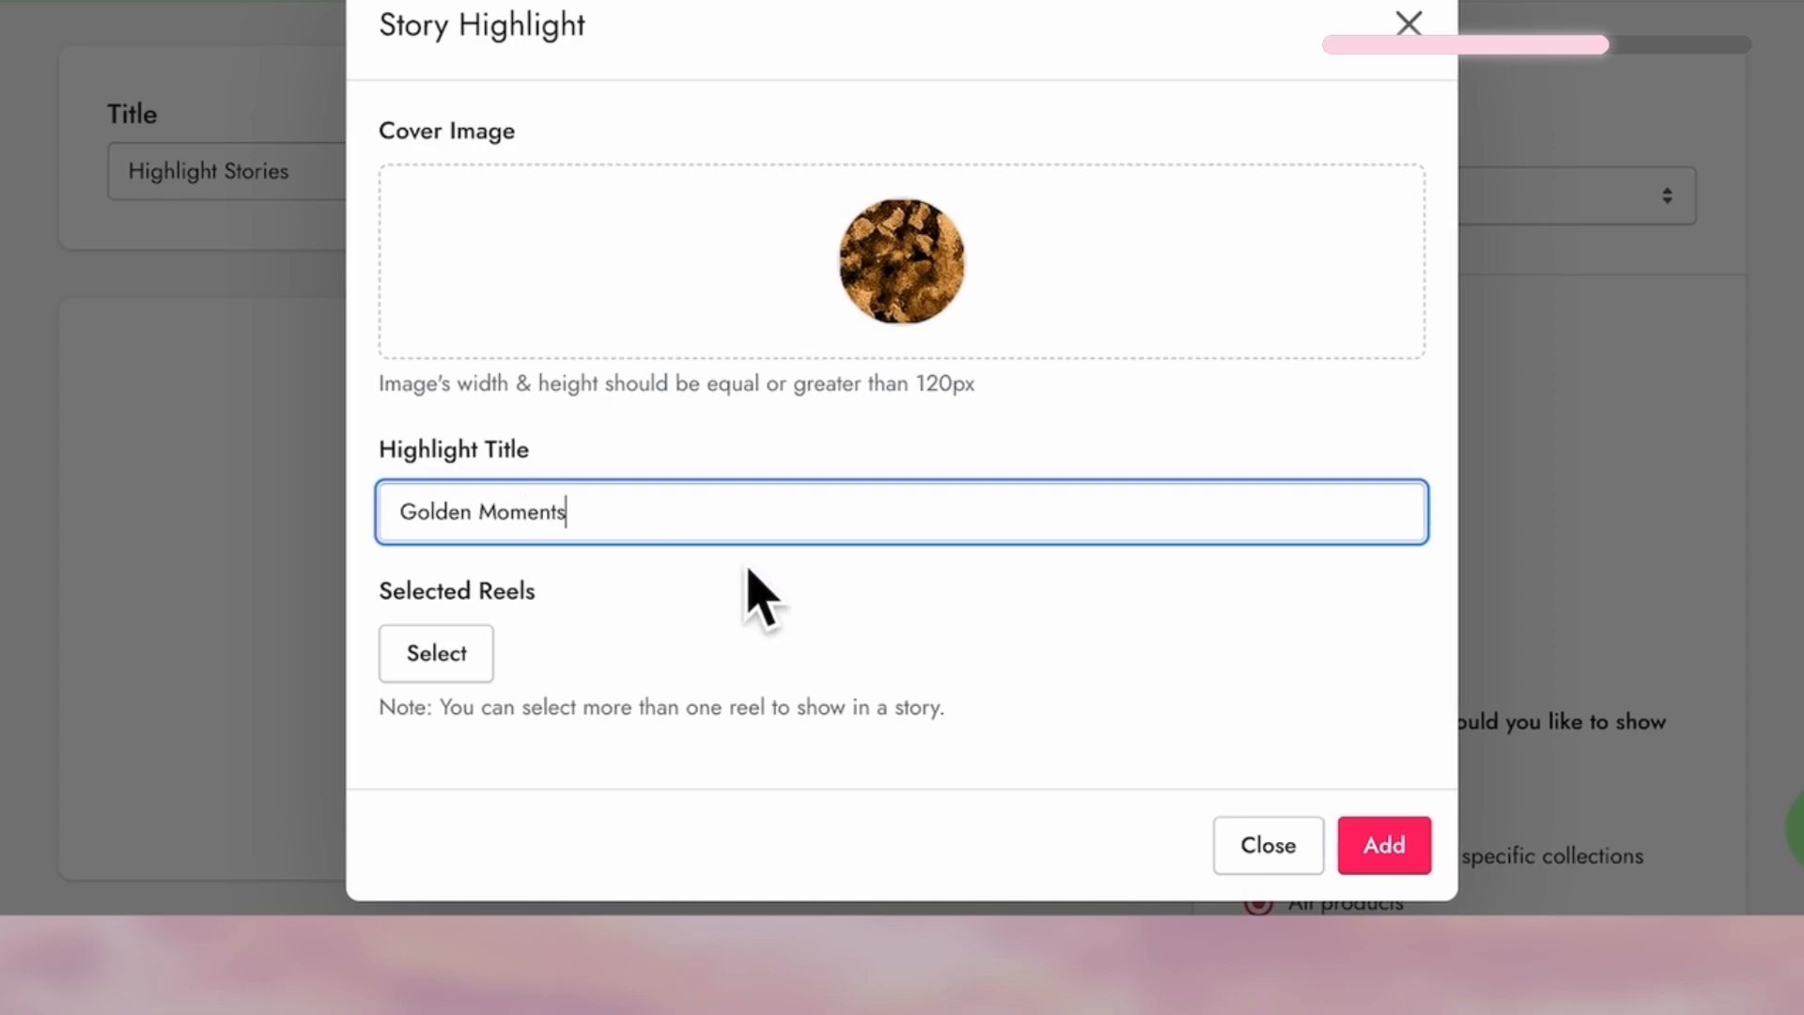
click(435, 654)
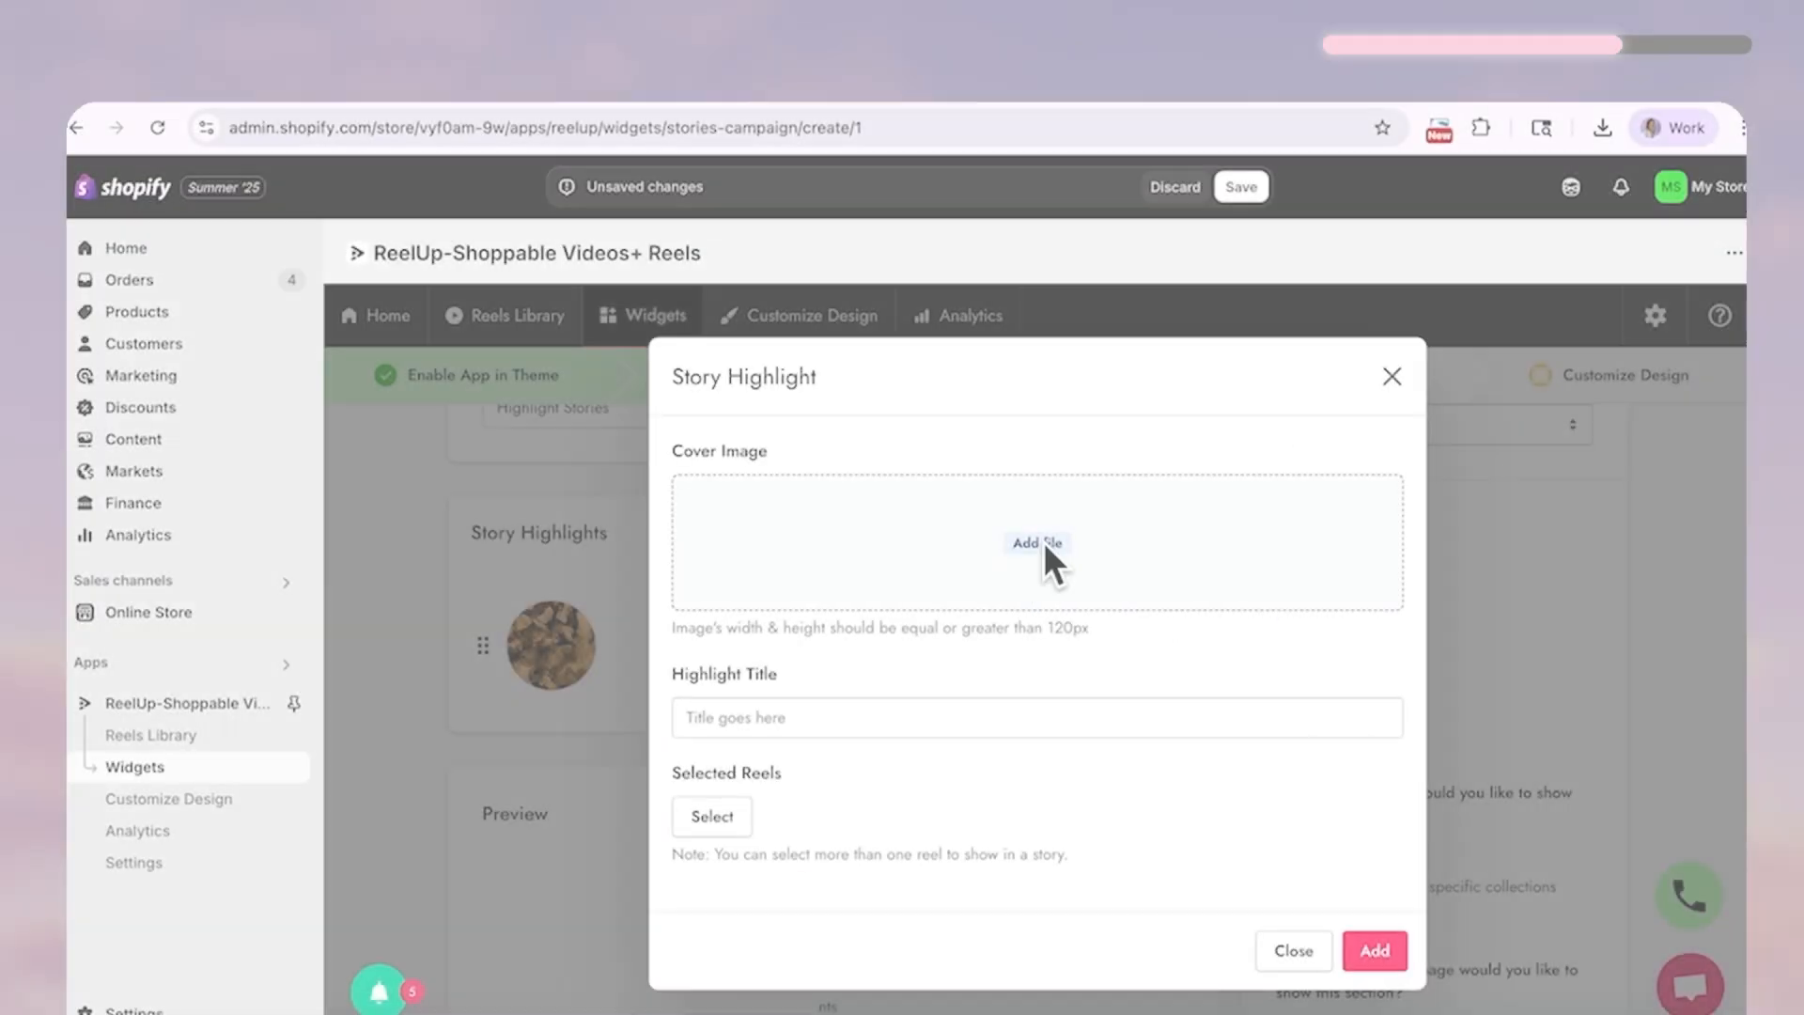
text(Aqua Afve)
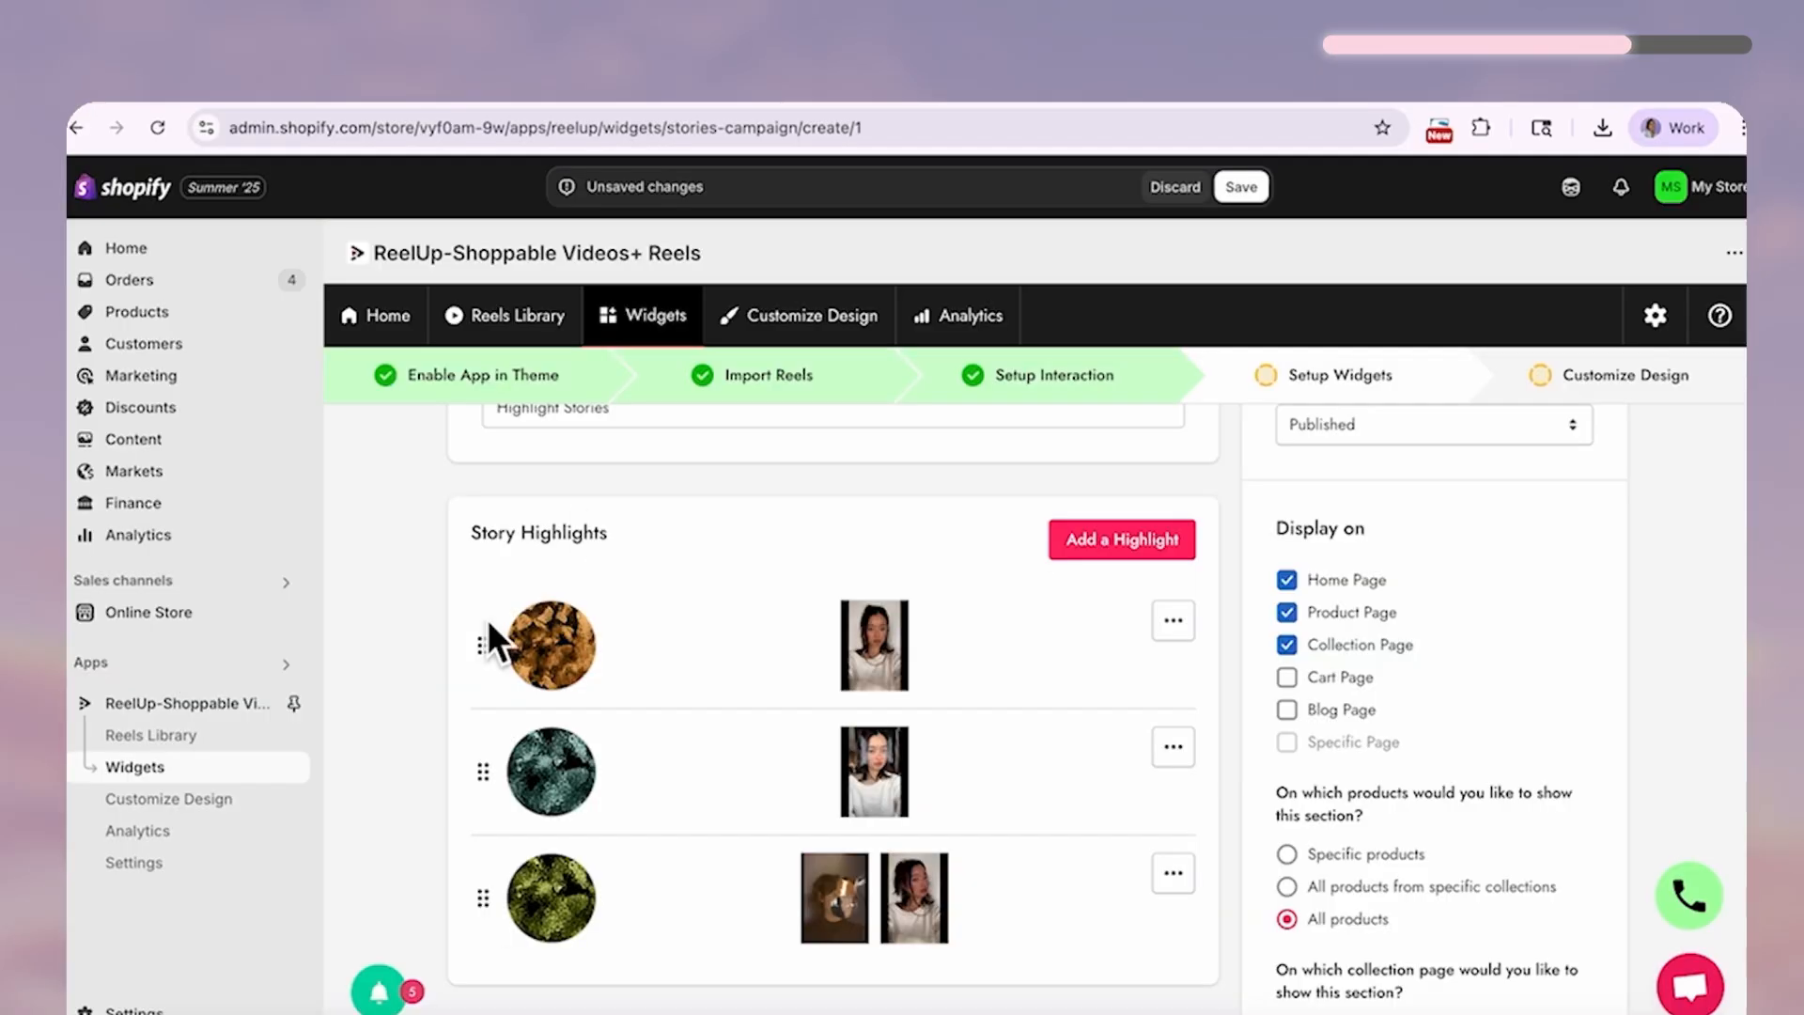
scroll(down, 3)
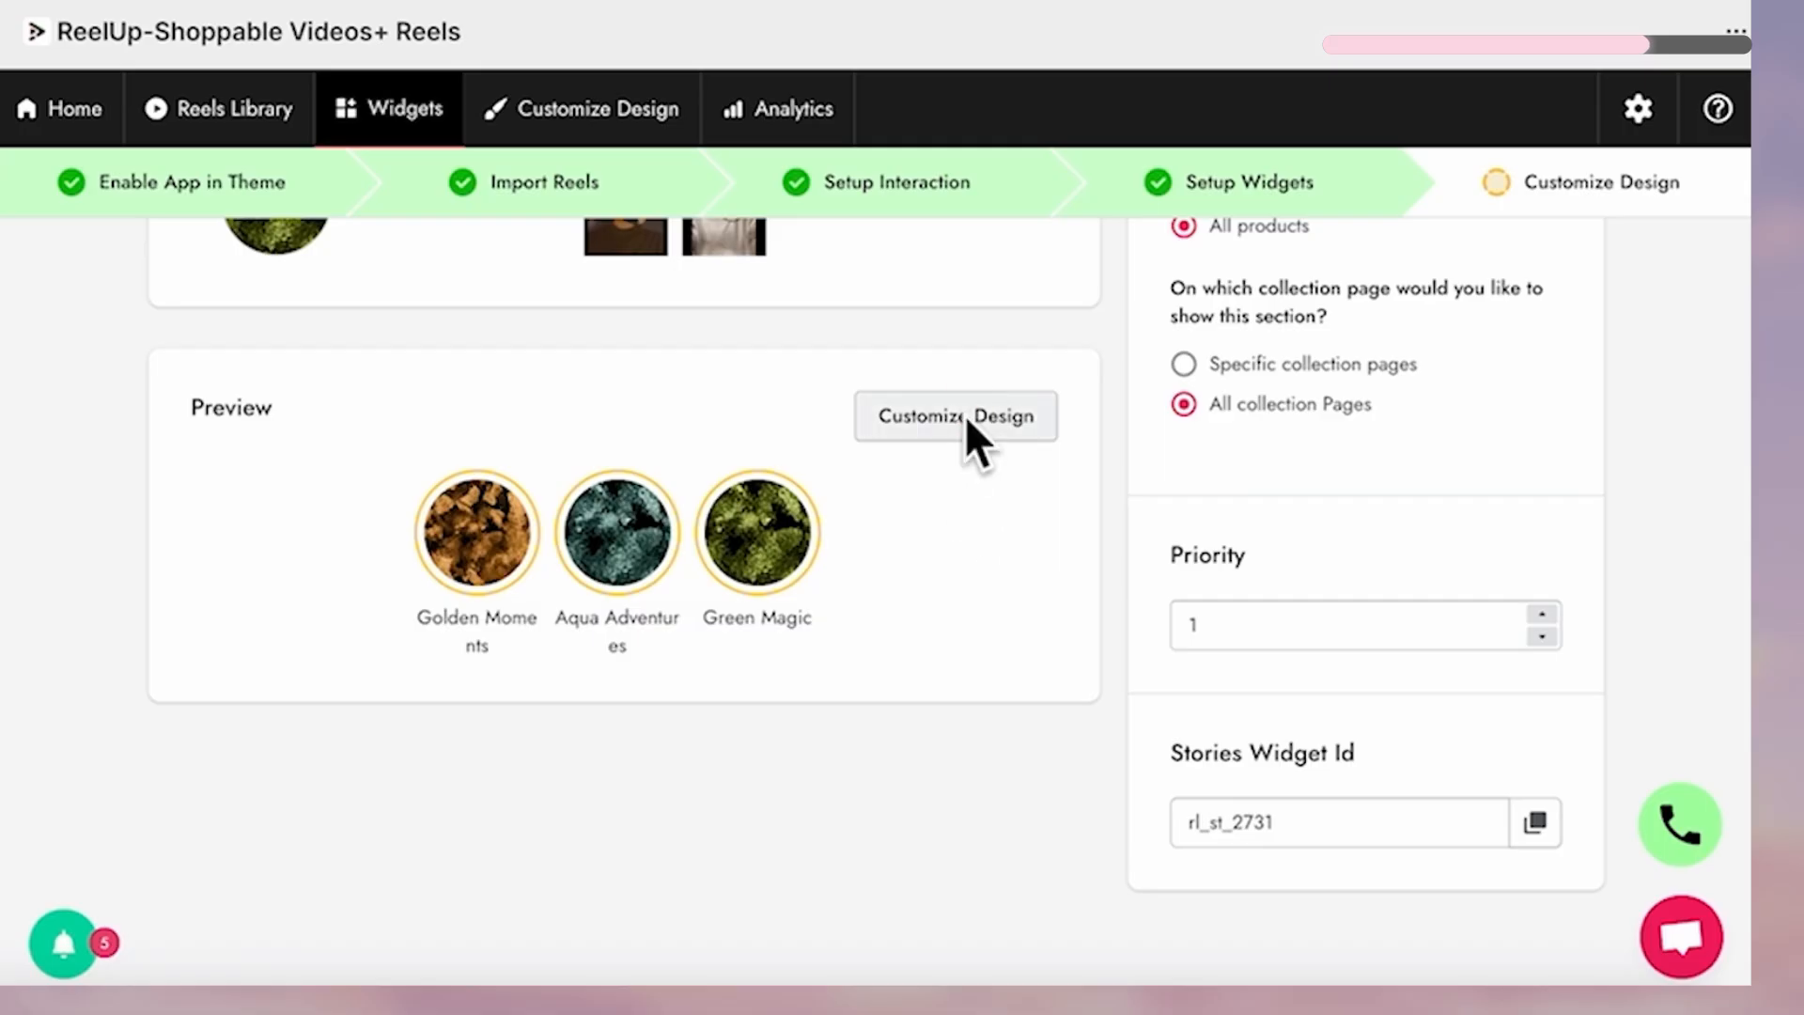
Give the story cards a blue highlight ring, preview on desktop, save, and close the customizer.
click(954, 416)
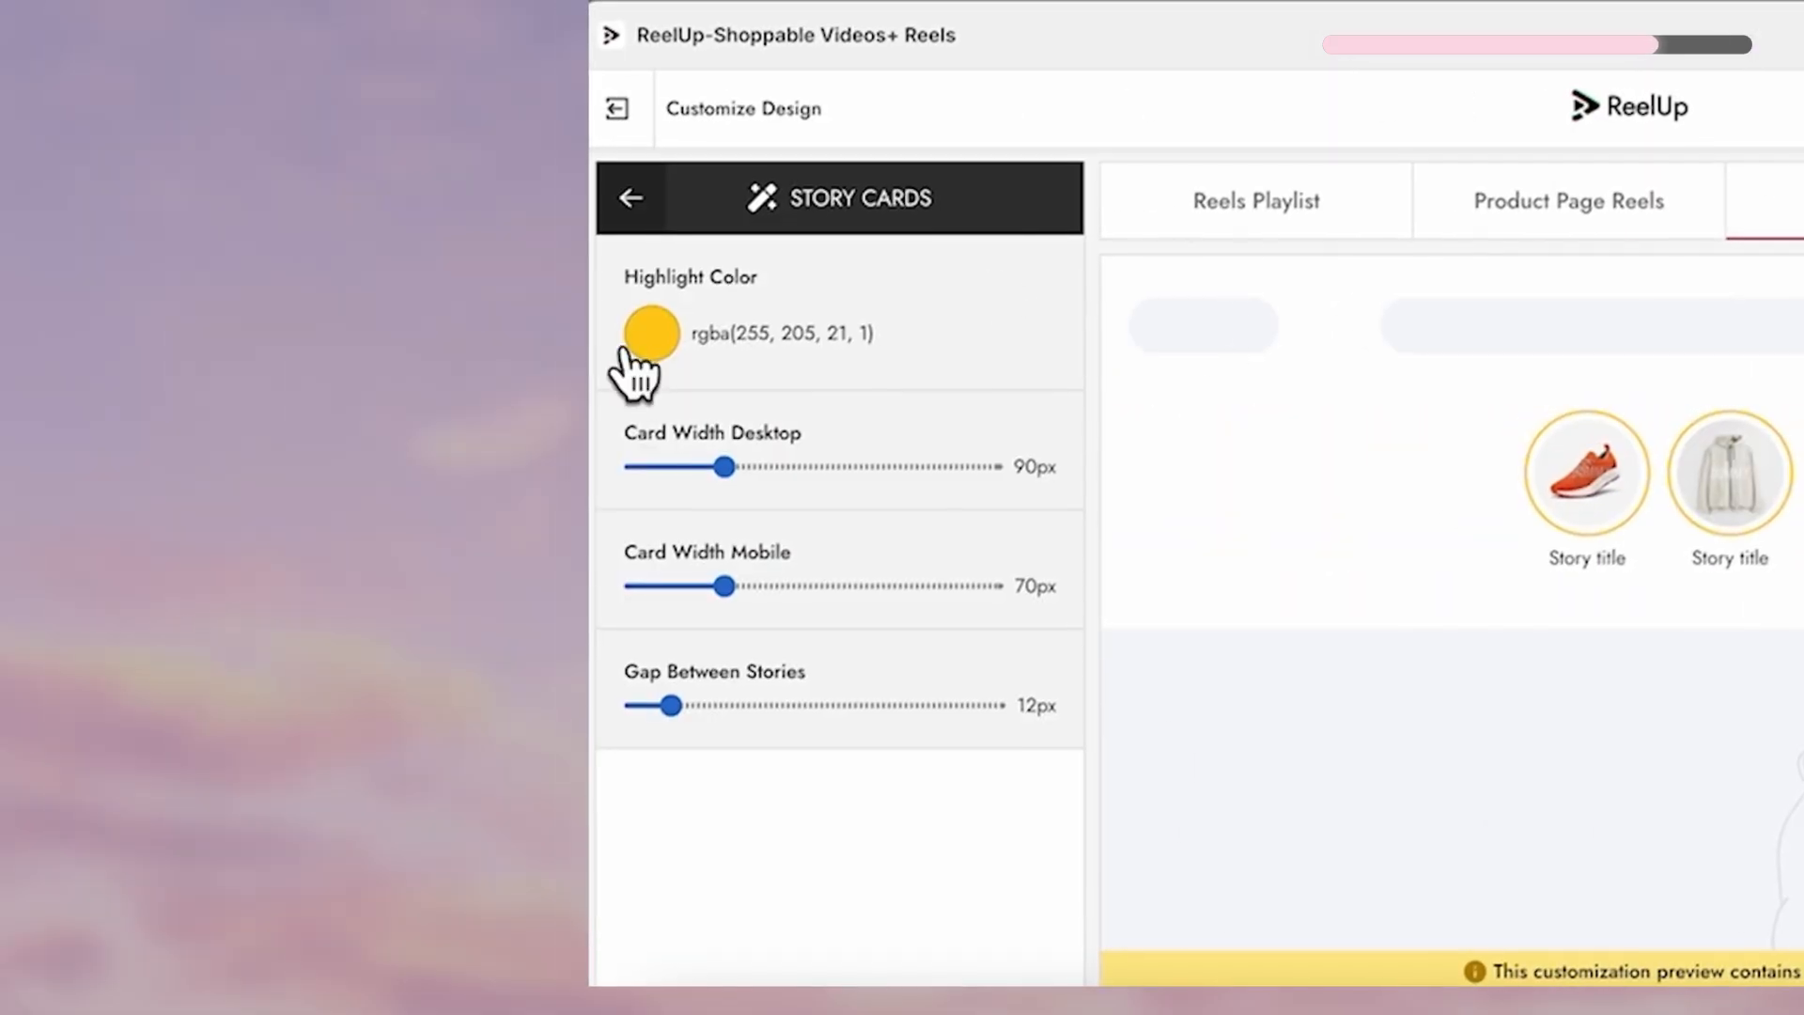
click(649, 333)
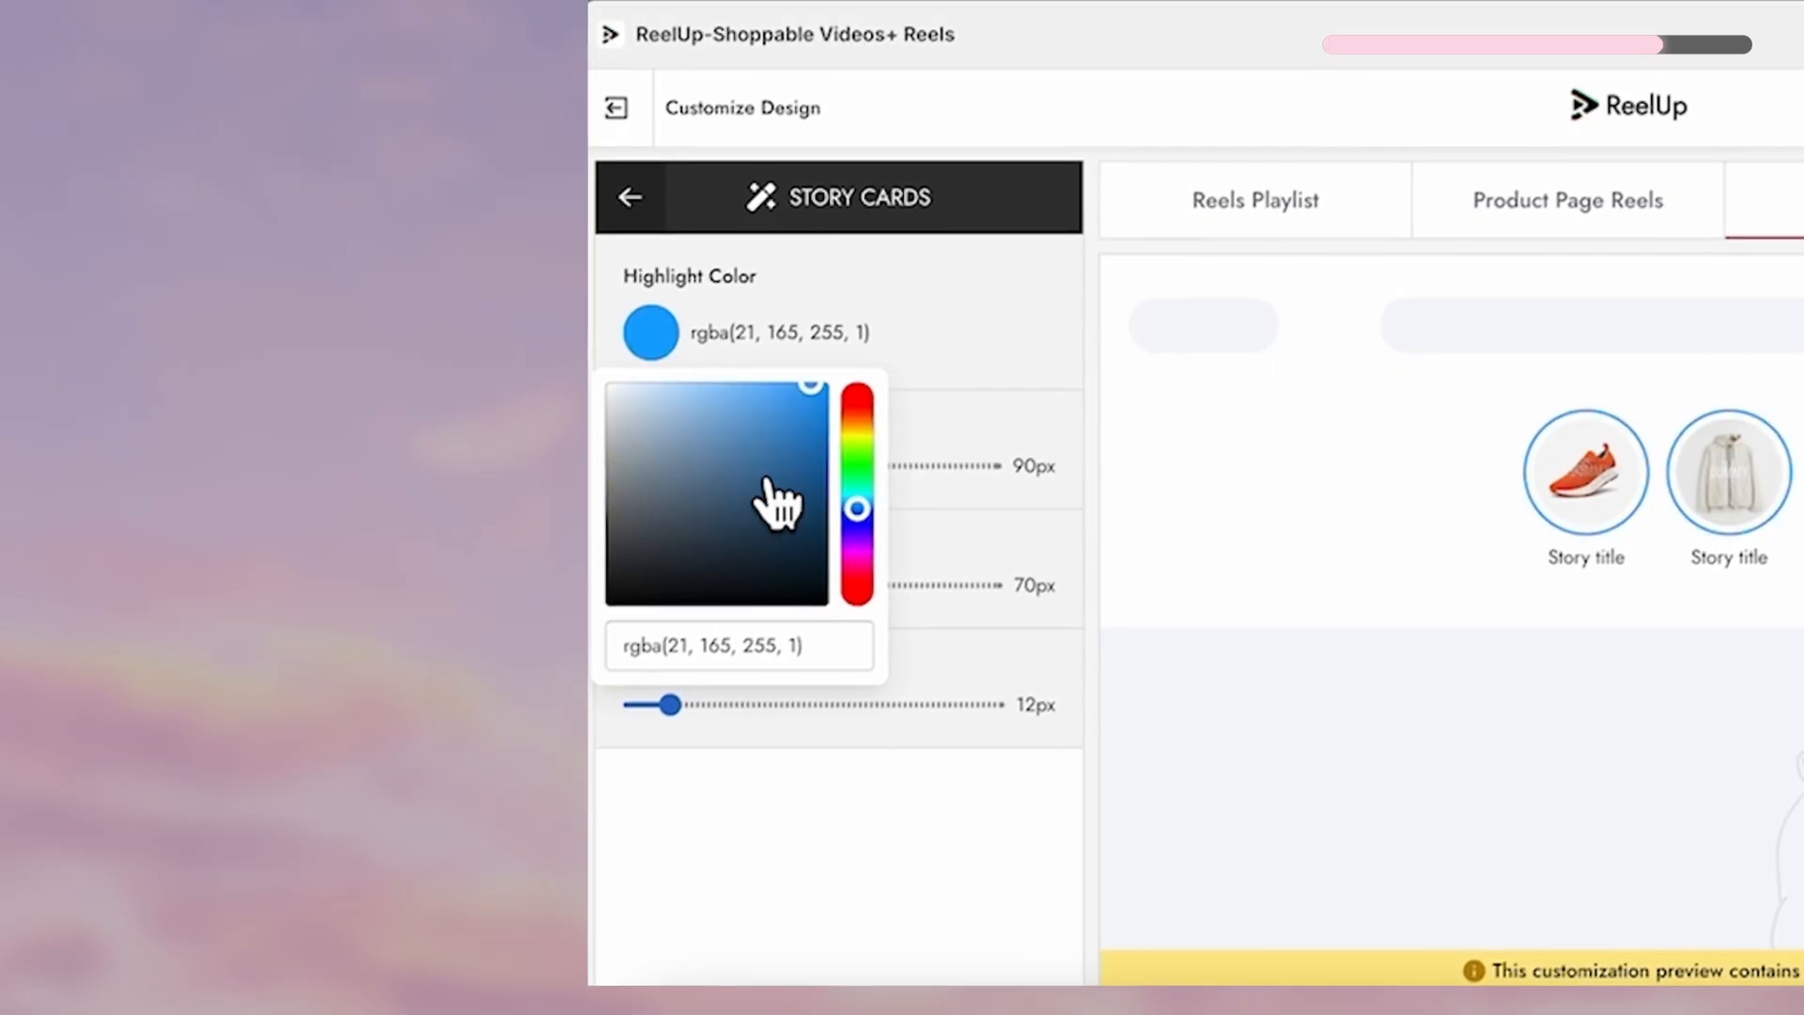
click(1338, 200)
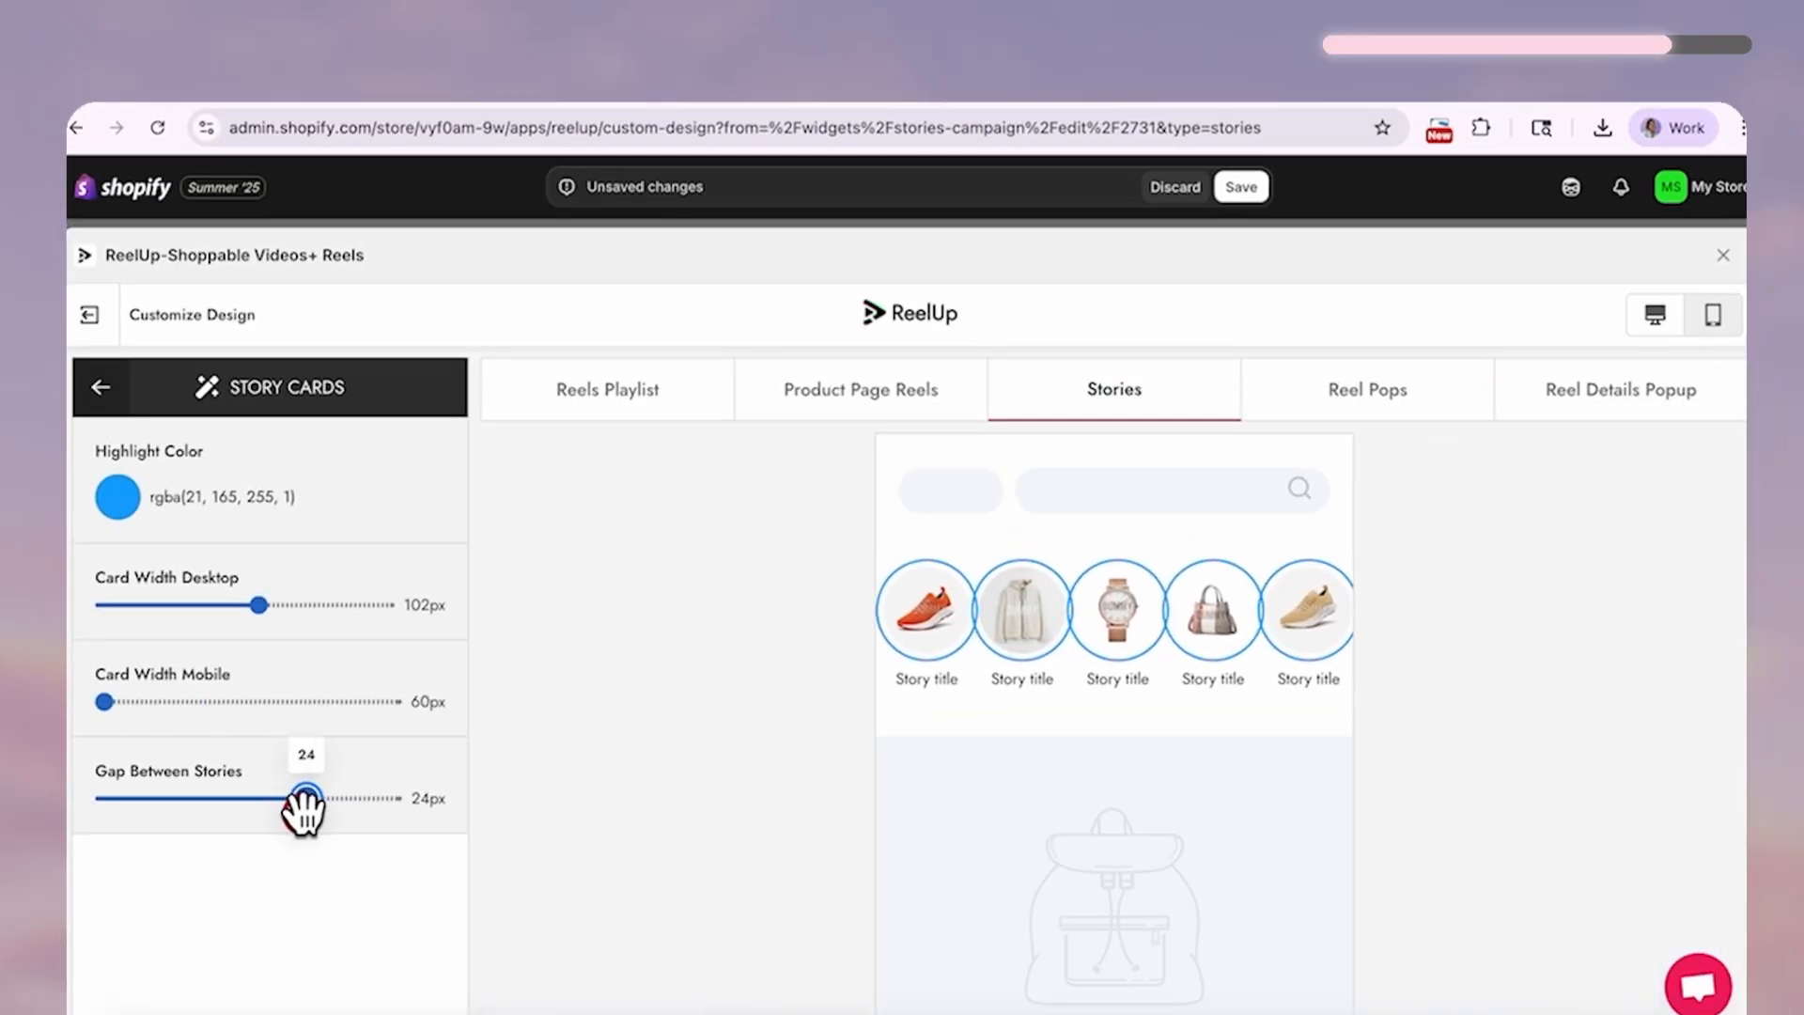
click(102, 386)
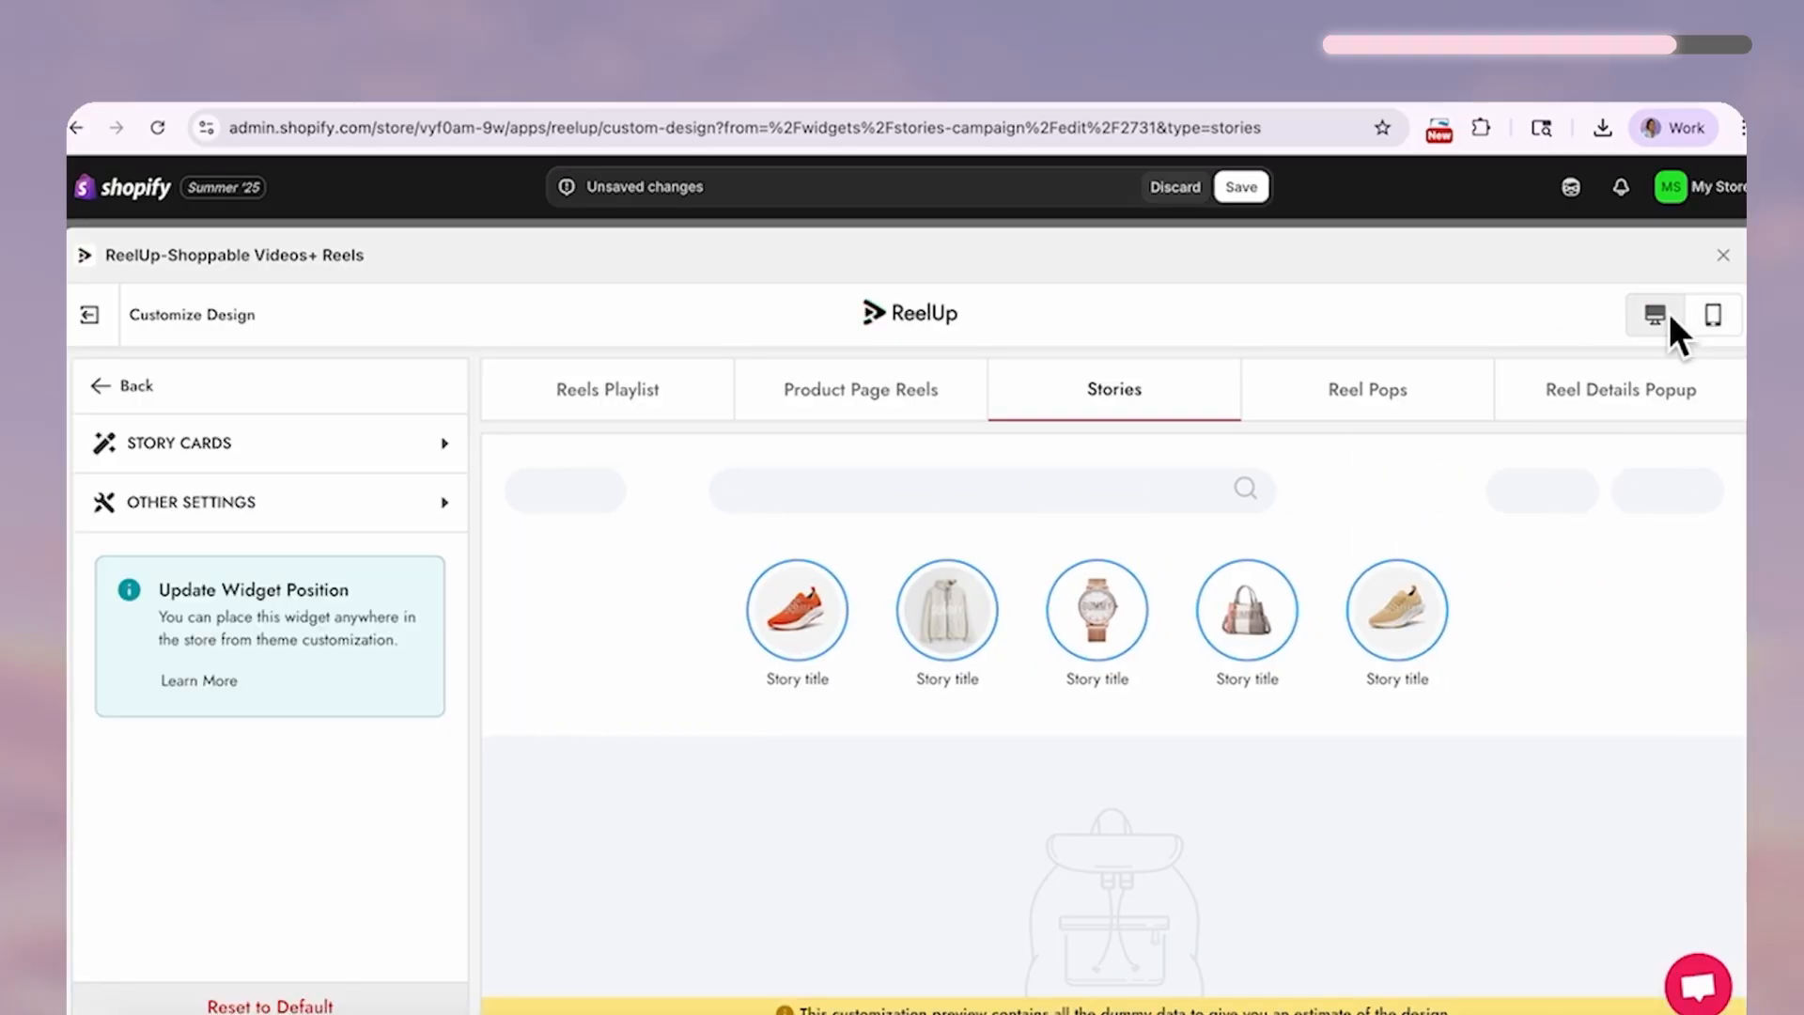
click(1240, 186)
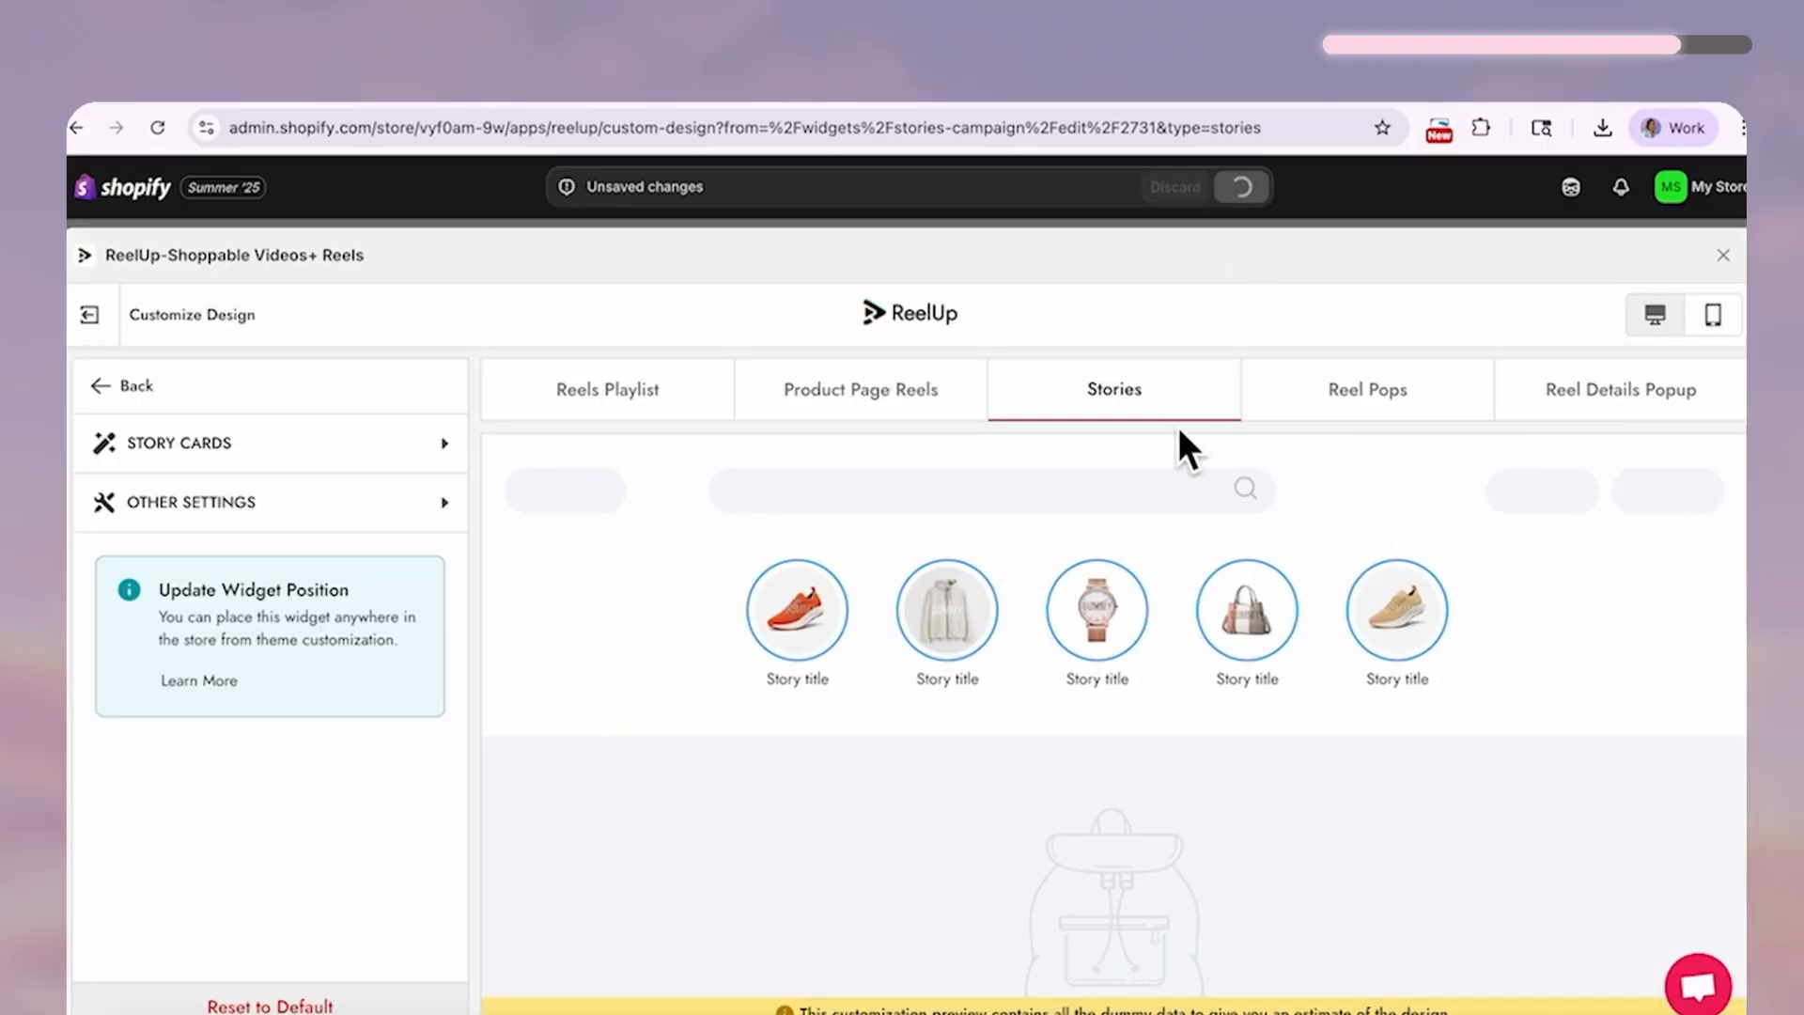
click(1241, 186)
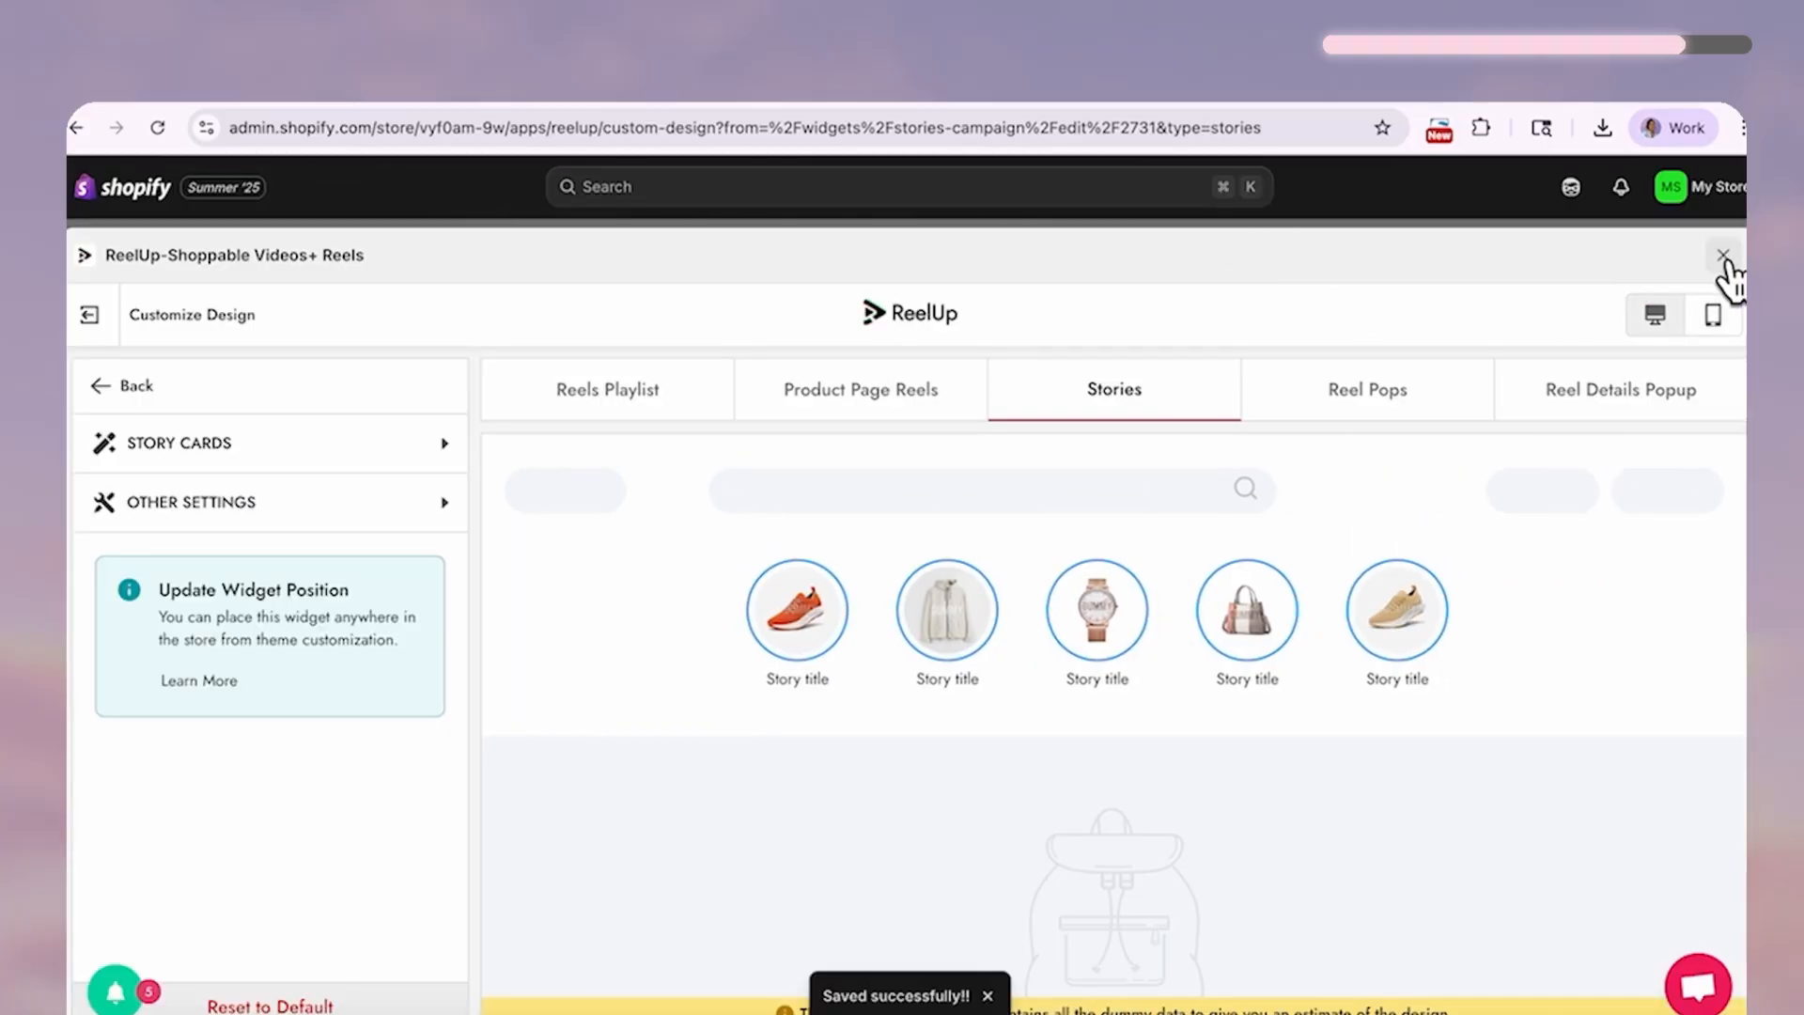
click(1722, 254)
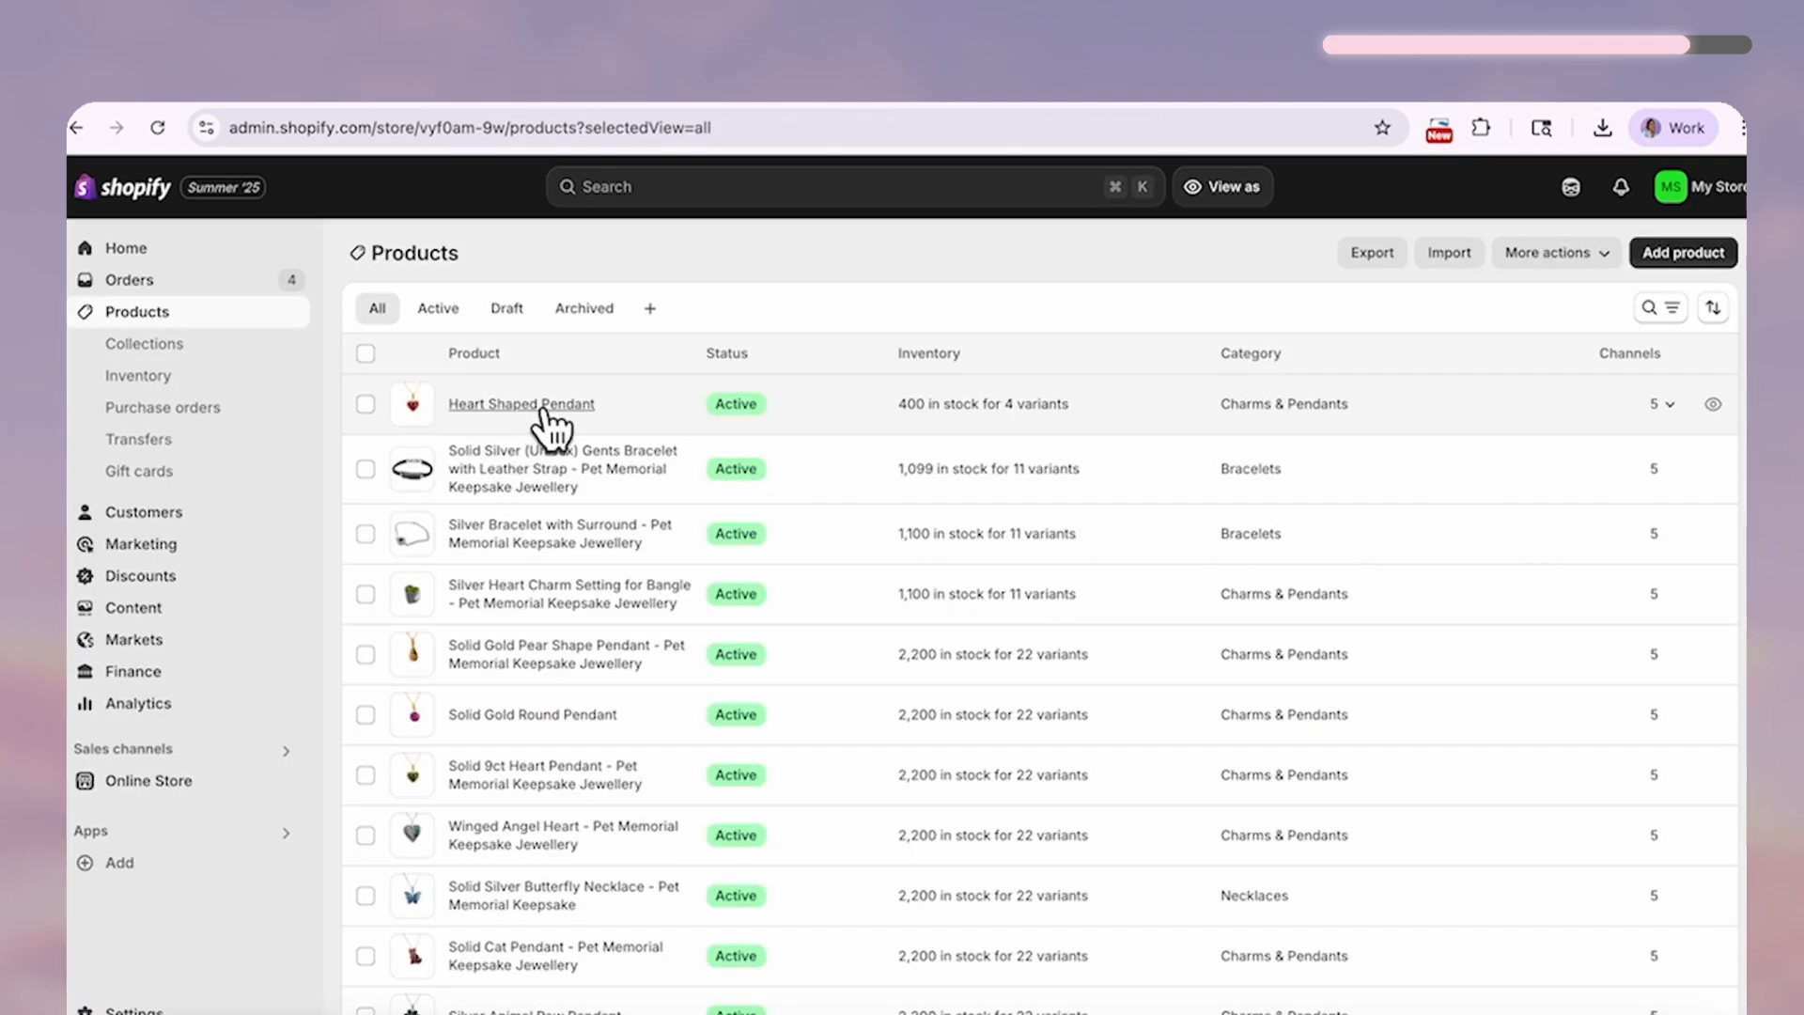
mouse_move(147, 779)
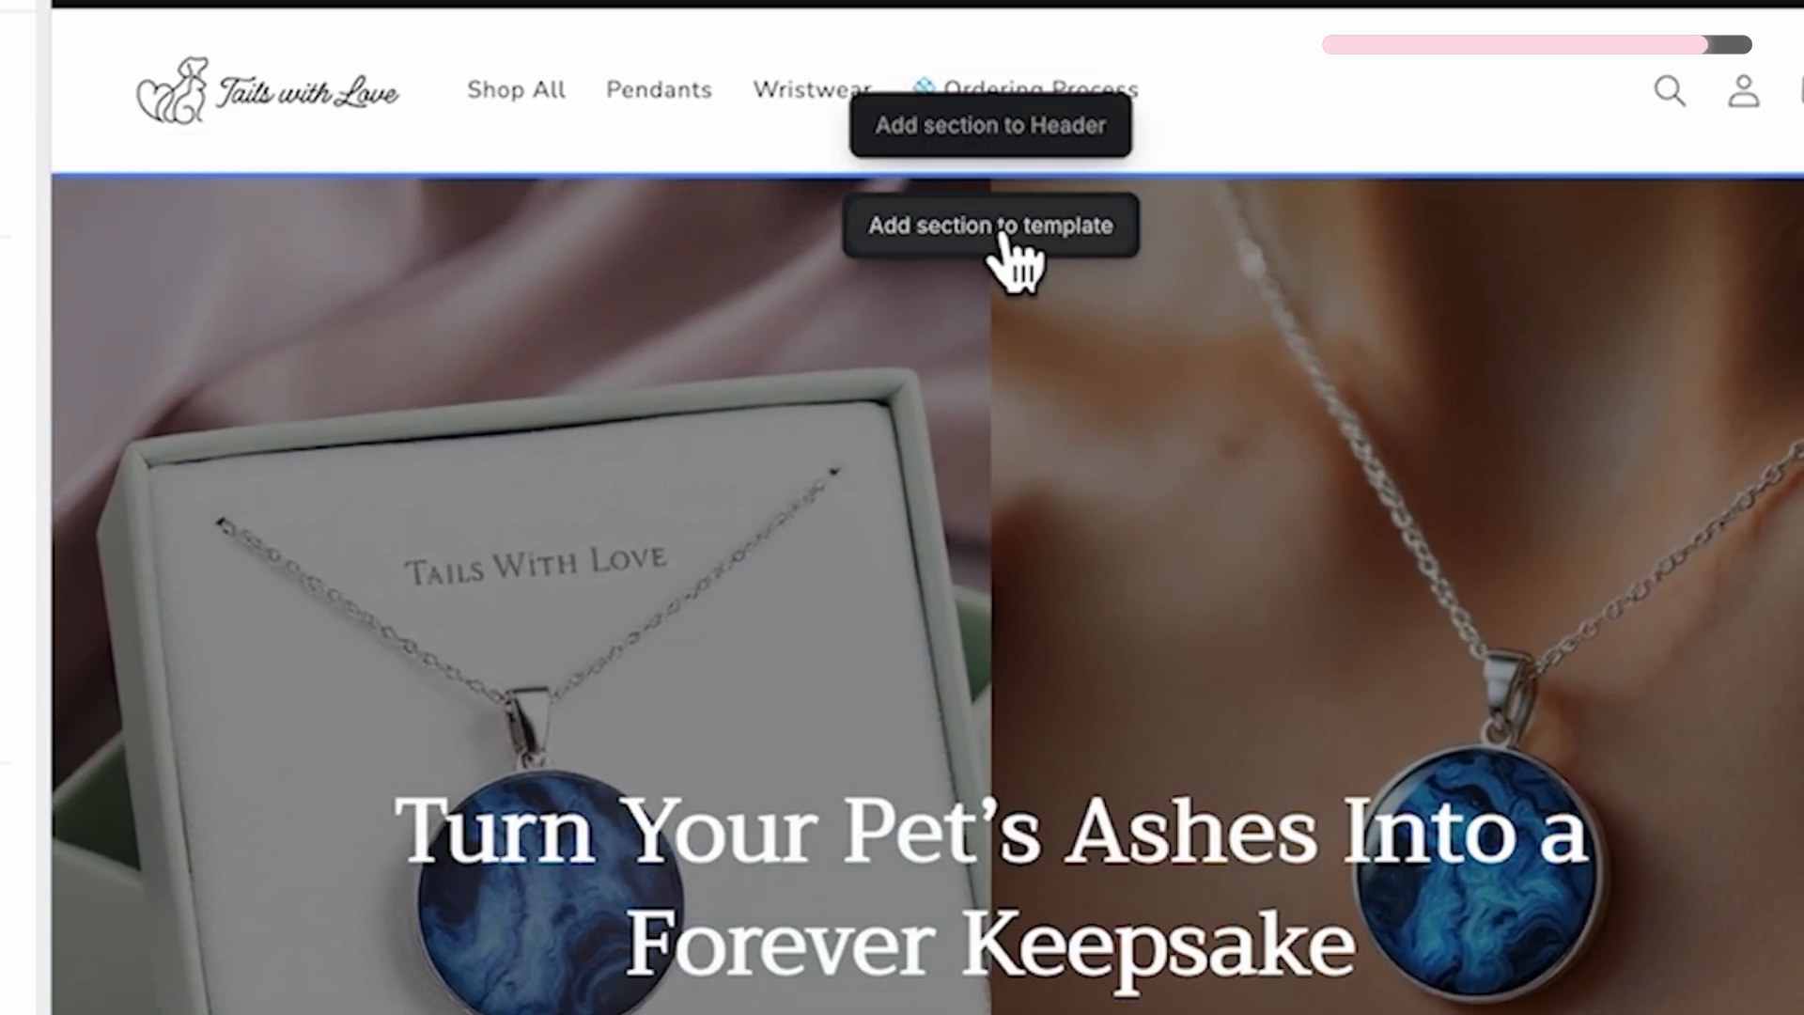
Add a new section to the Tails with Love home page template.
click(989, 225)
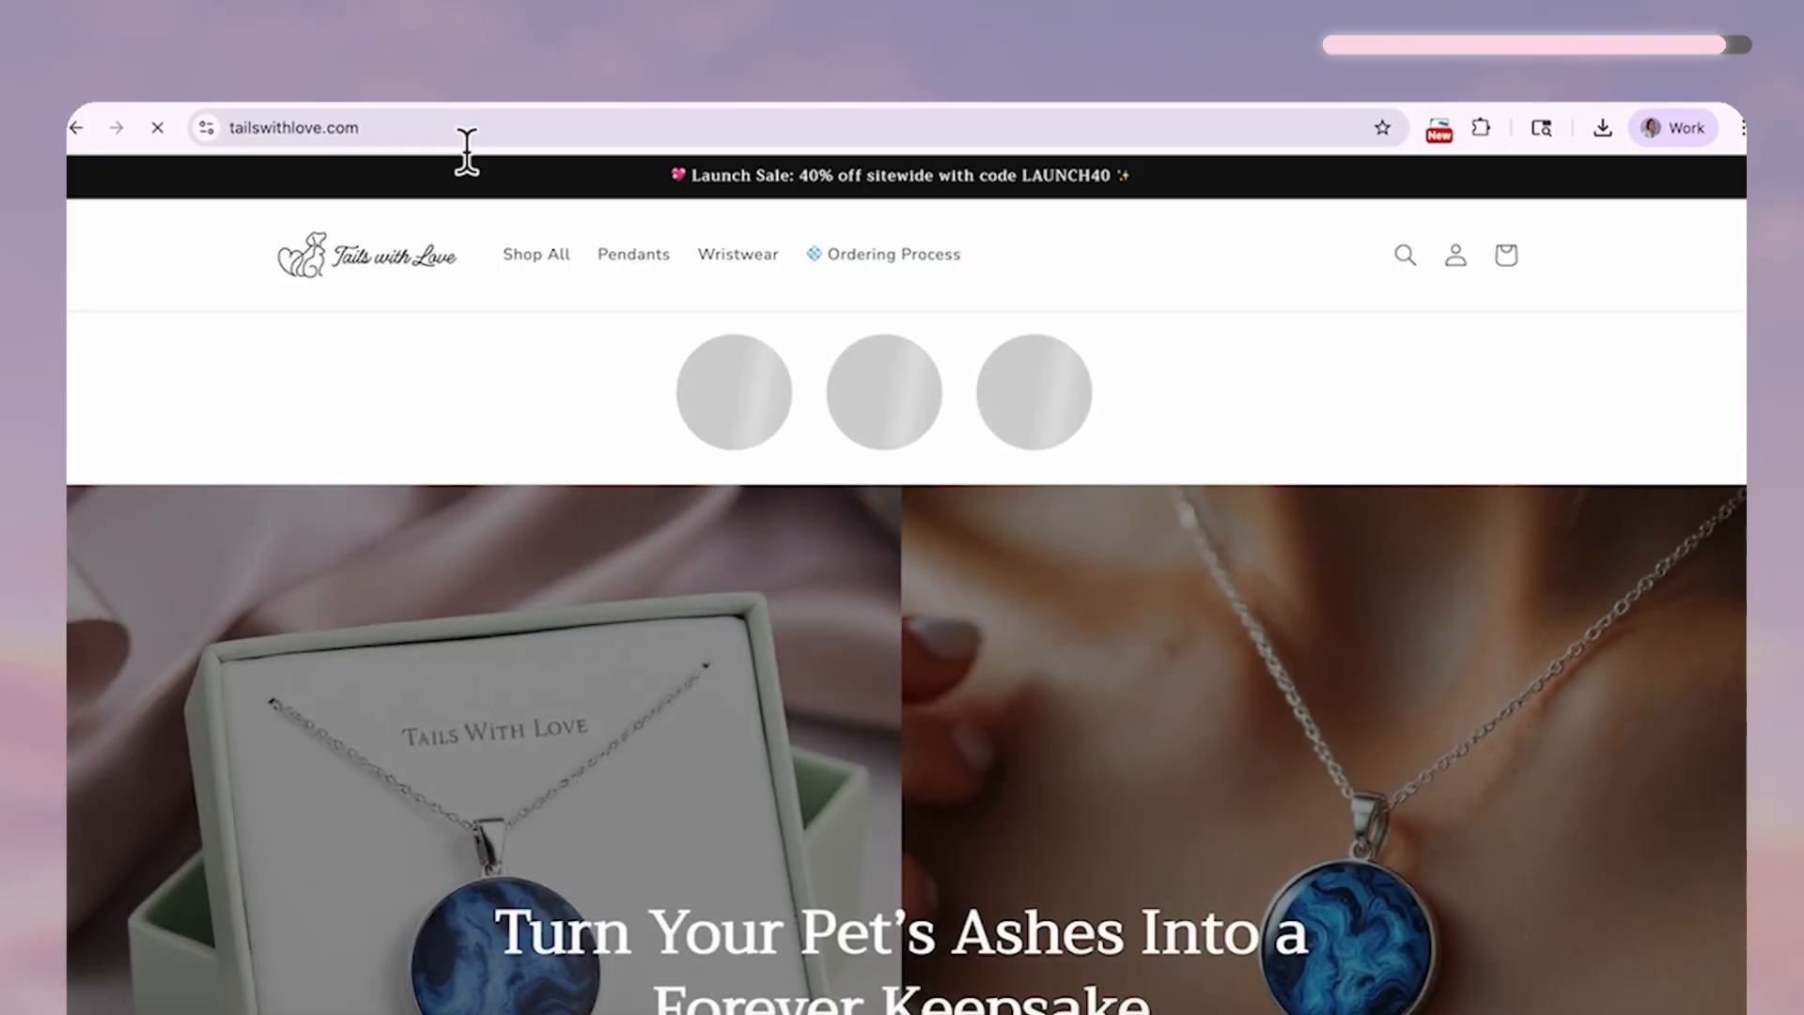
Open a story highlight and advance to the next reel showing the Heart Shaped Pendant at £200.00.
click(733, 391)
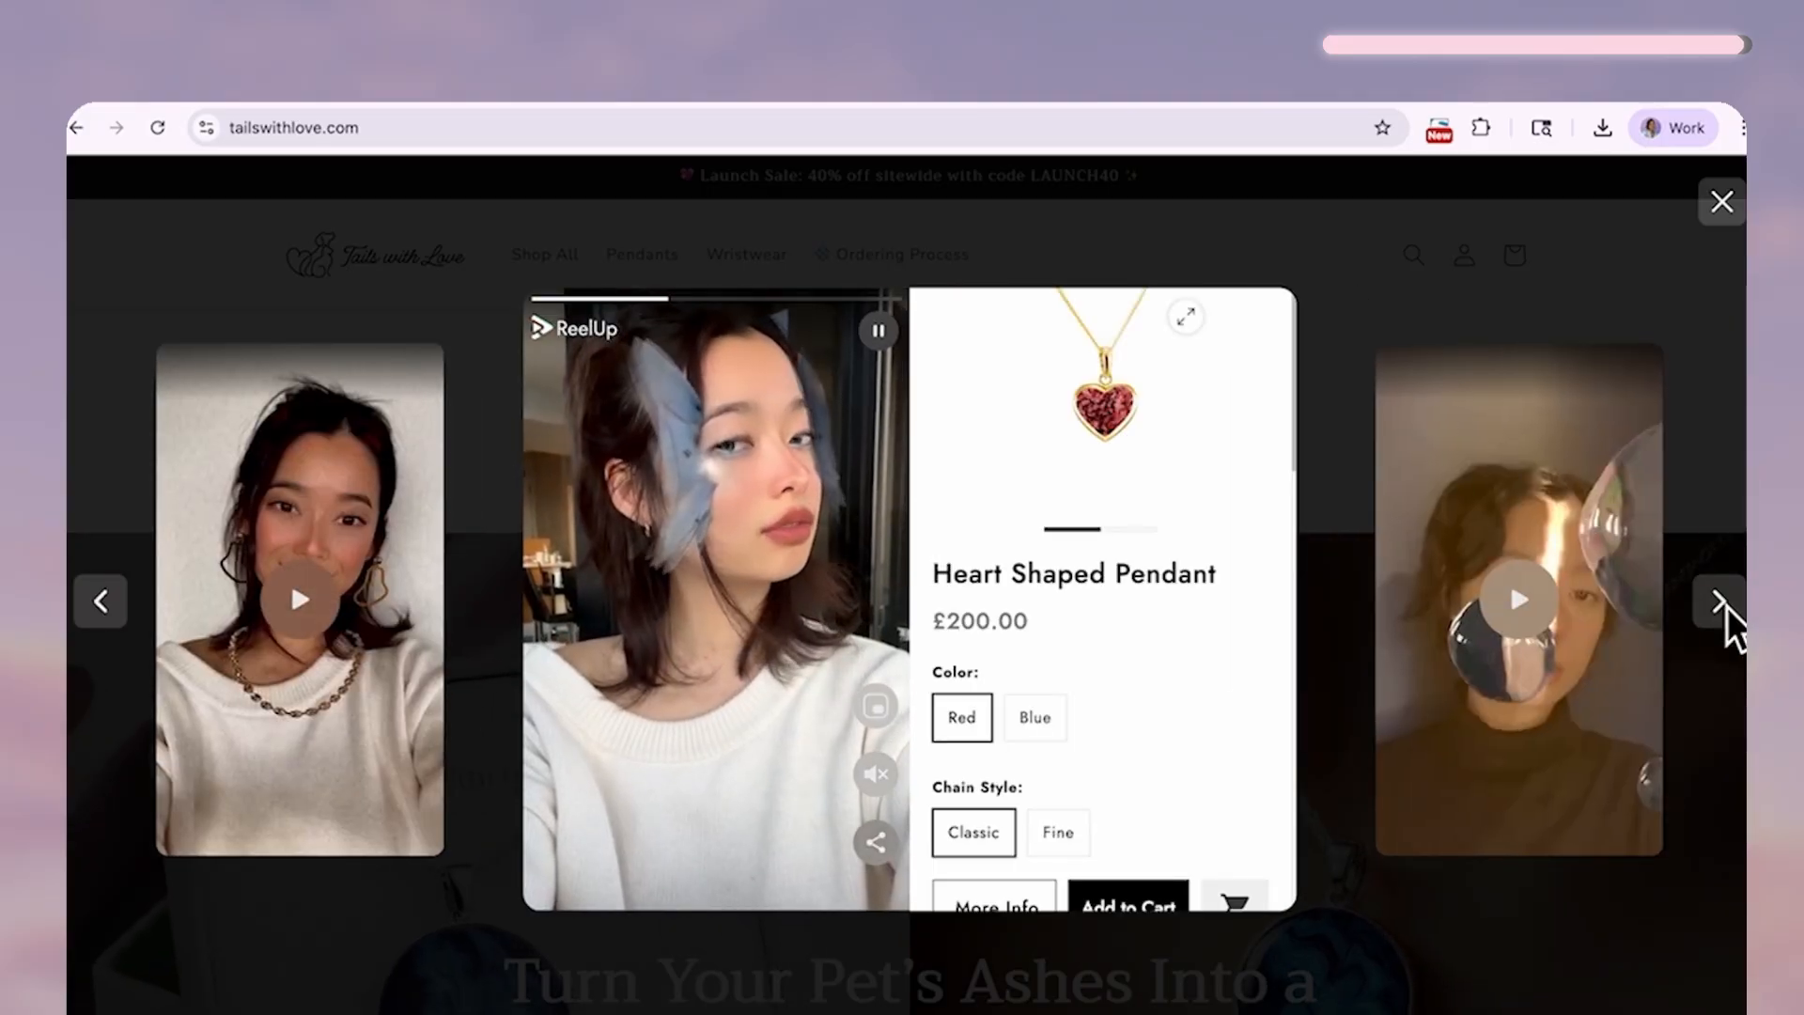
click(1718, 600)
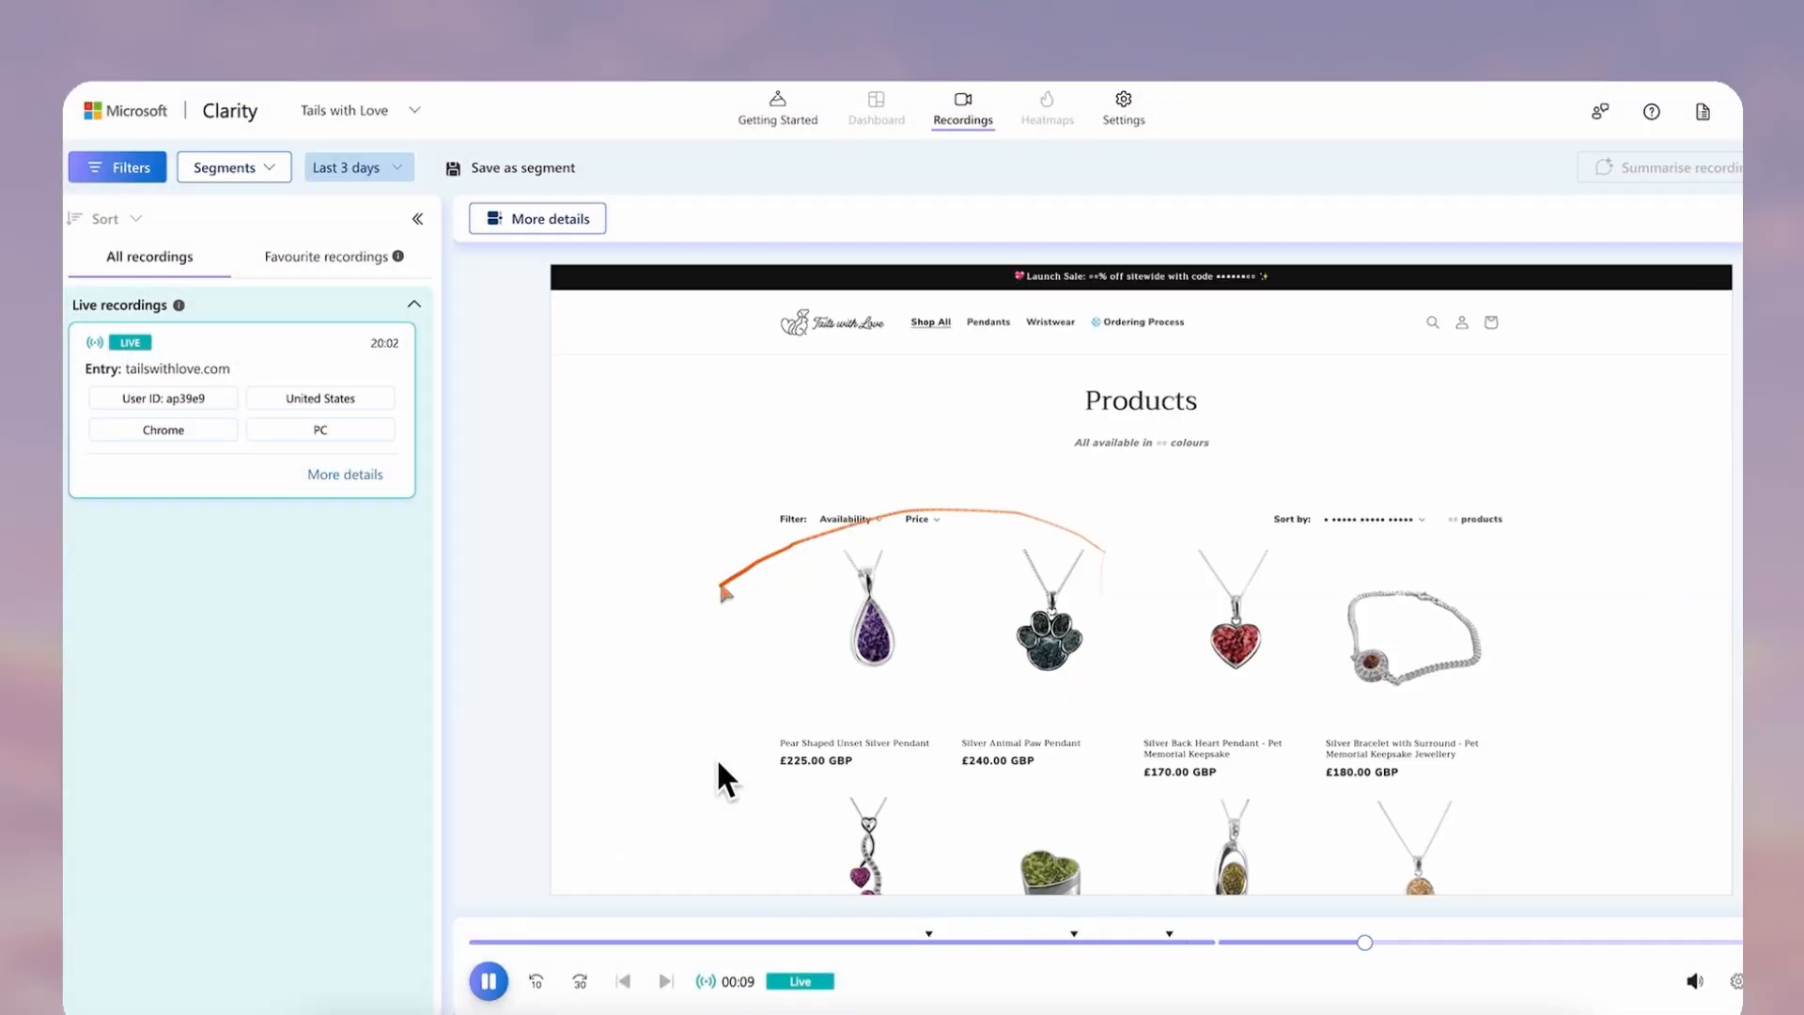
Scroll through the Homu all-products tap heatmap to see the most-clicked elements, led by NEXT.
scroll(down, 3)
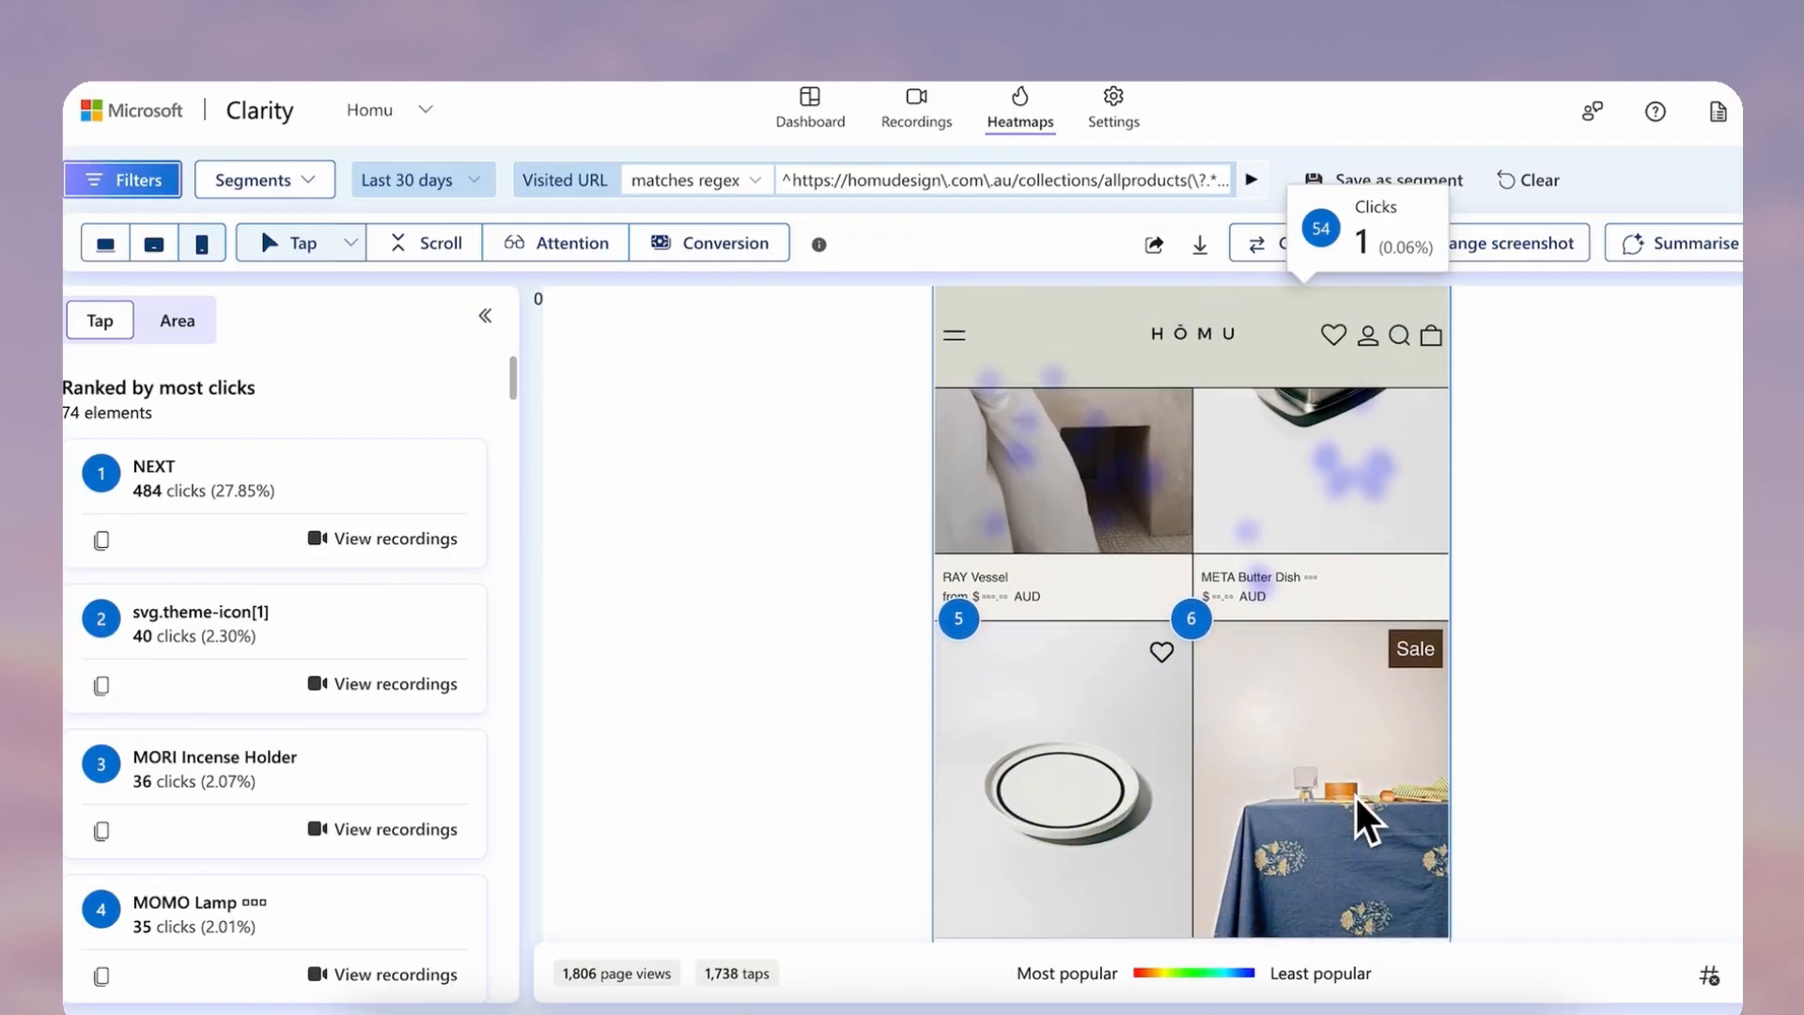
scroll(down, 3)
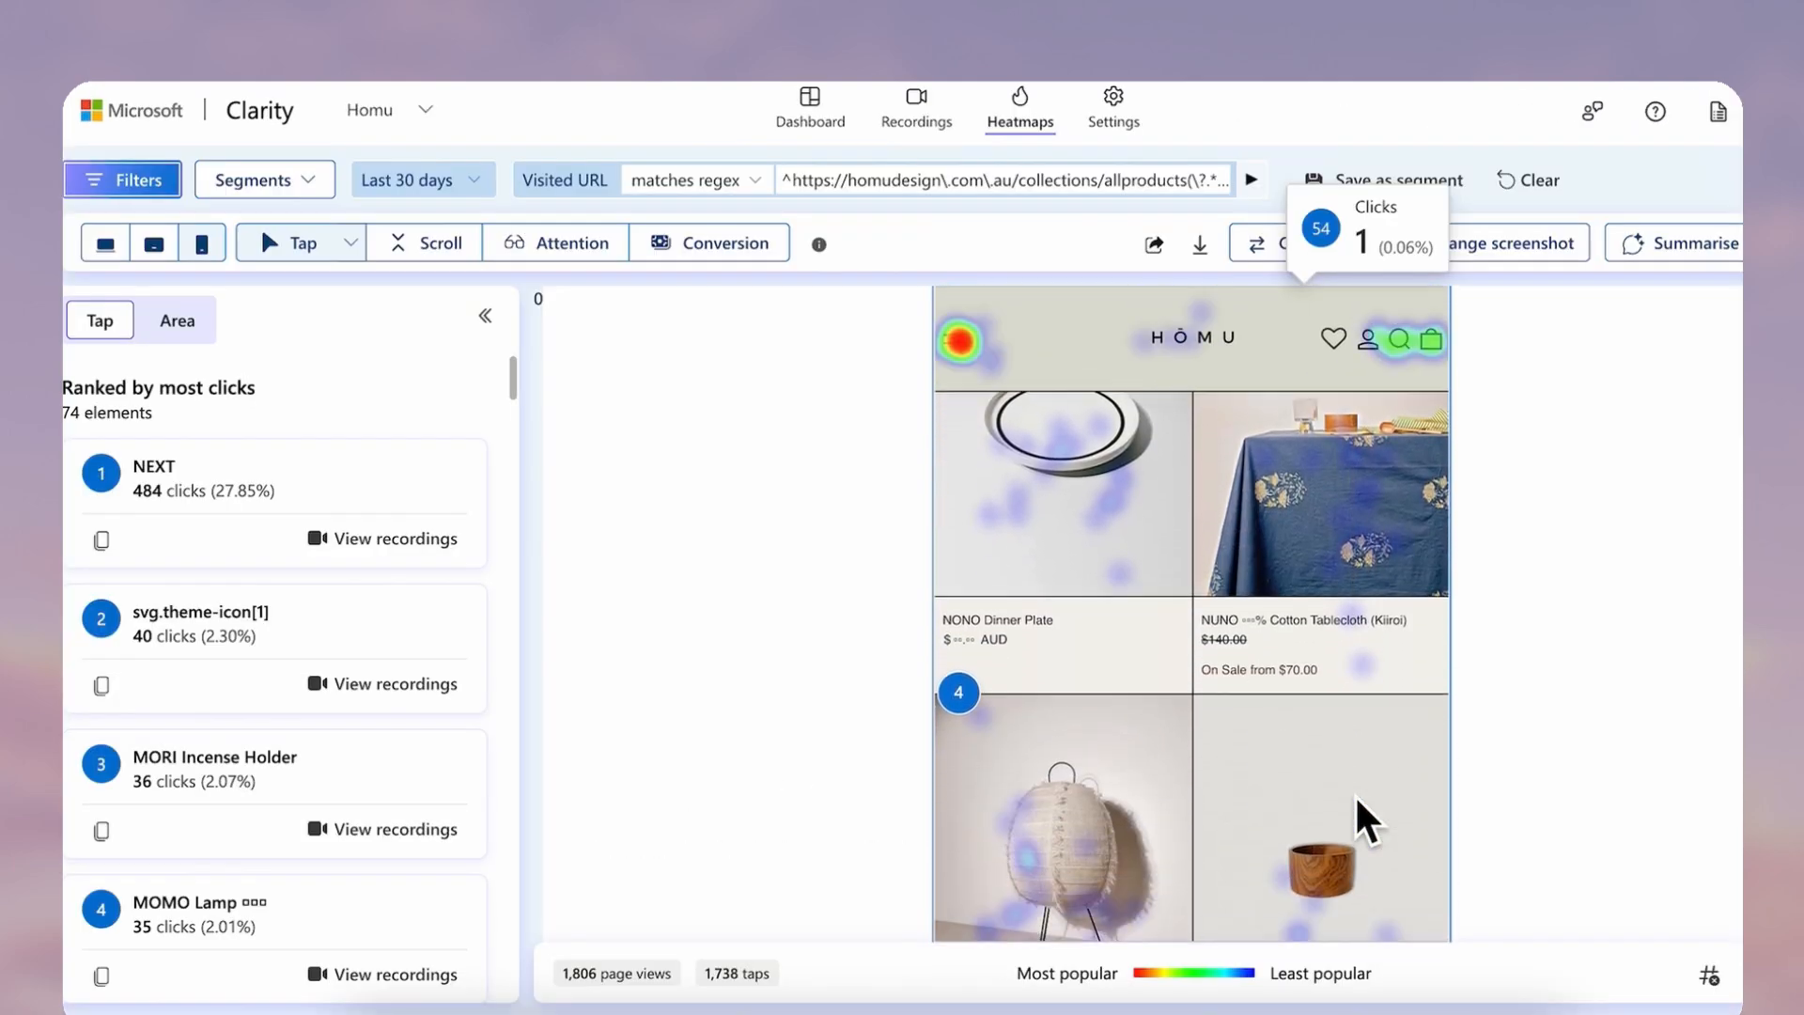